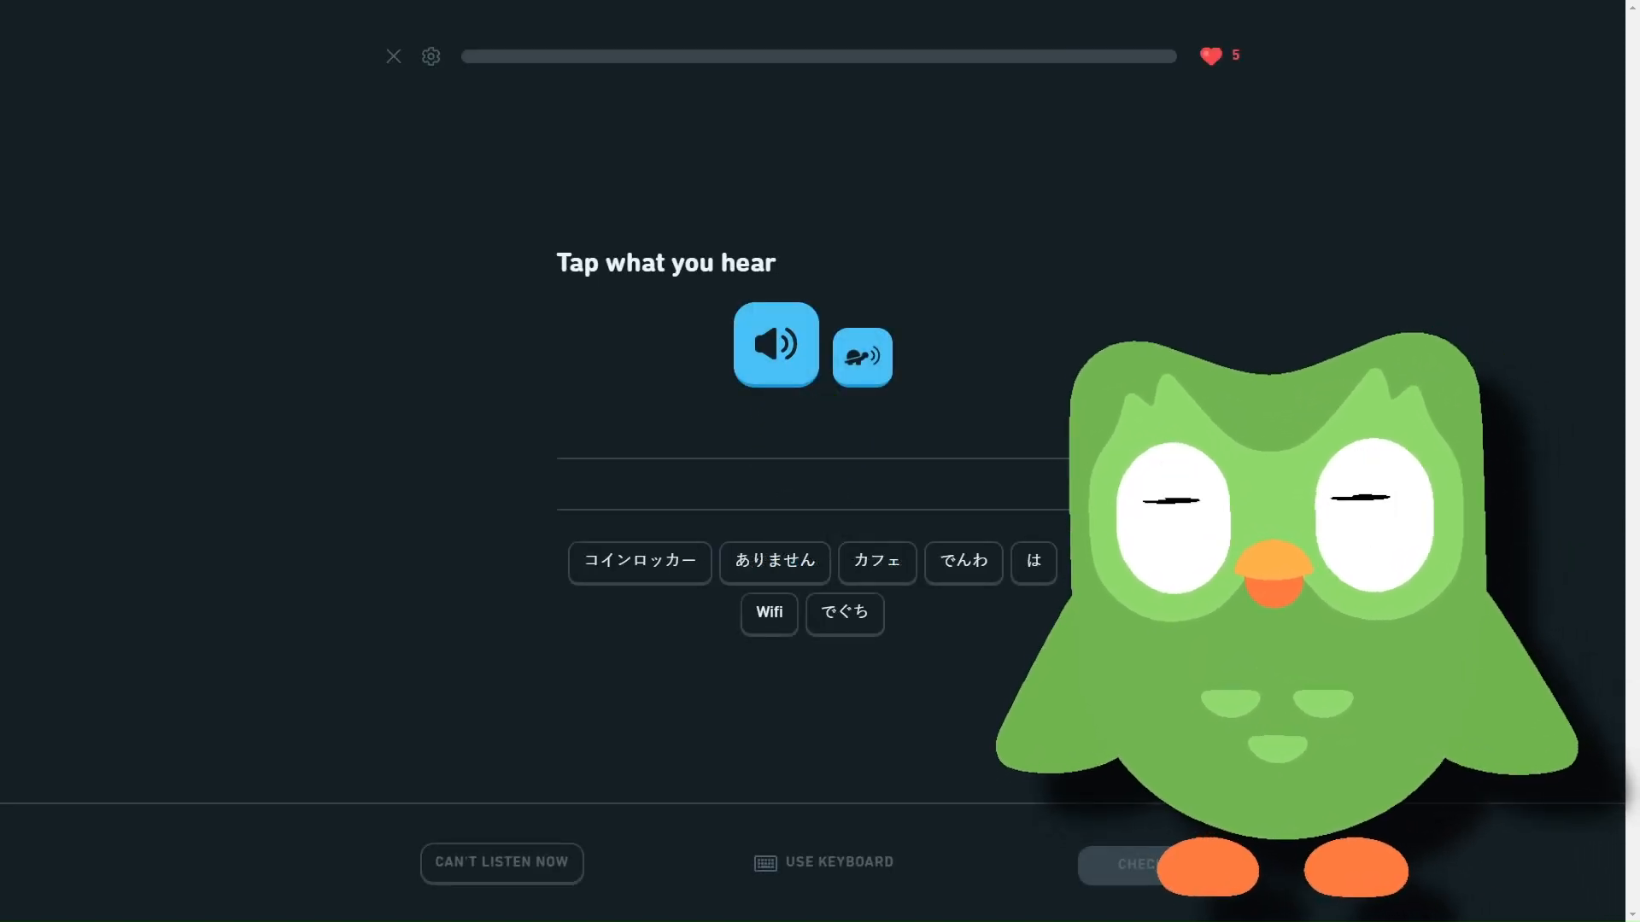
# - Answer the wifi listening exercise with Wifi は ありません, check it and continue
pyautogui.click(768, 614)
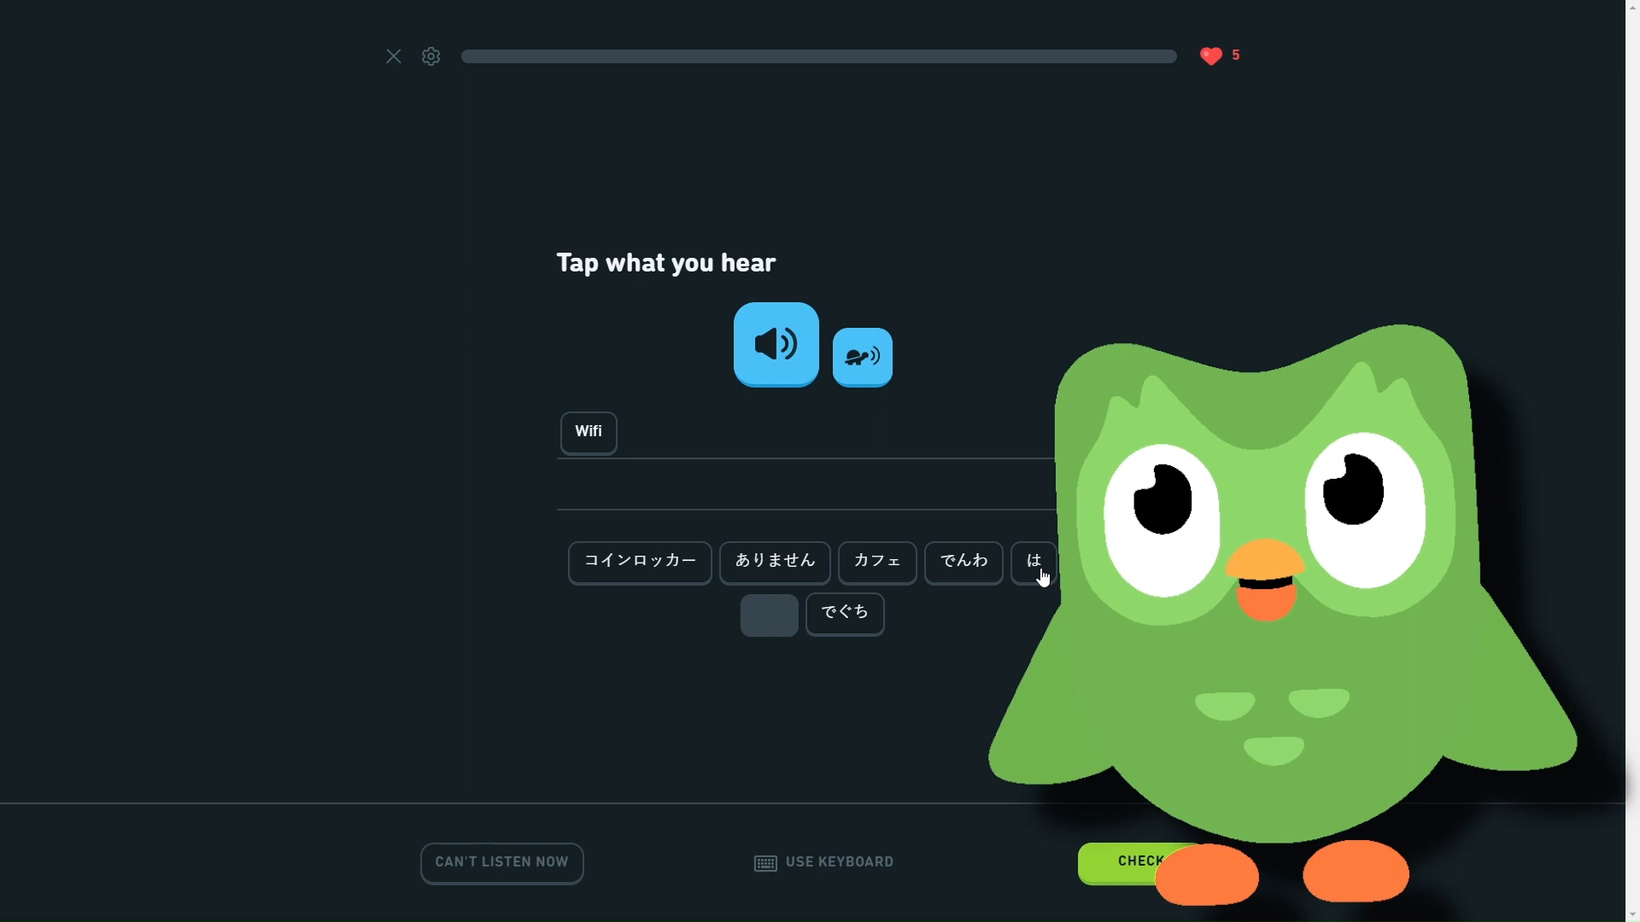
pyautogui.click(774, 562)
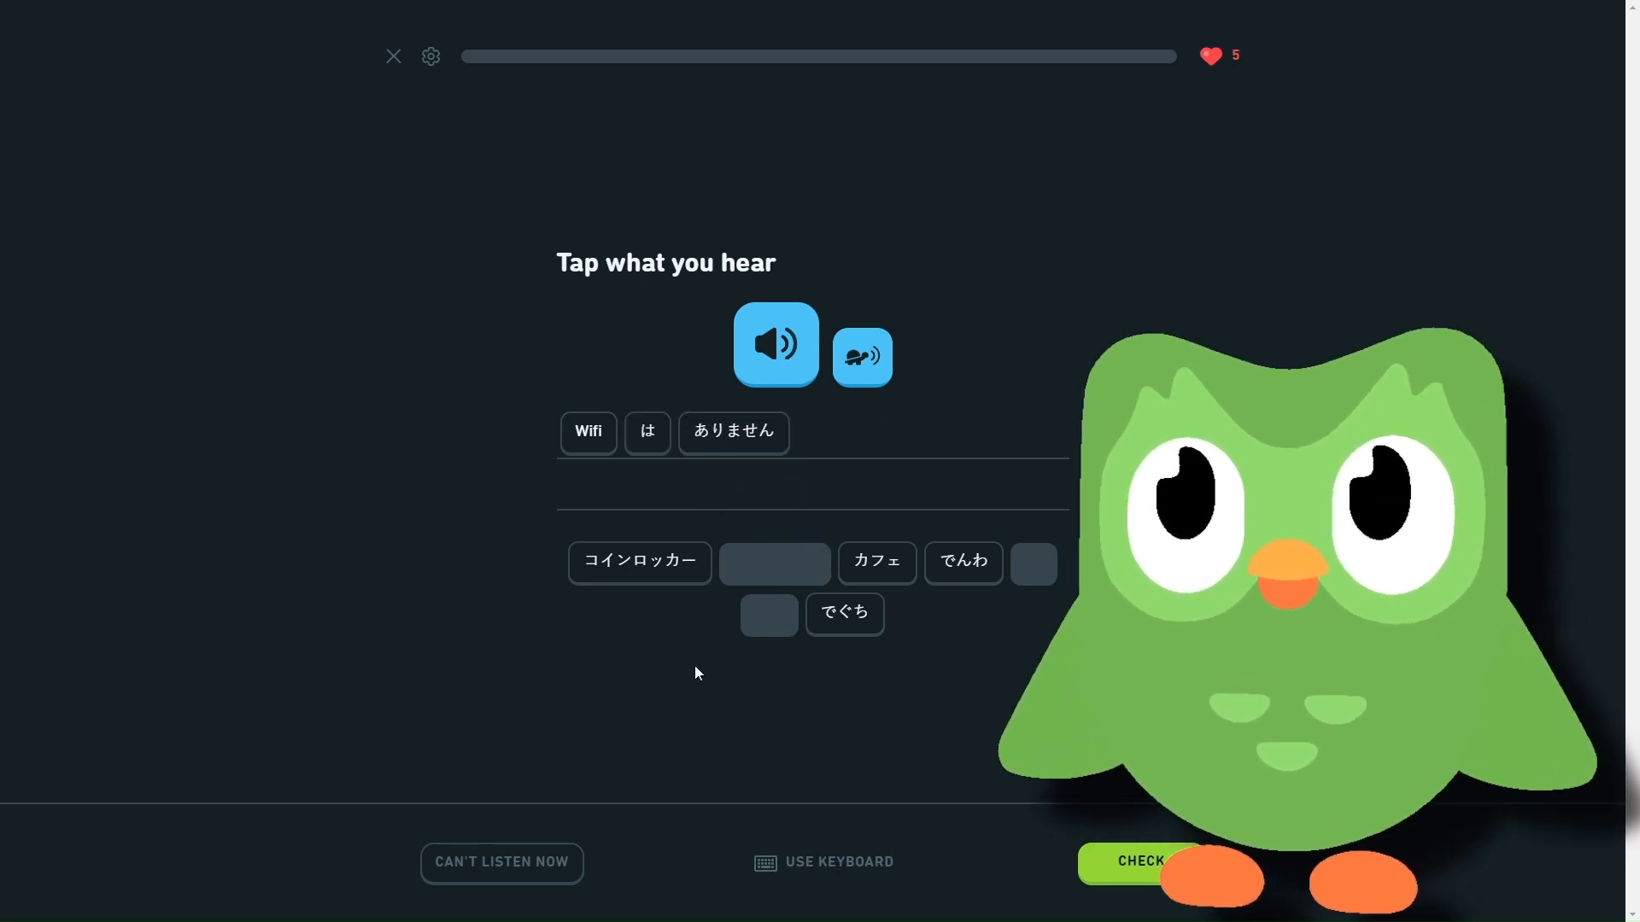
pyautogui.moveTo(886, 533)
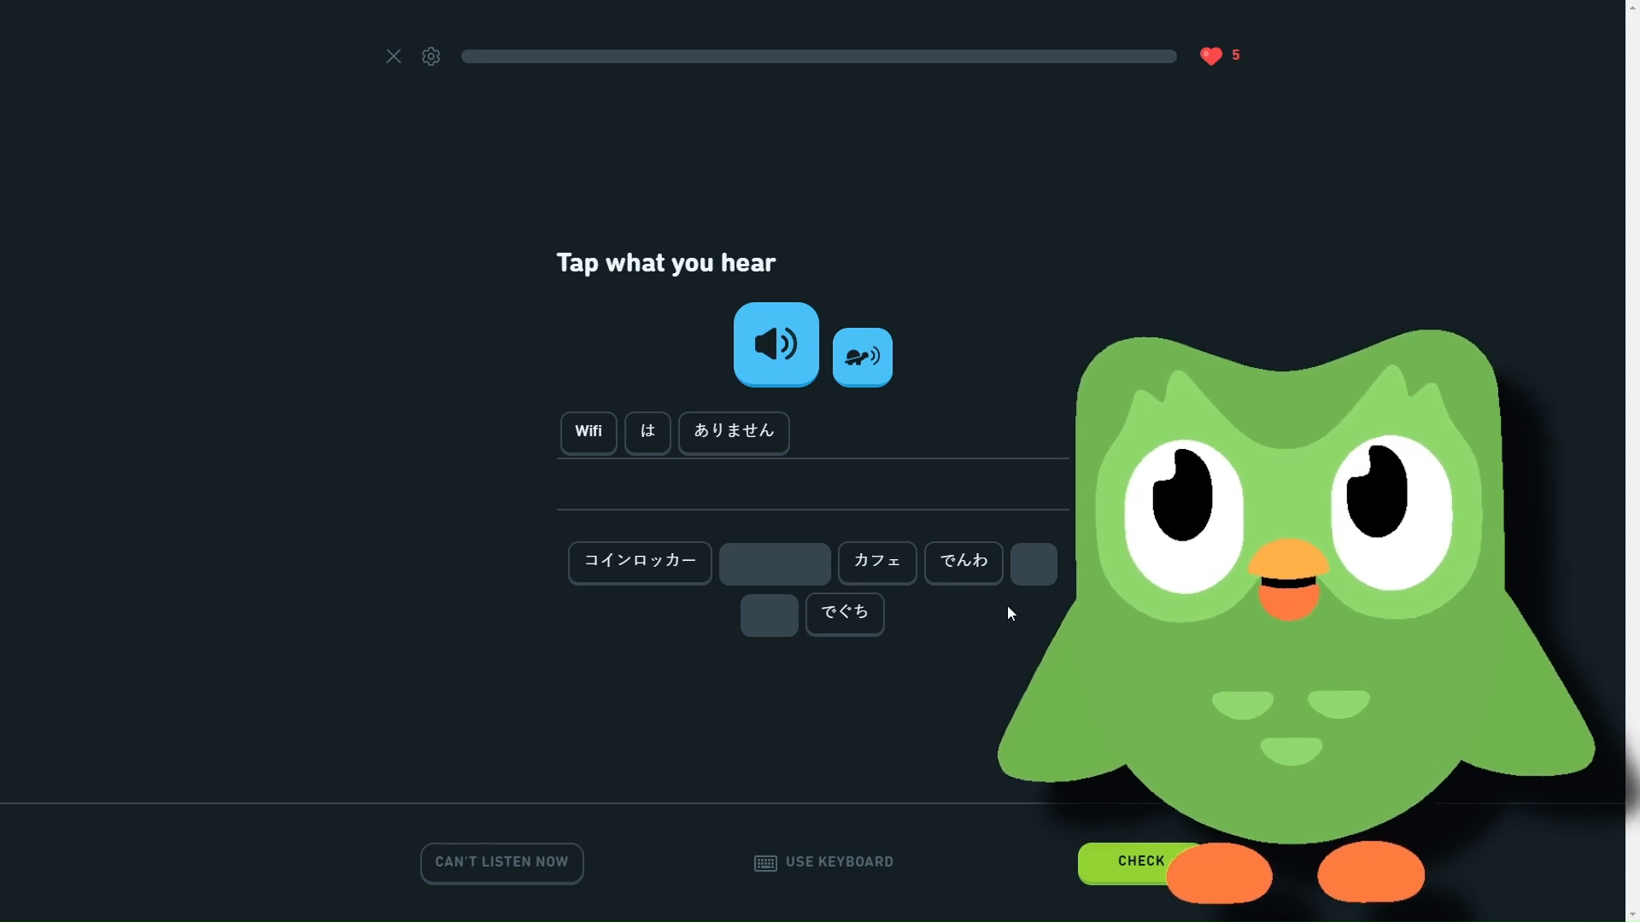
pyautogui.moveTo(891, 617)
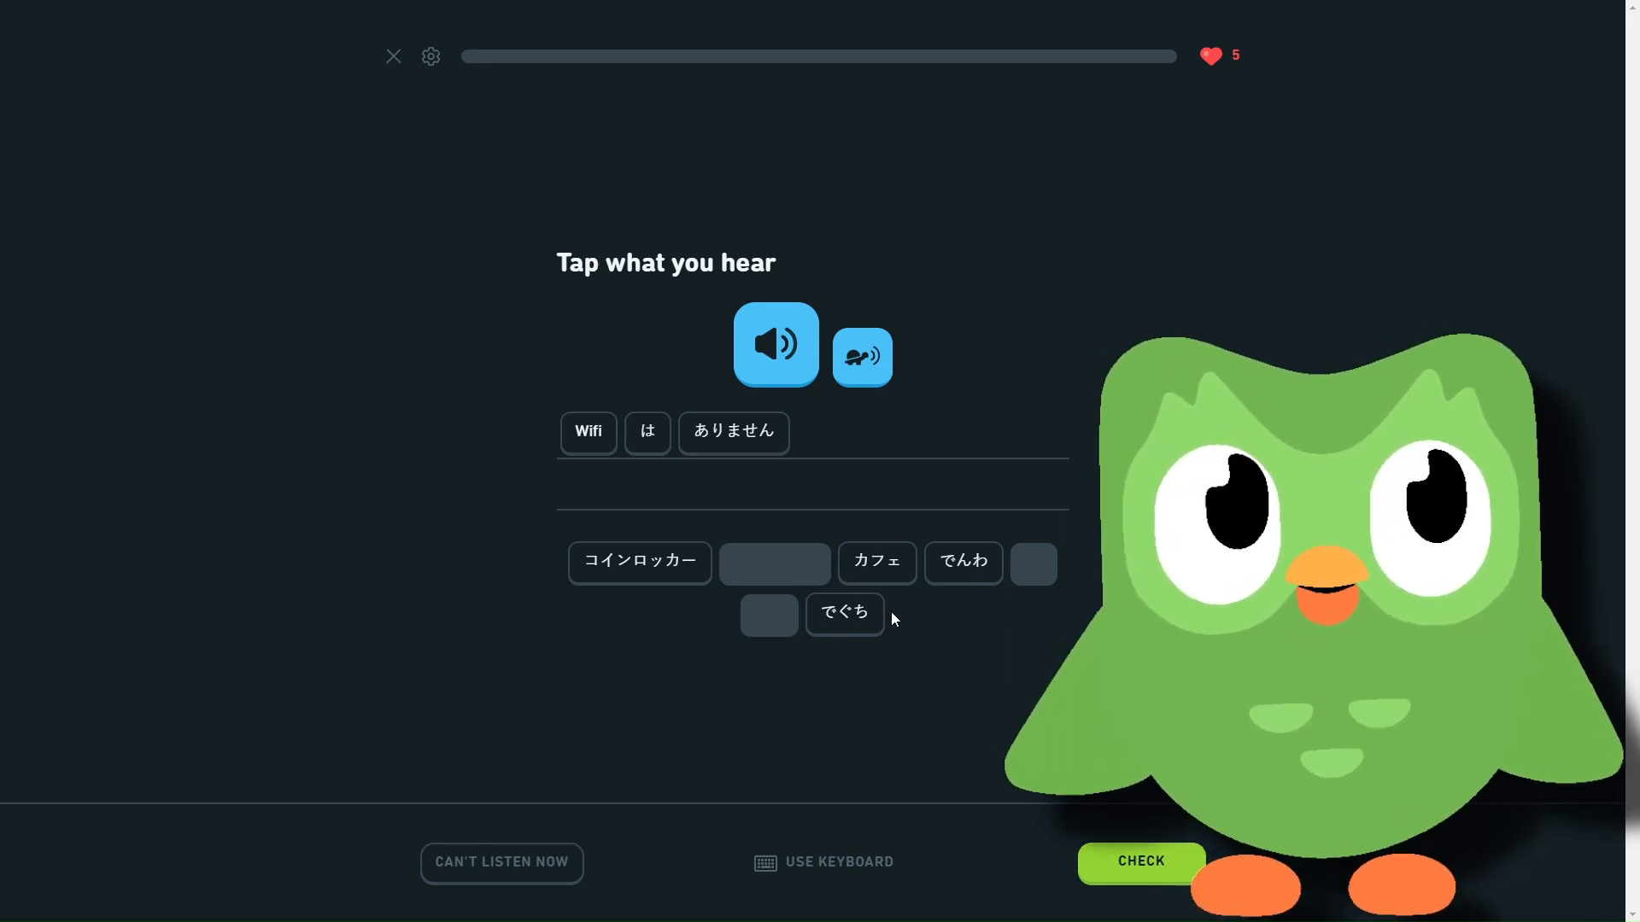
pyautogui.moveTo(750, 503)
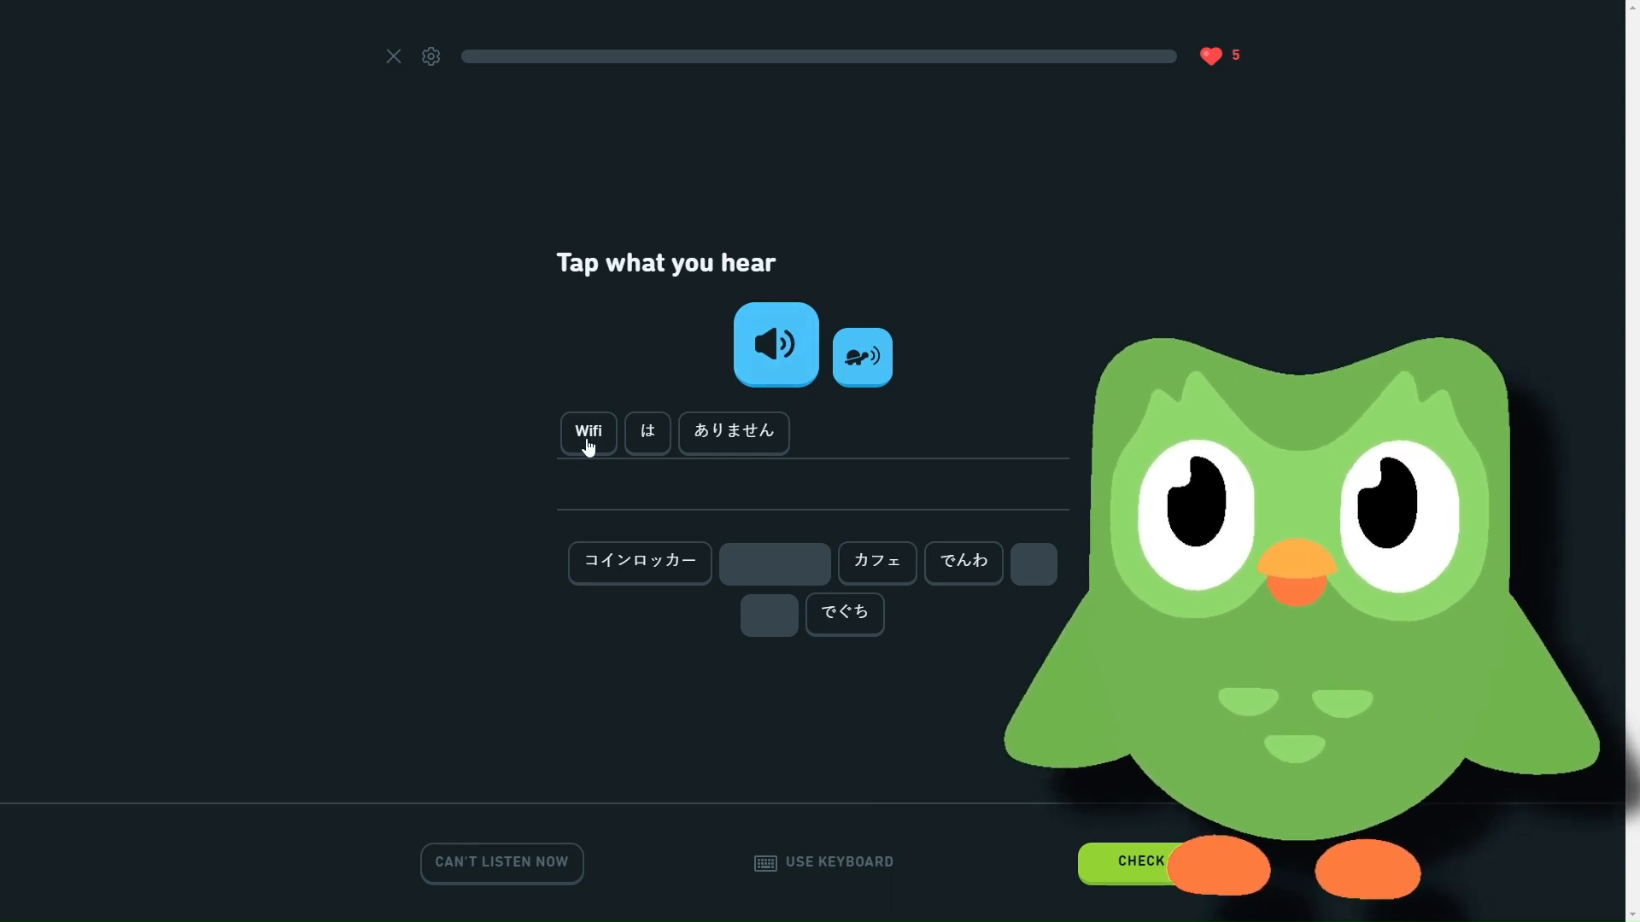
pyautogui.click(1139, 862)
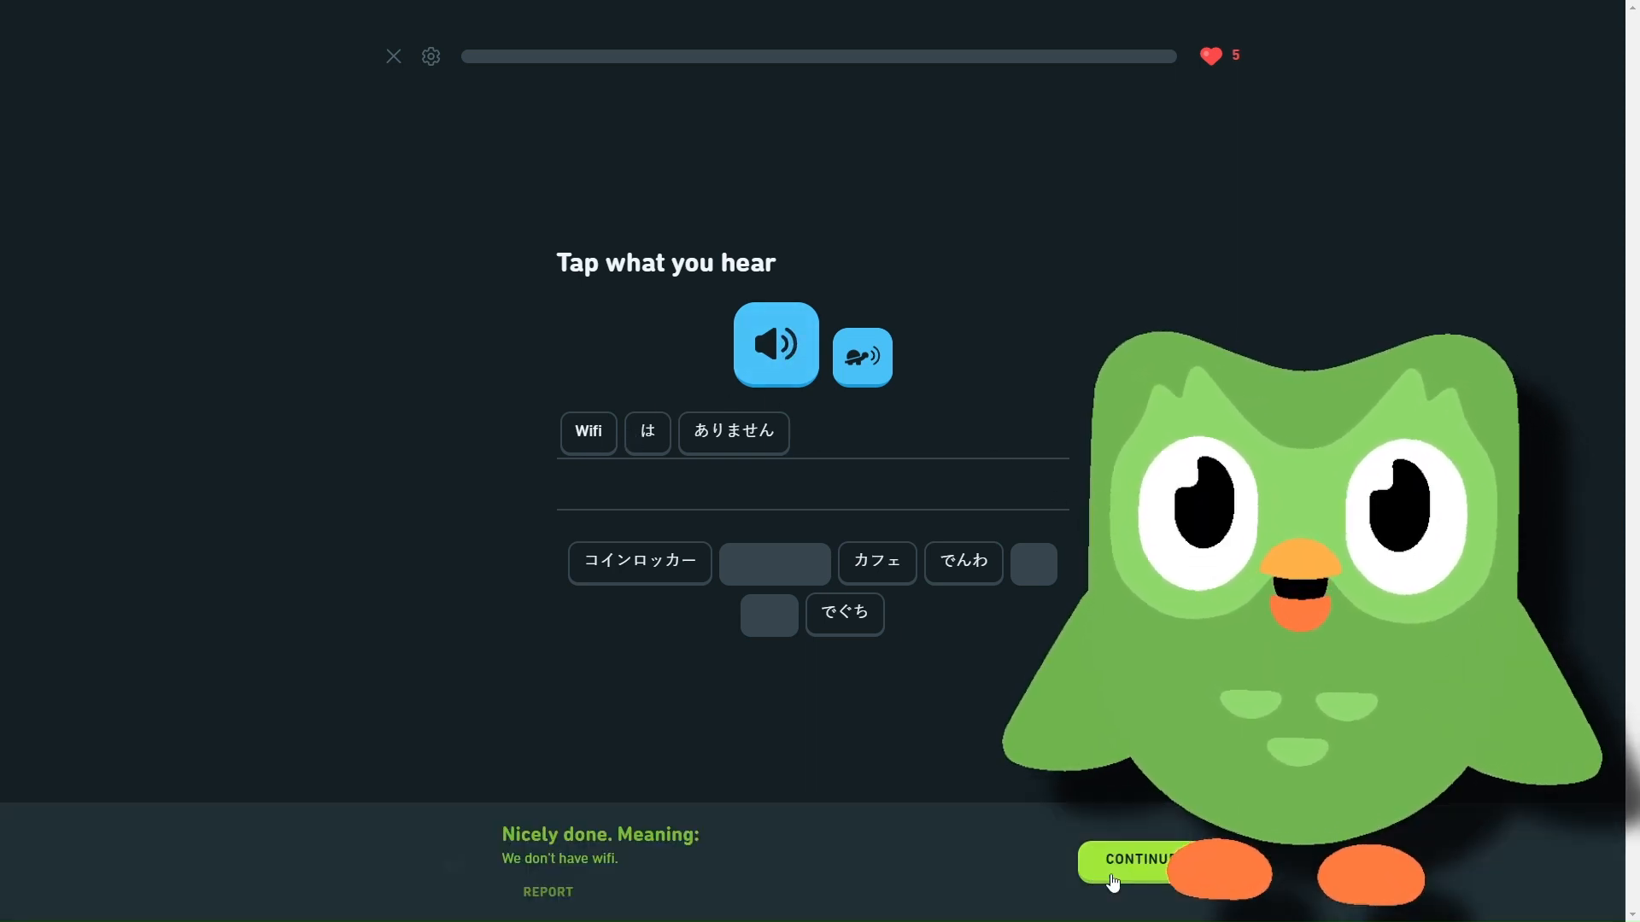
pyautogui.click(1140, 858)
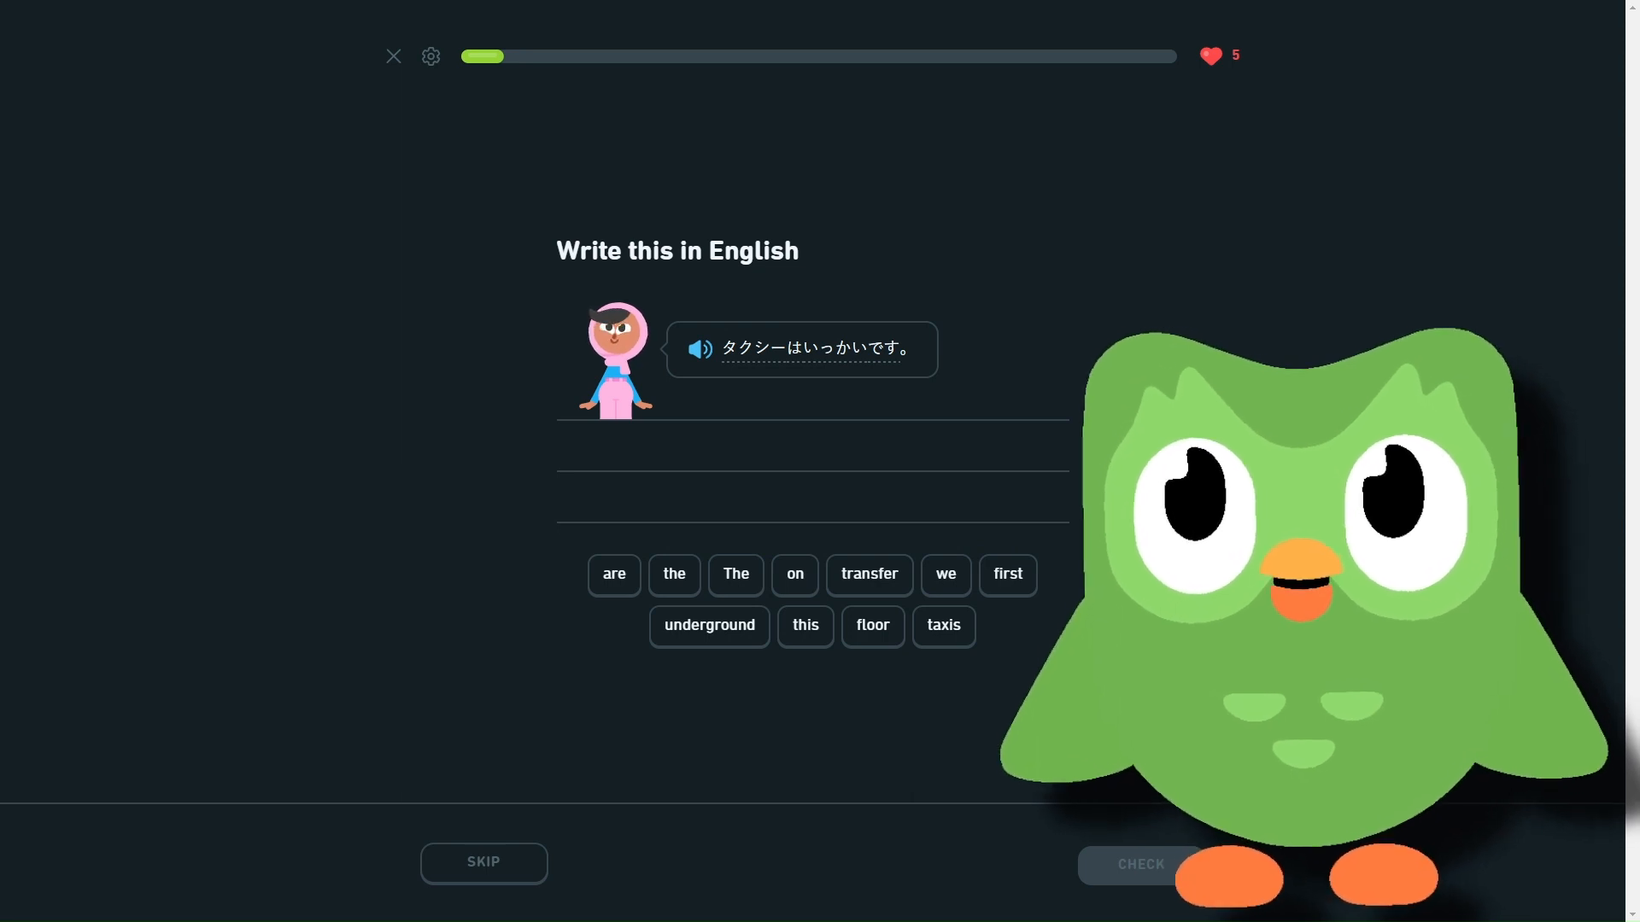
# - Translate the taxi sentence as 'The taxis are on the first floor' and check it
pyautogui.click(734, 574)
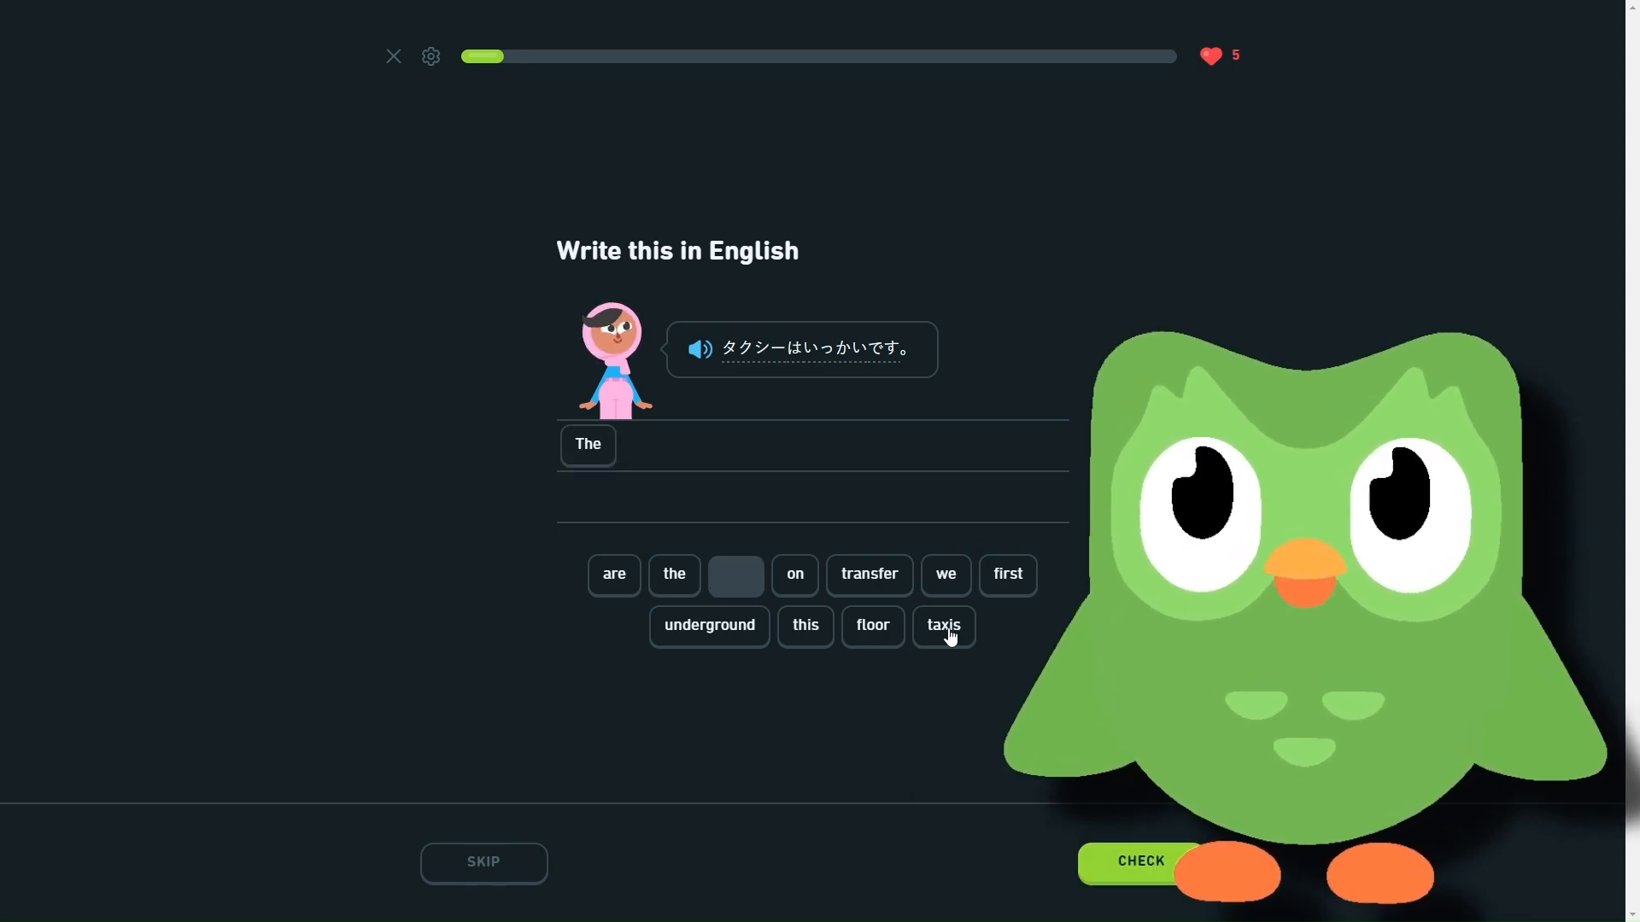
pyautogui.click(942, 625)
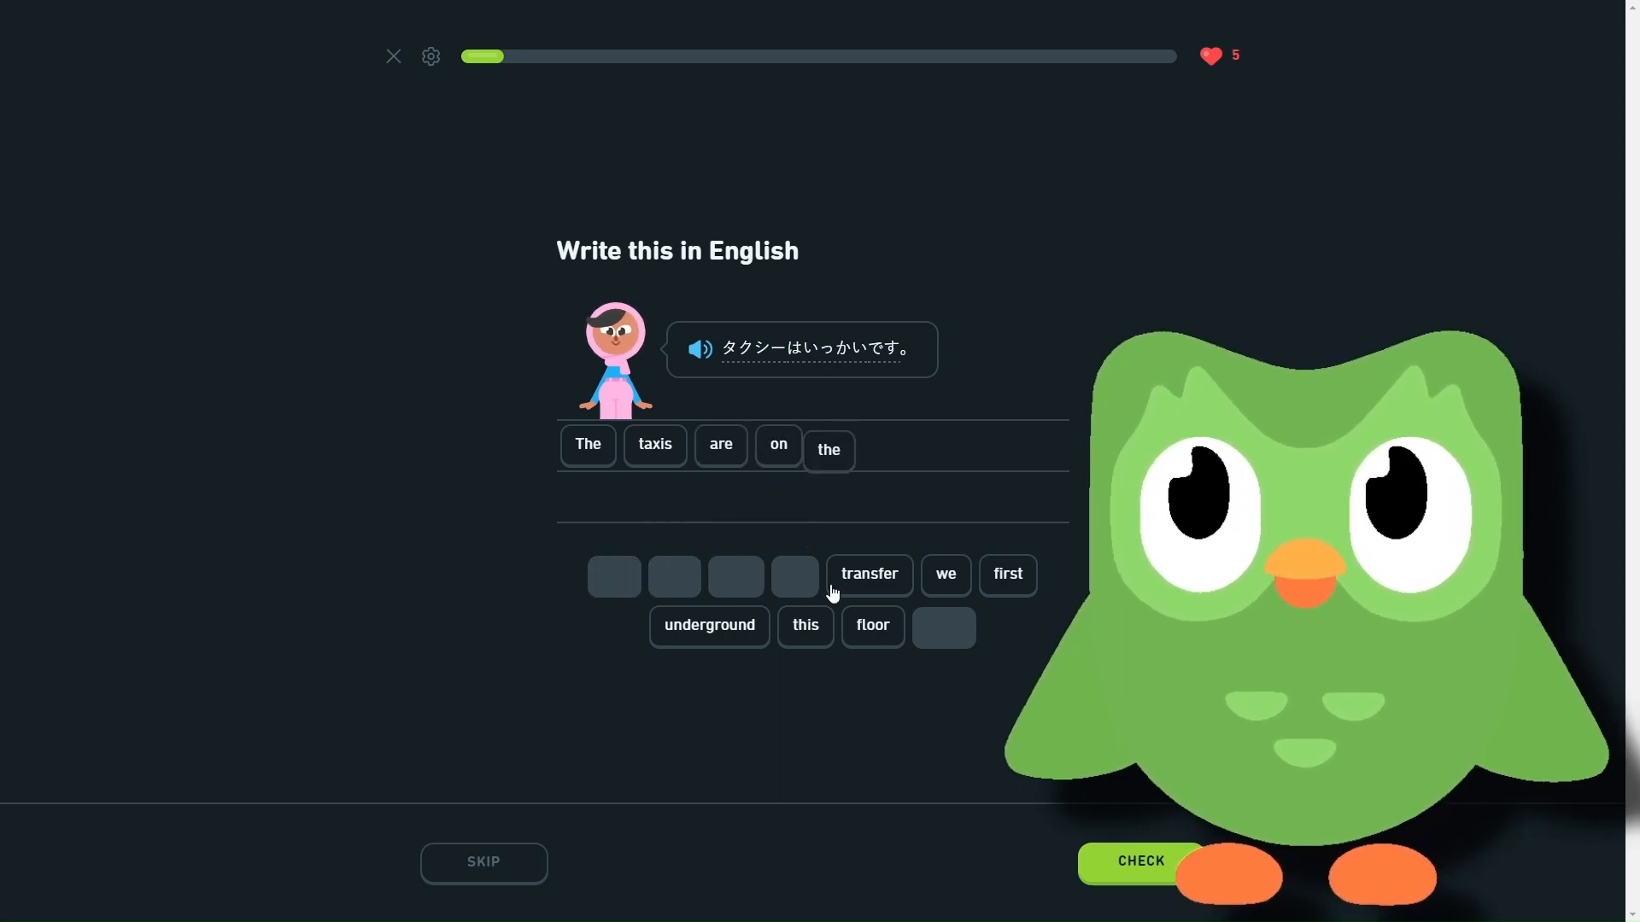
pyautogui.click(1006, 574)
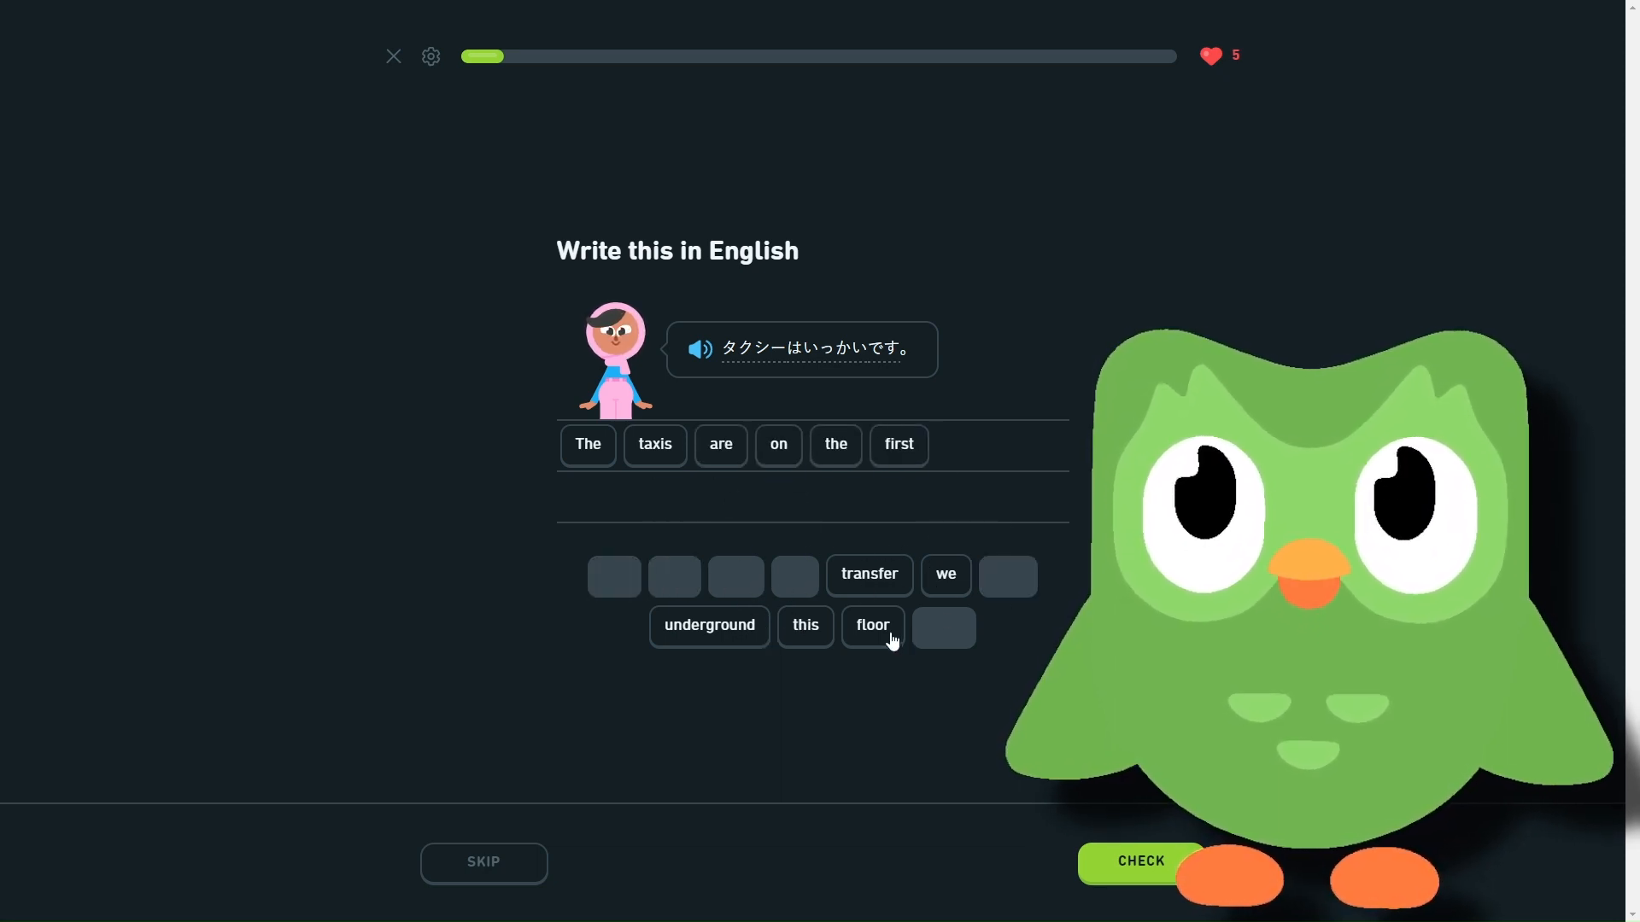
pyautogui.click(871, 625)
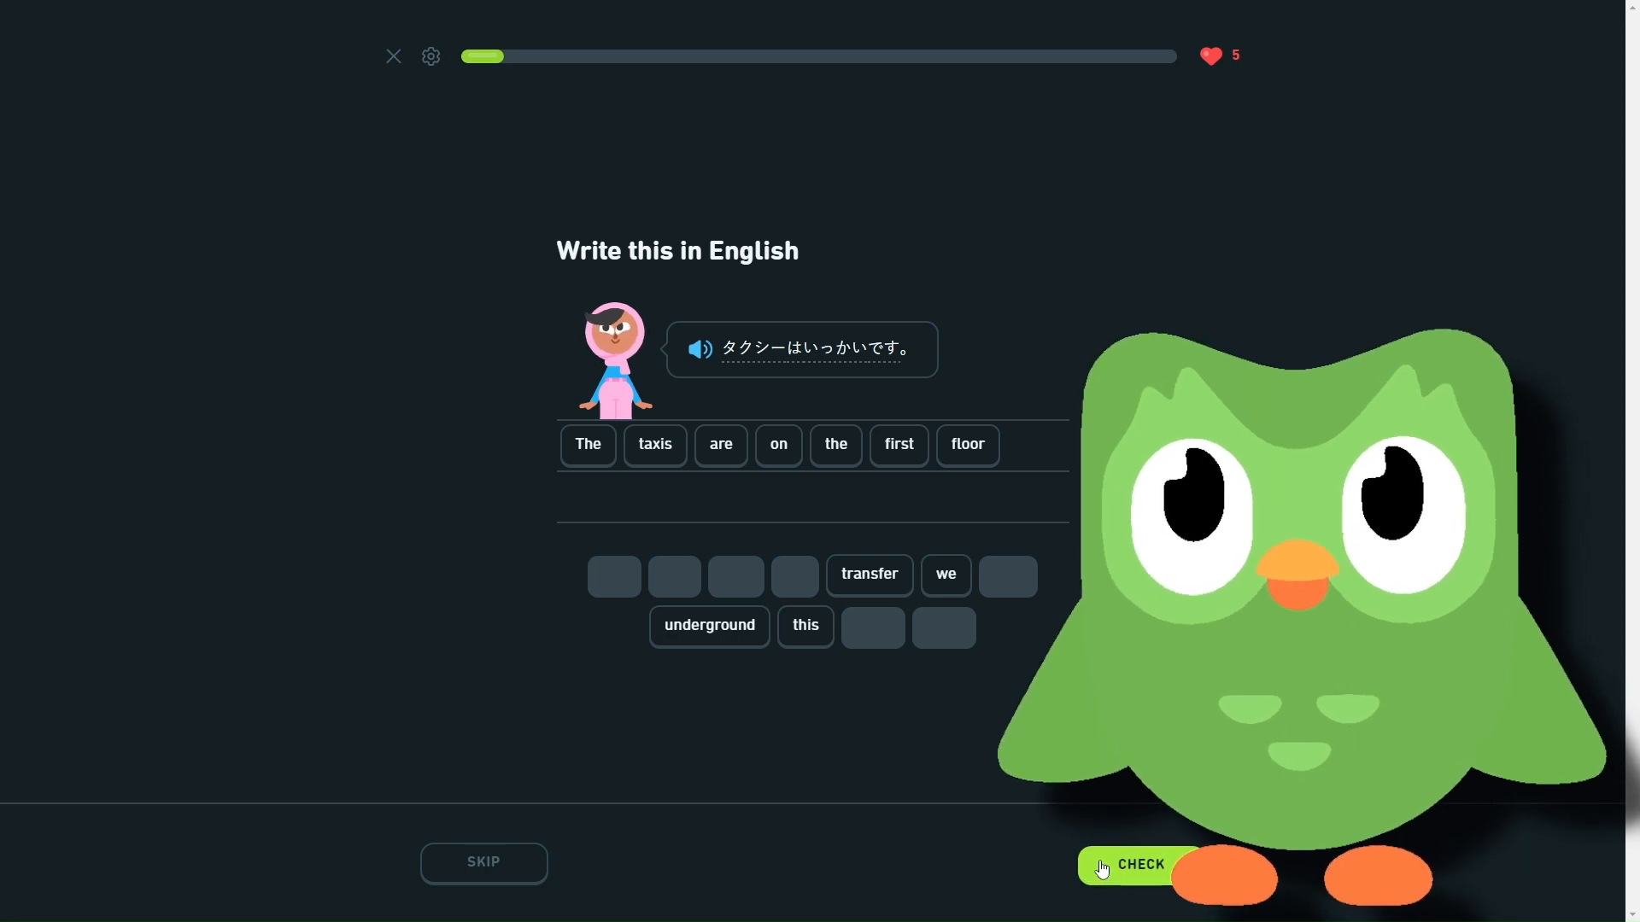
pyautogui.click(1138, 865)
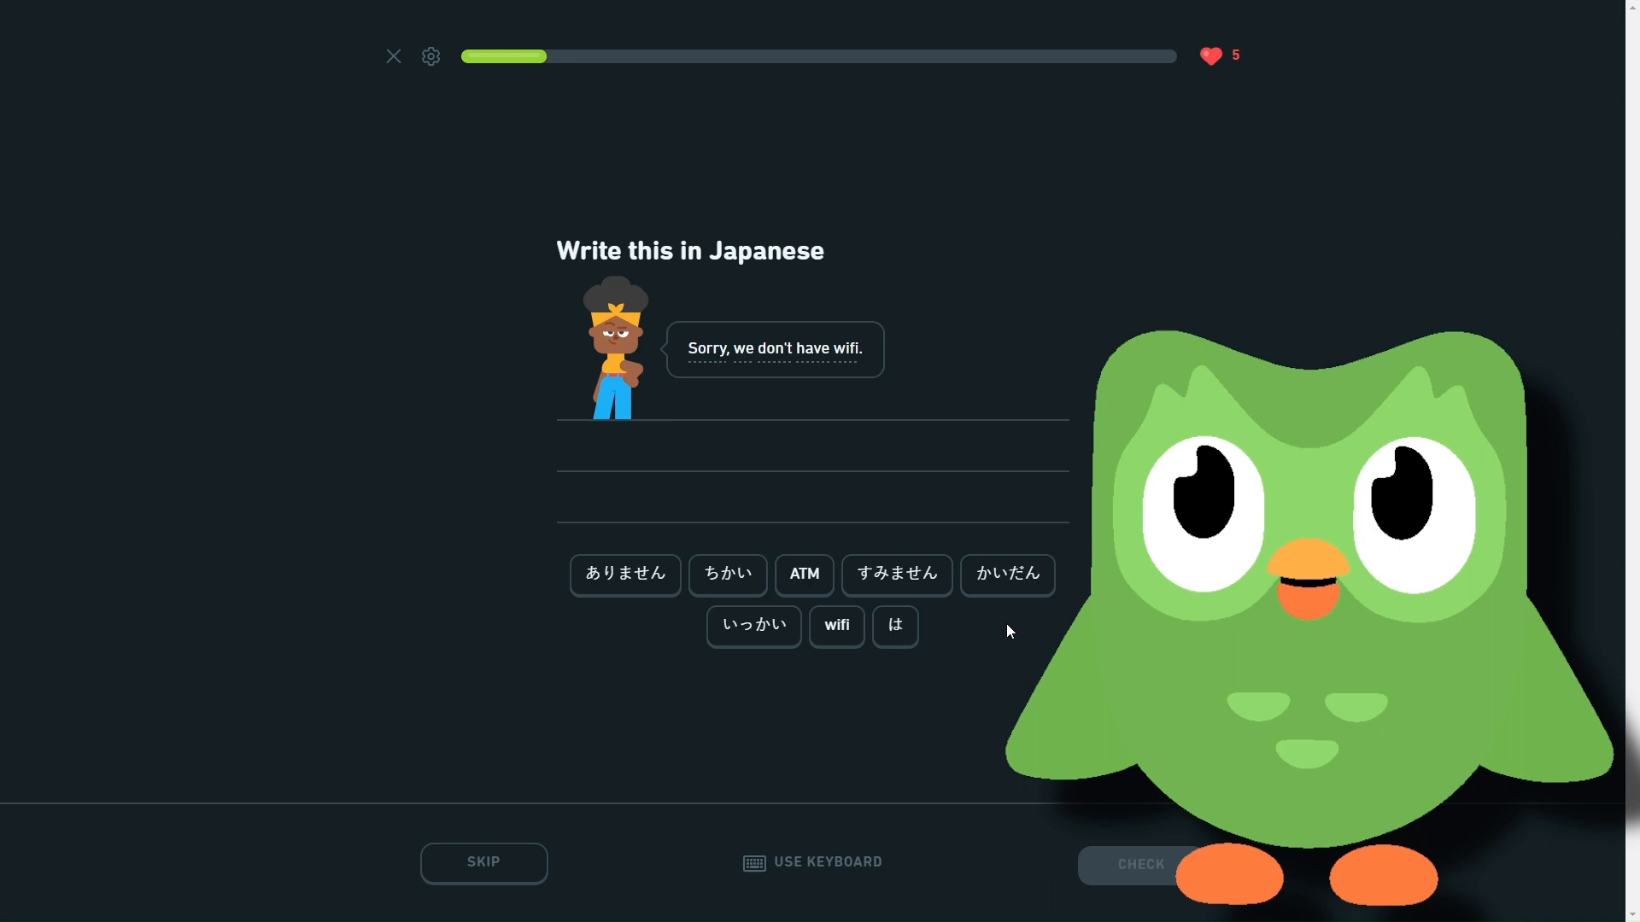
# - Translate 'Sorry, we don't have wifi.' as すみません wifi は ありません and check it
pyautogui.click(895, 574)
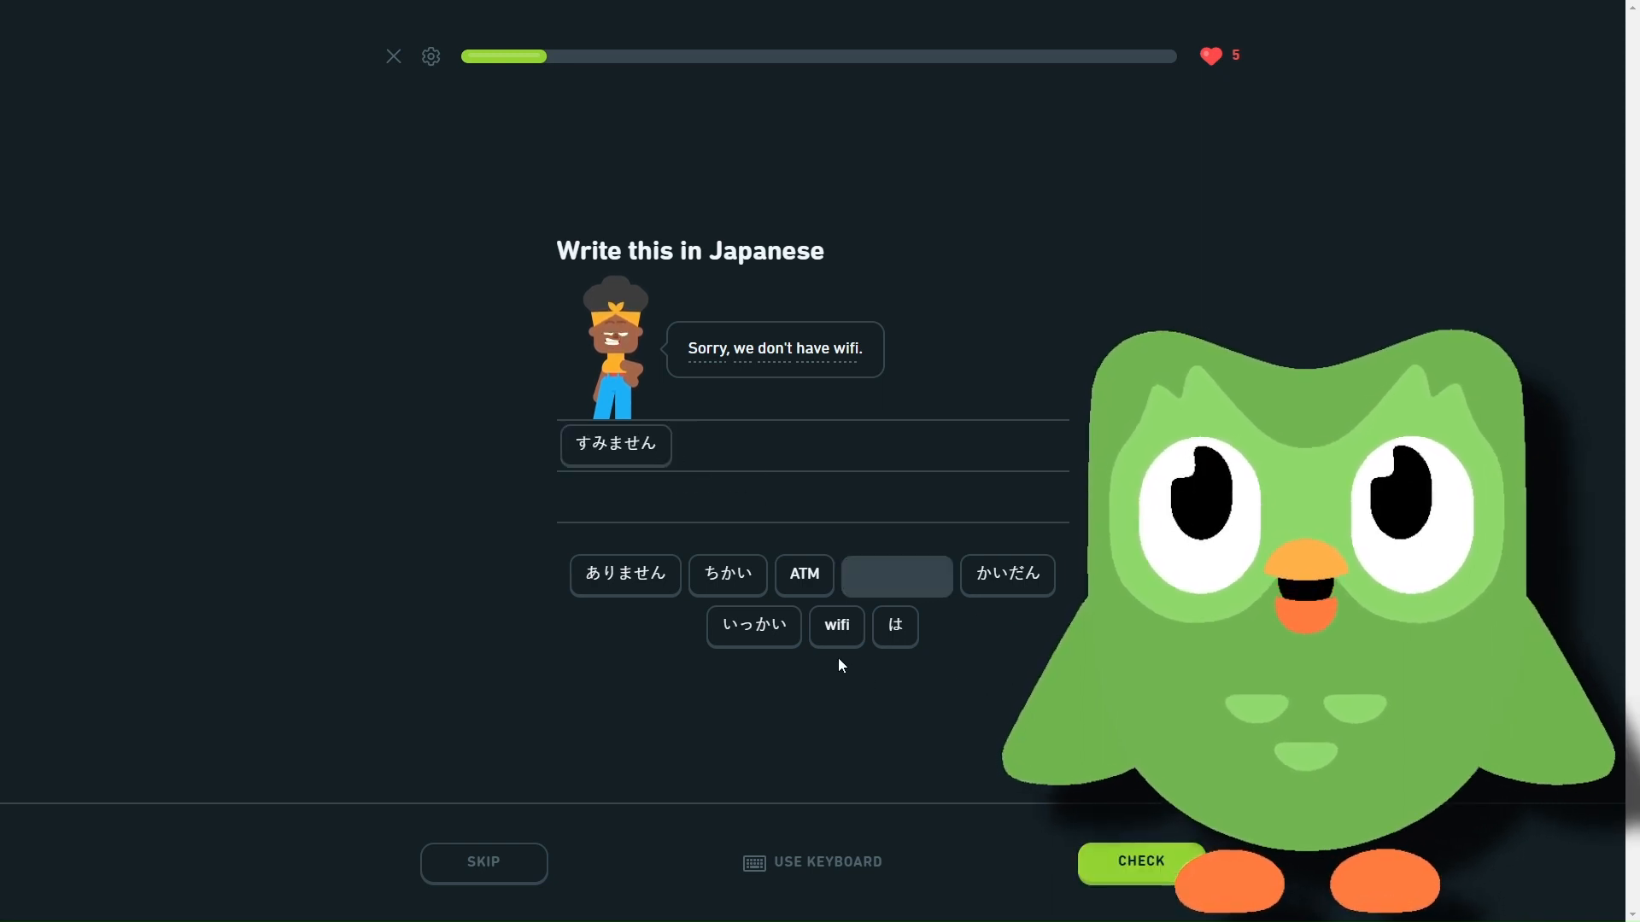
pyautogui.click(835, 625)
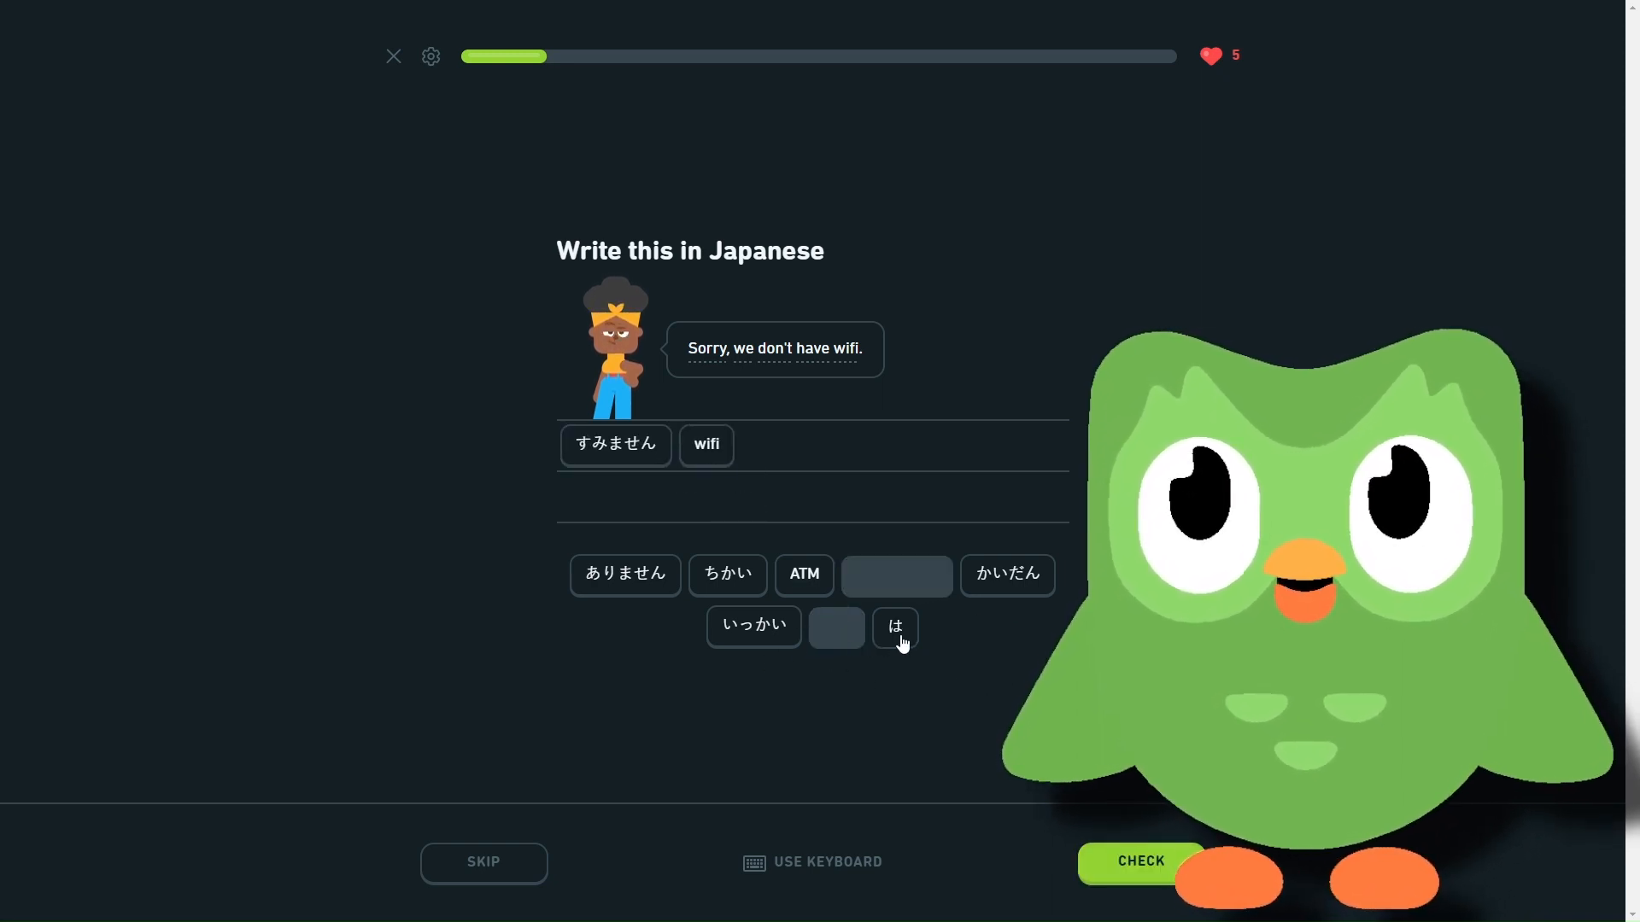
pyautogui.click(894, 627)
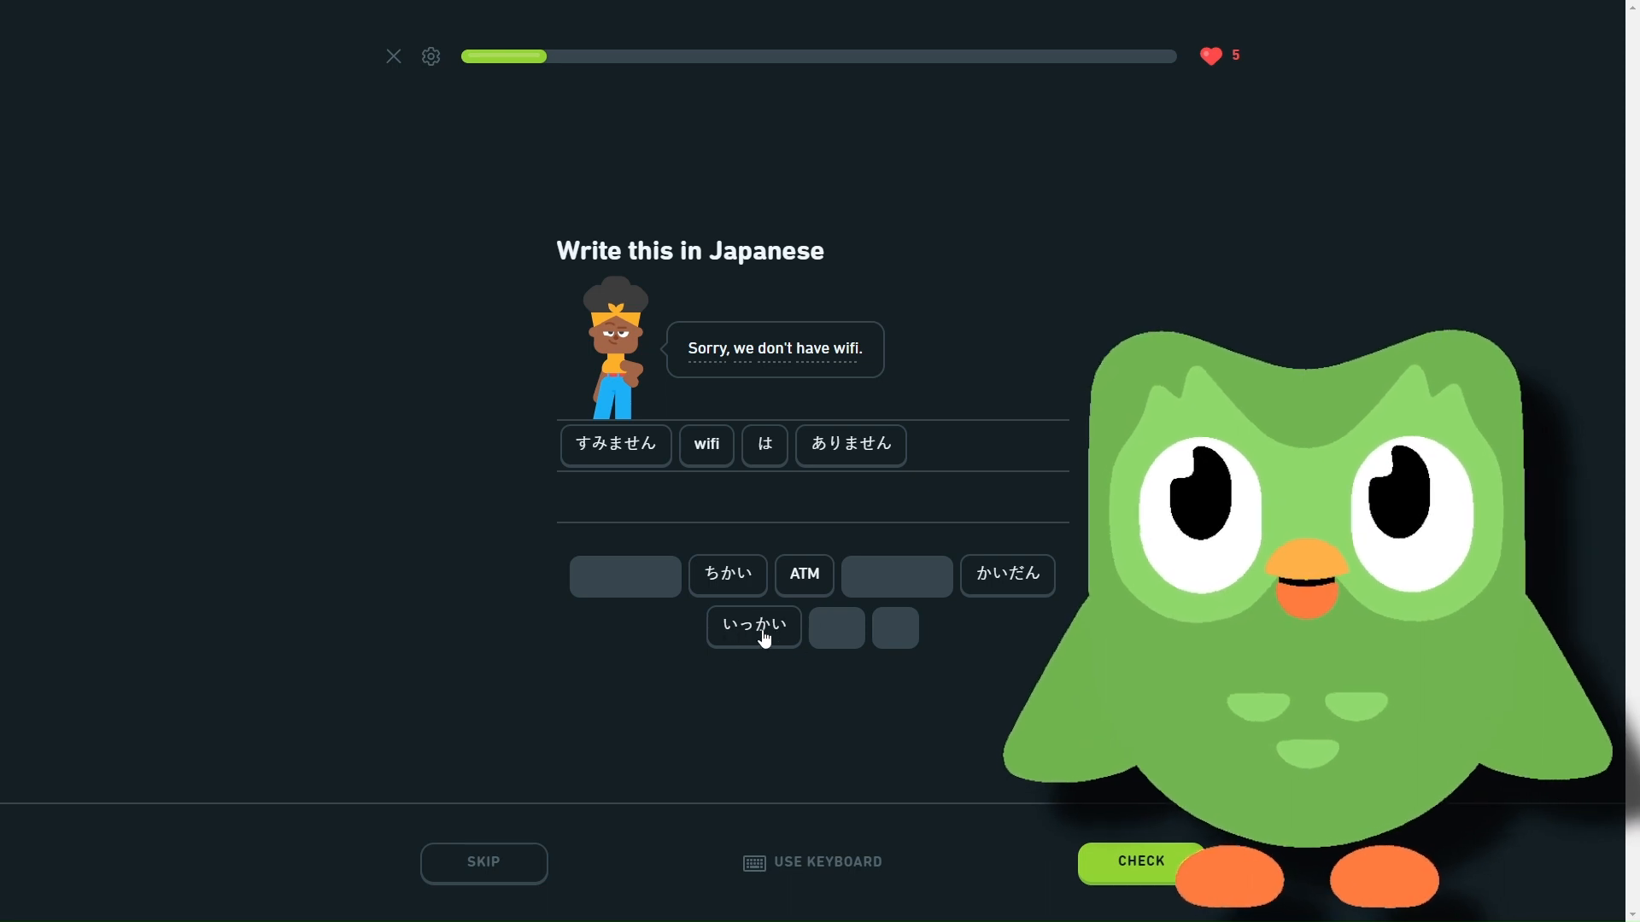
pyautogui.moveTo(703, 584)
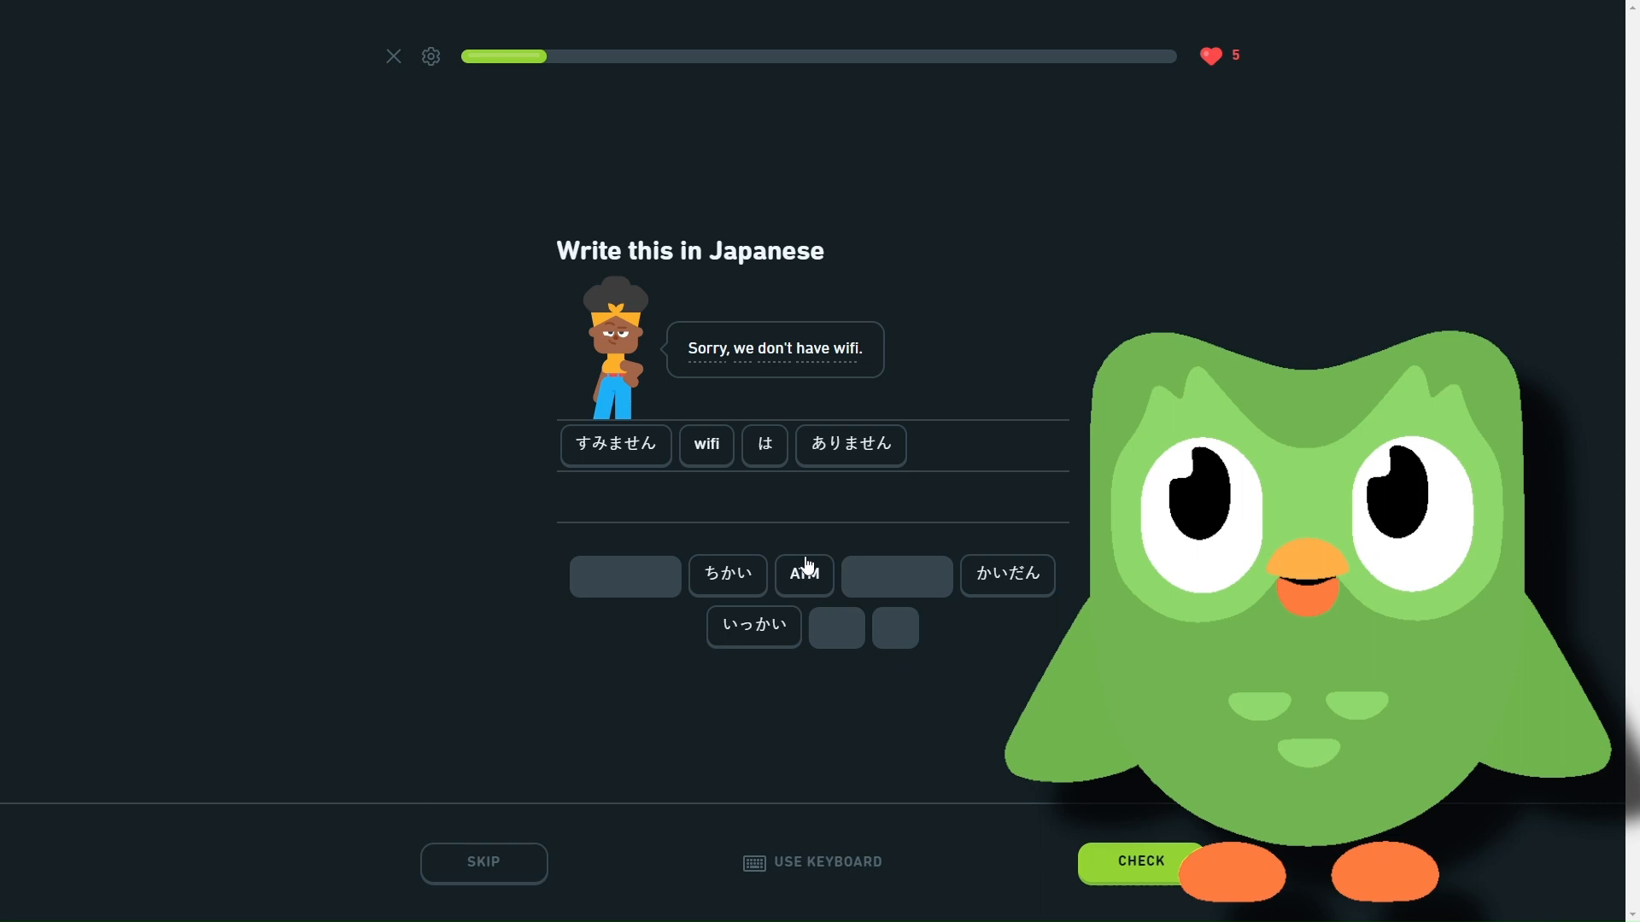
pyautogui.moveTo(991, 604)
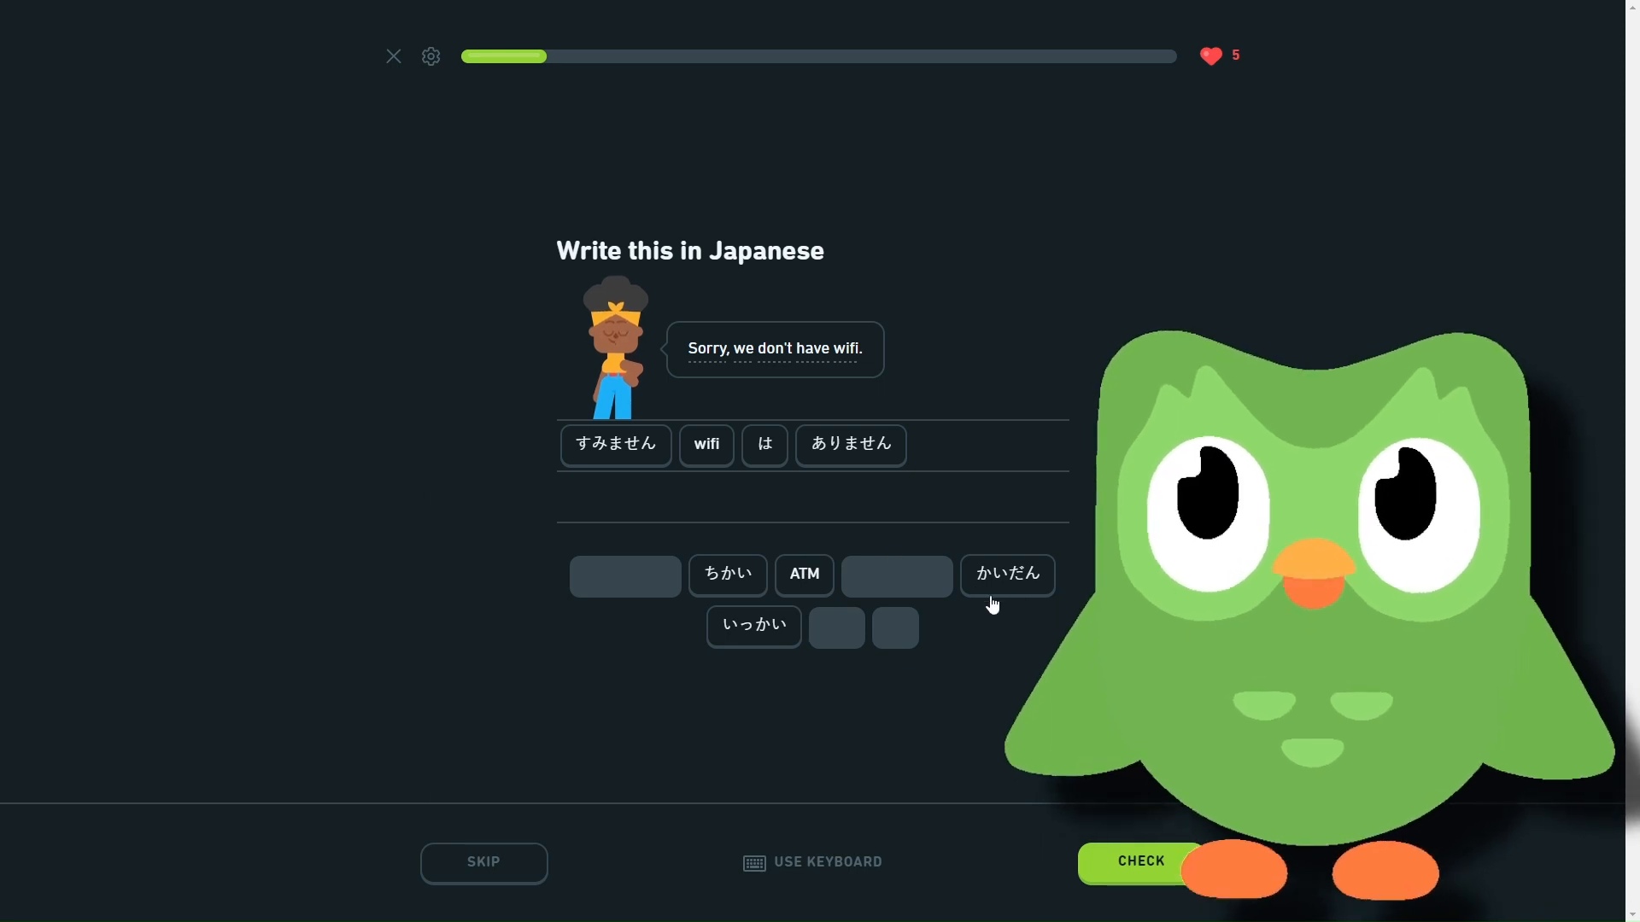
pyautogui.moveTo(1076, 778)
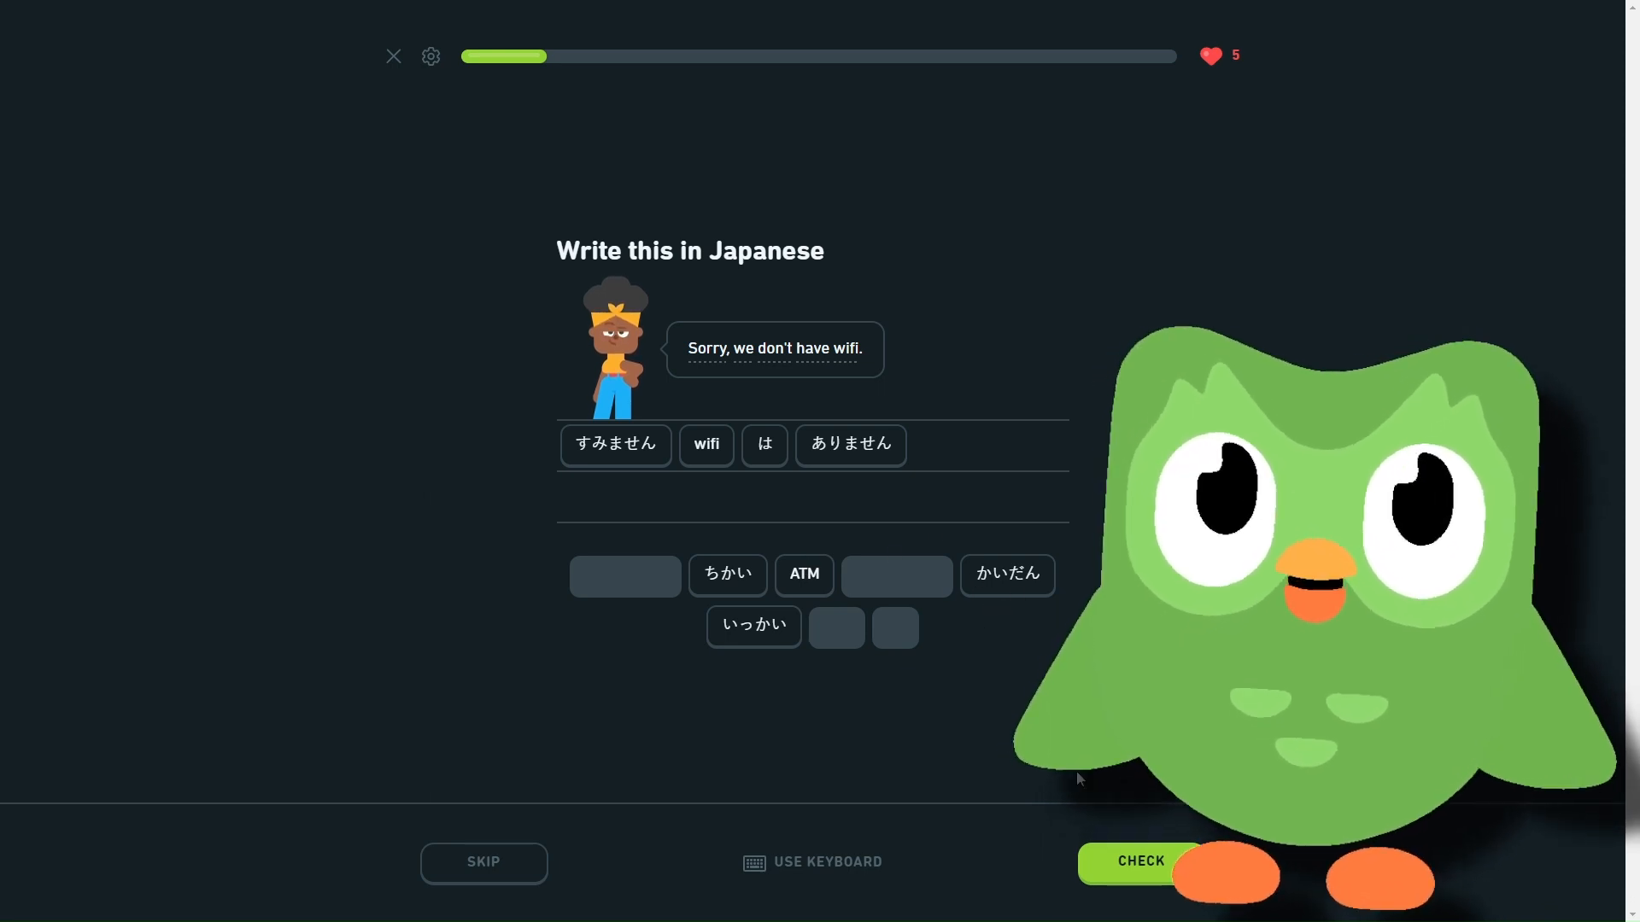
pyautogui.click(1141, 861)
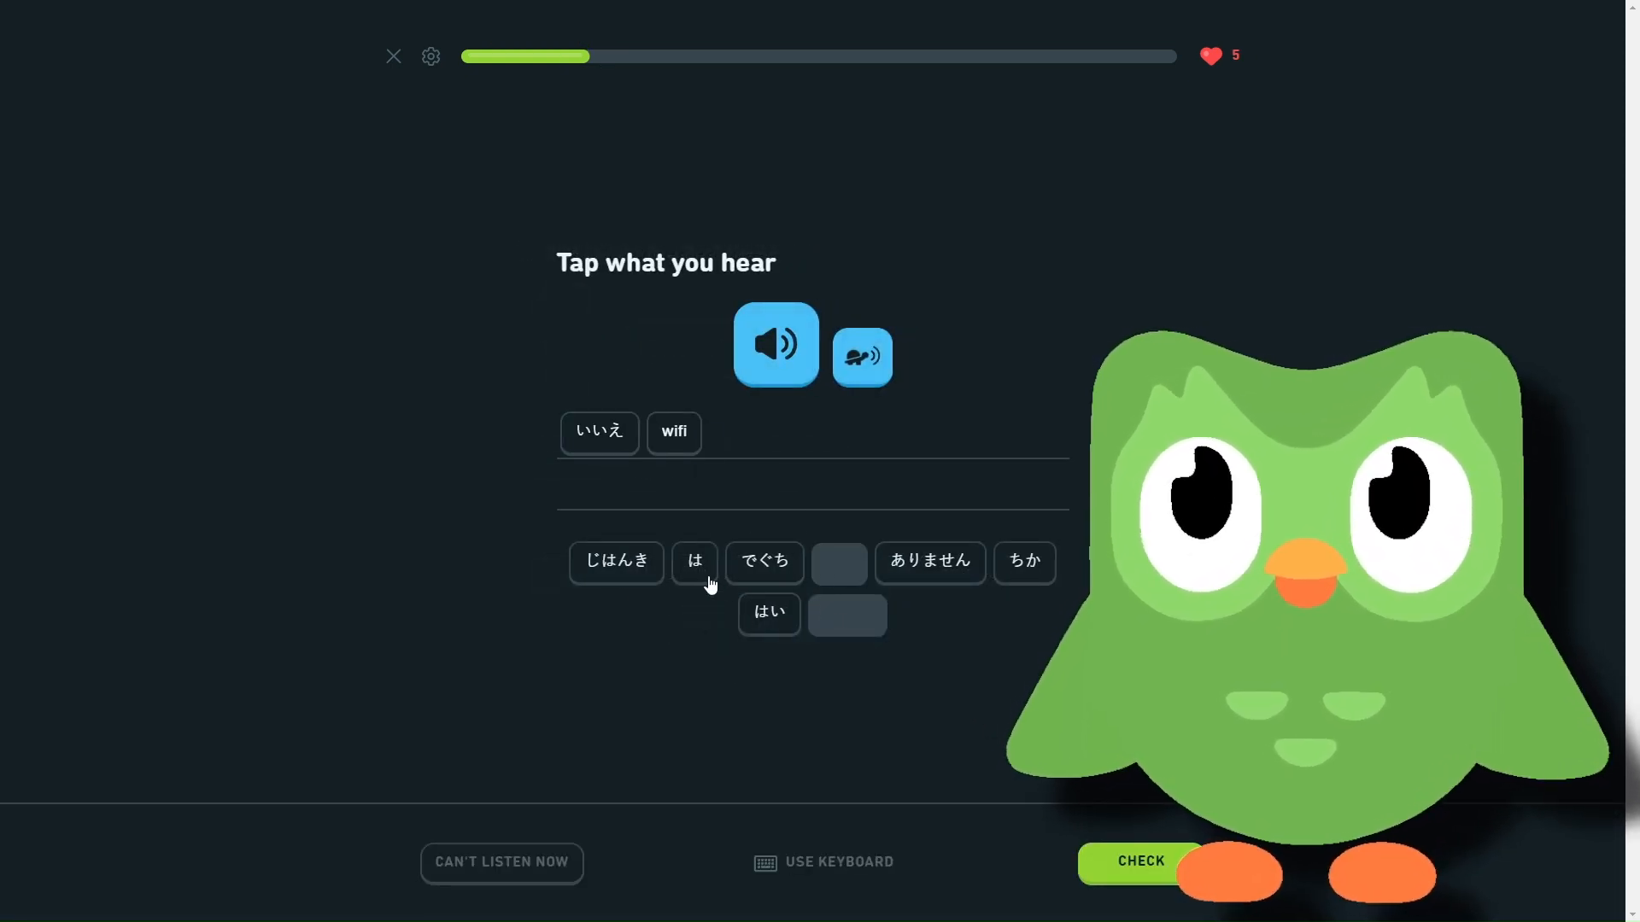
# - Answer the listening exercise with いいえ wifi は ありません, check and continue
pyautogui.click(927, 563)
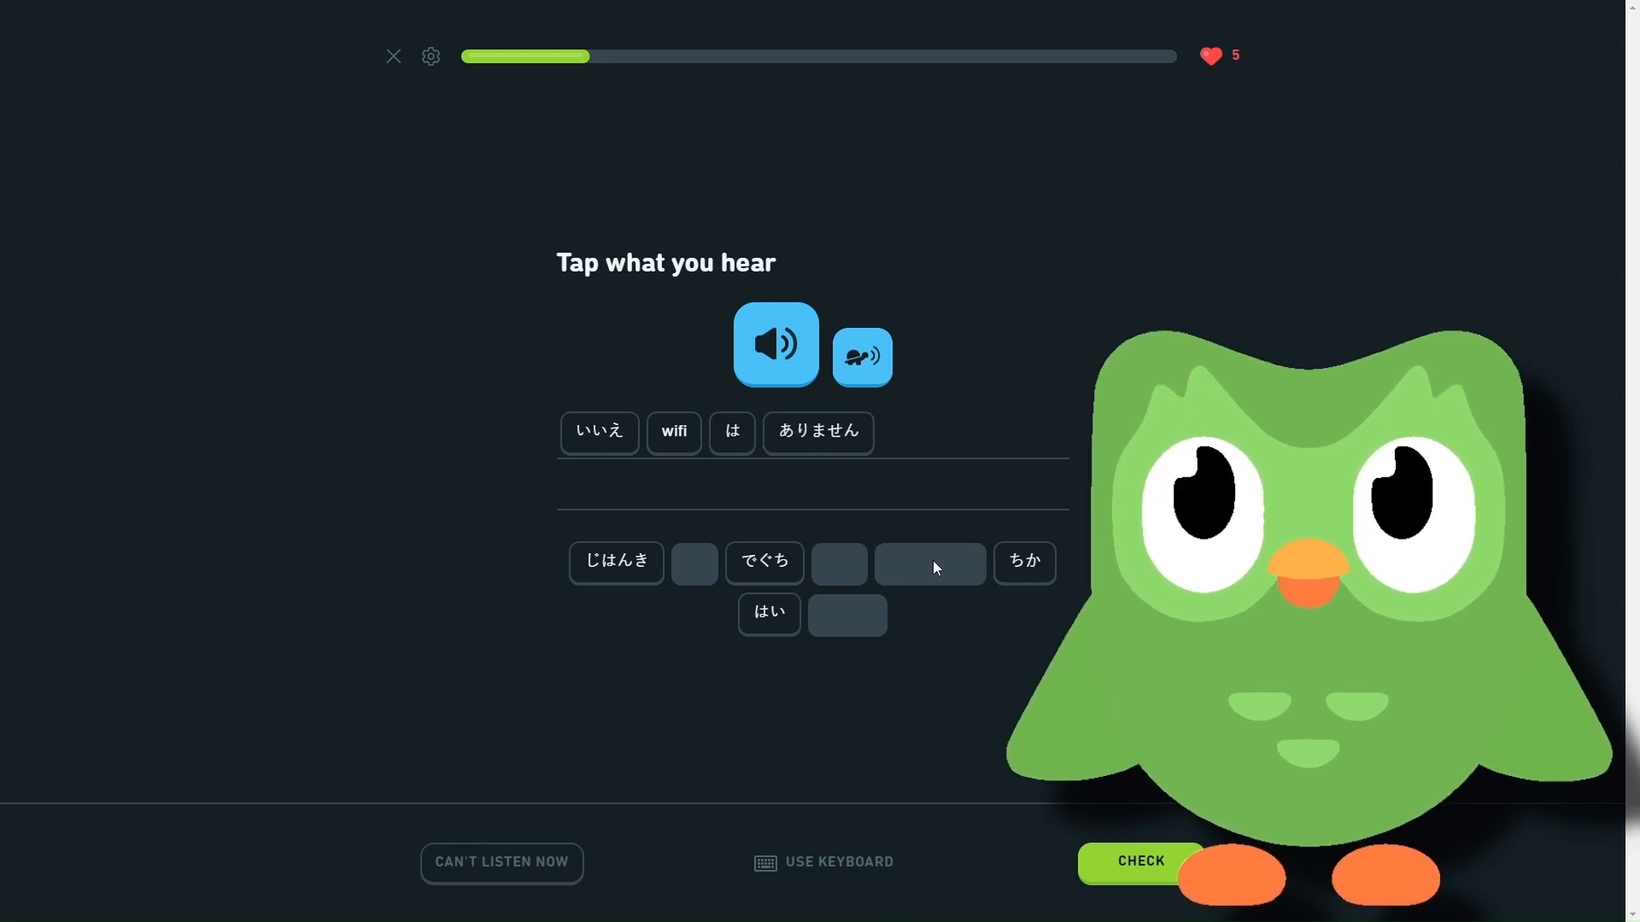
pyautogui.moveTo(544, 467)
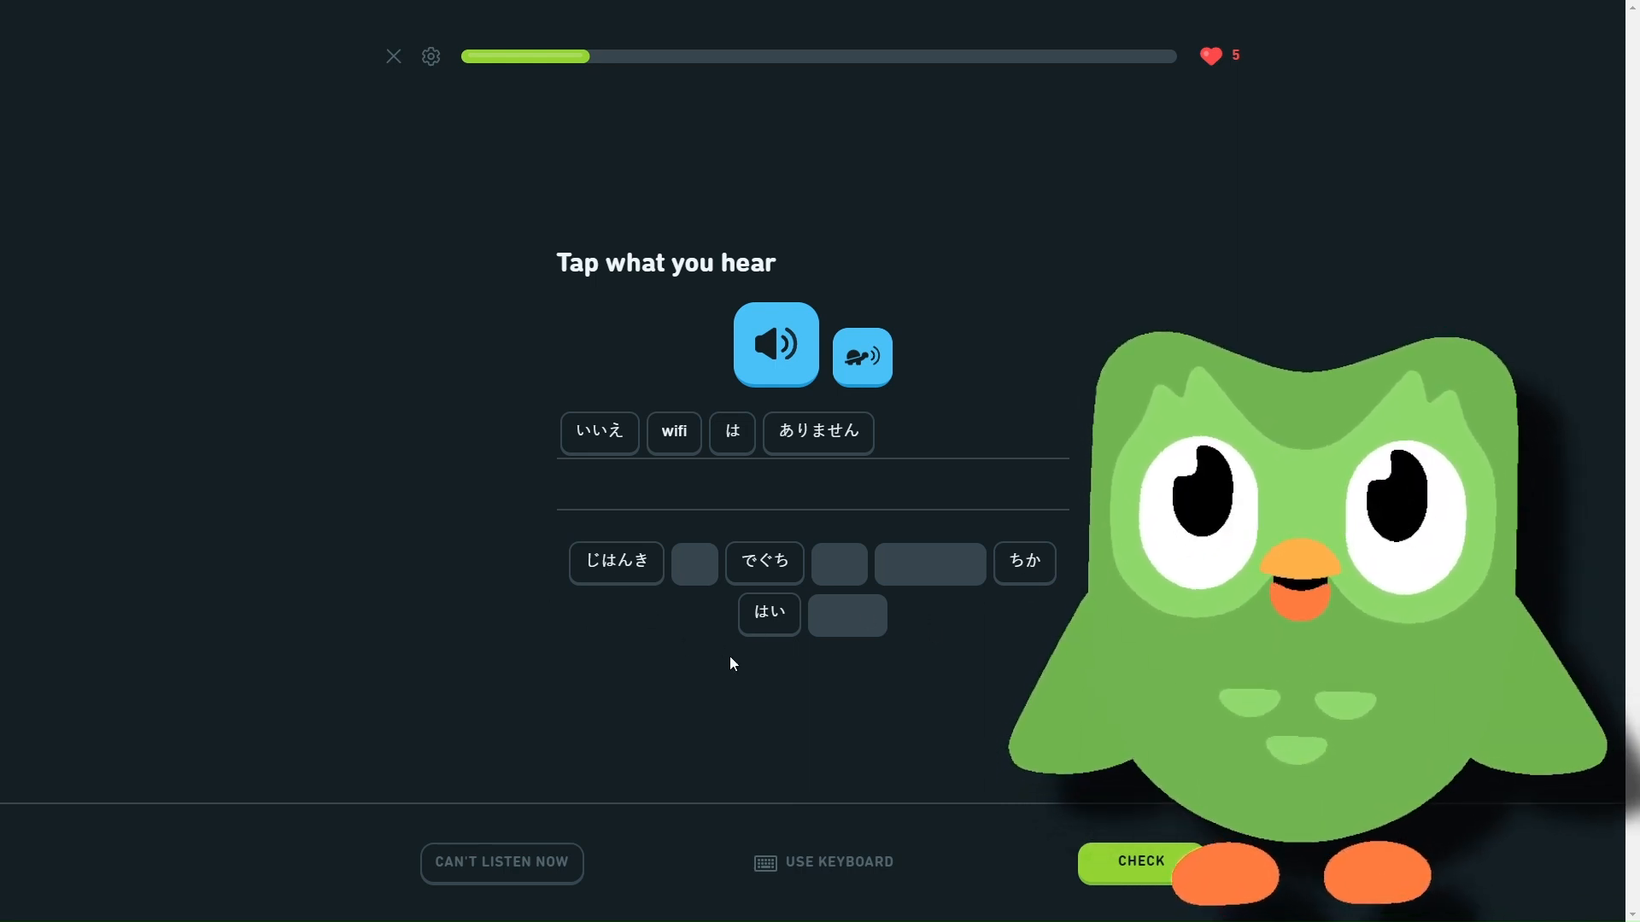
pyautogui.moveTo(847, 611)
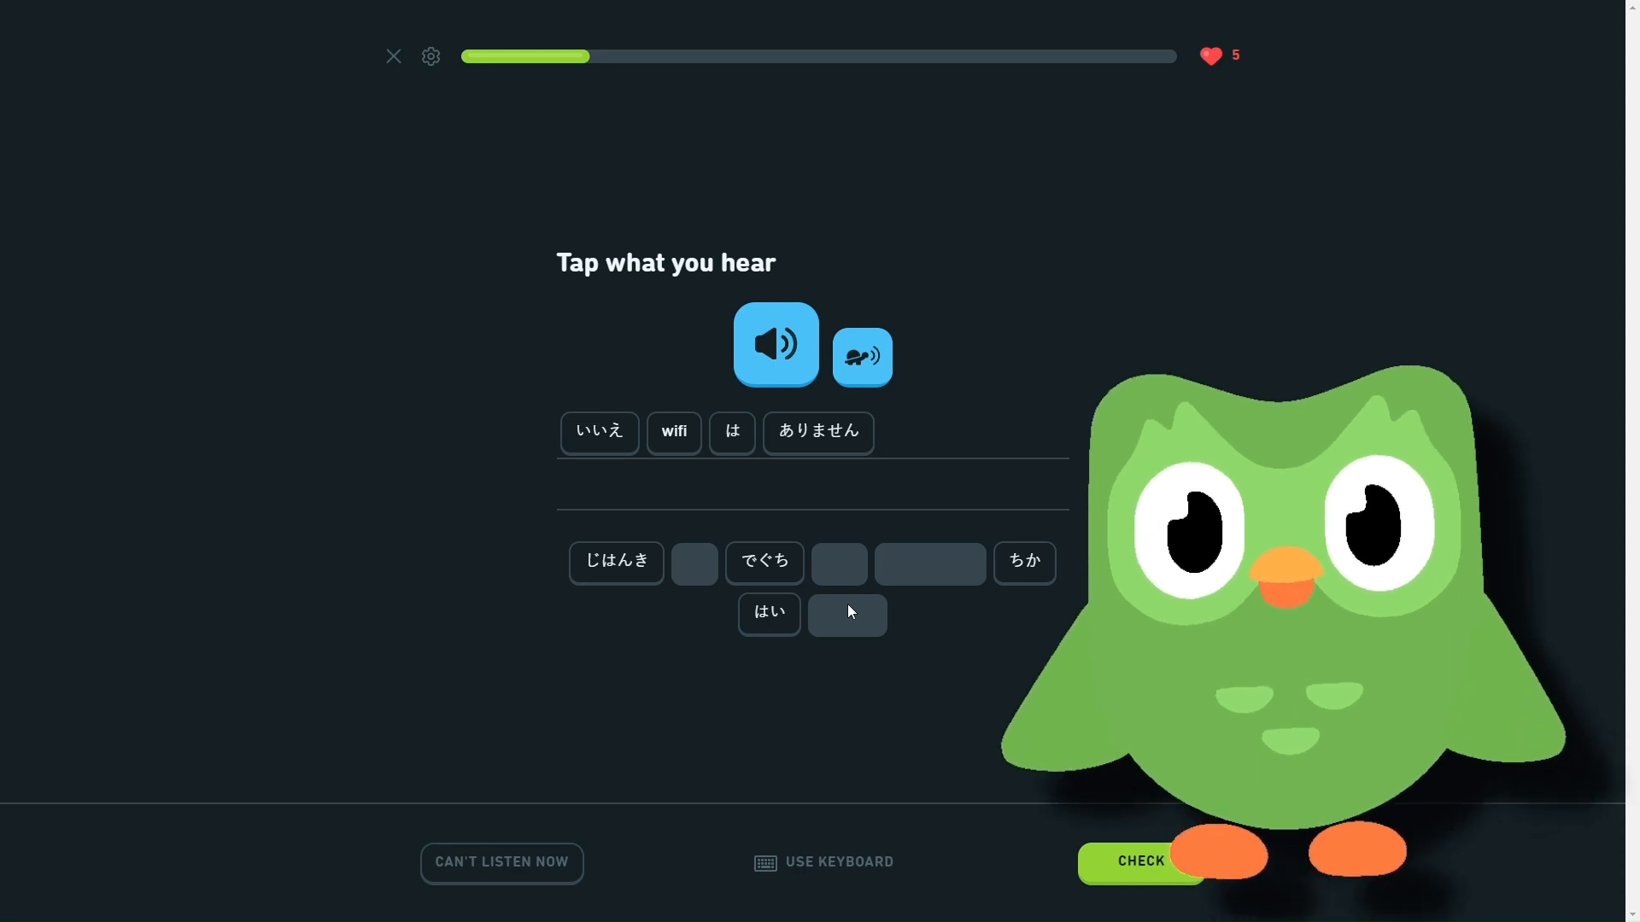
pyautogui.click(1139, 861)
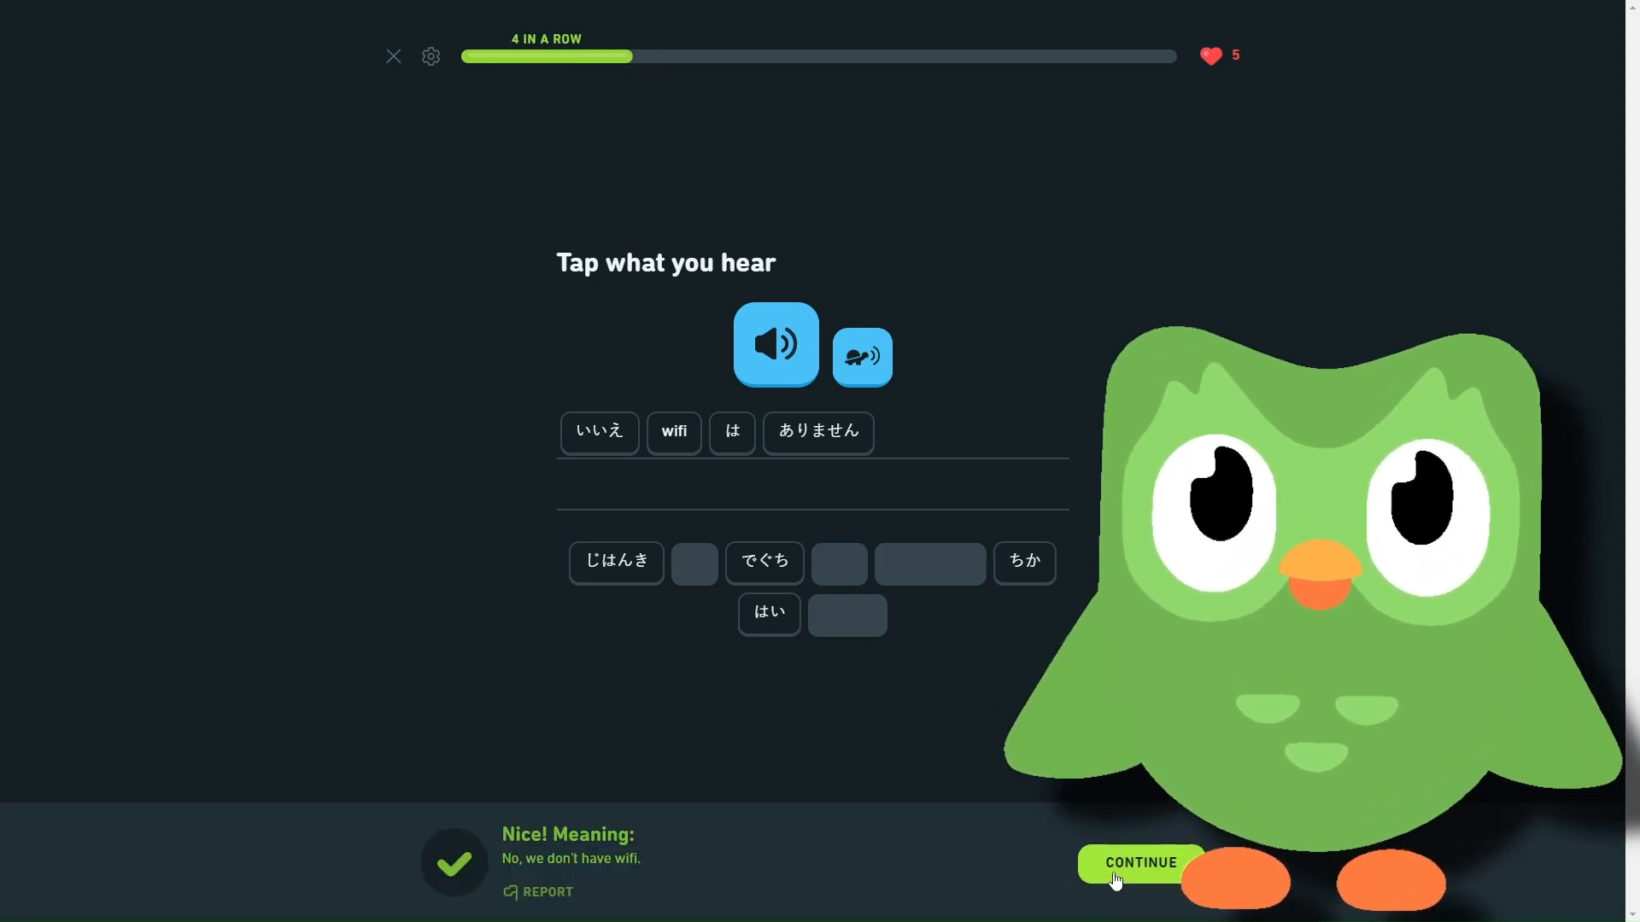
pyautogui.click(1140, 862)
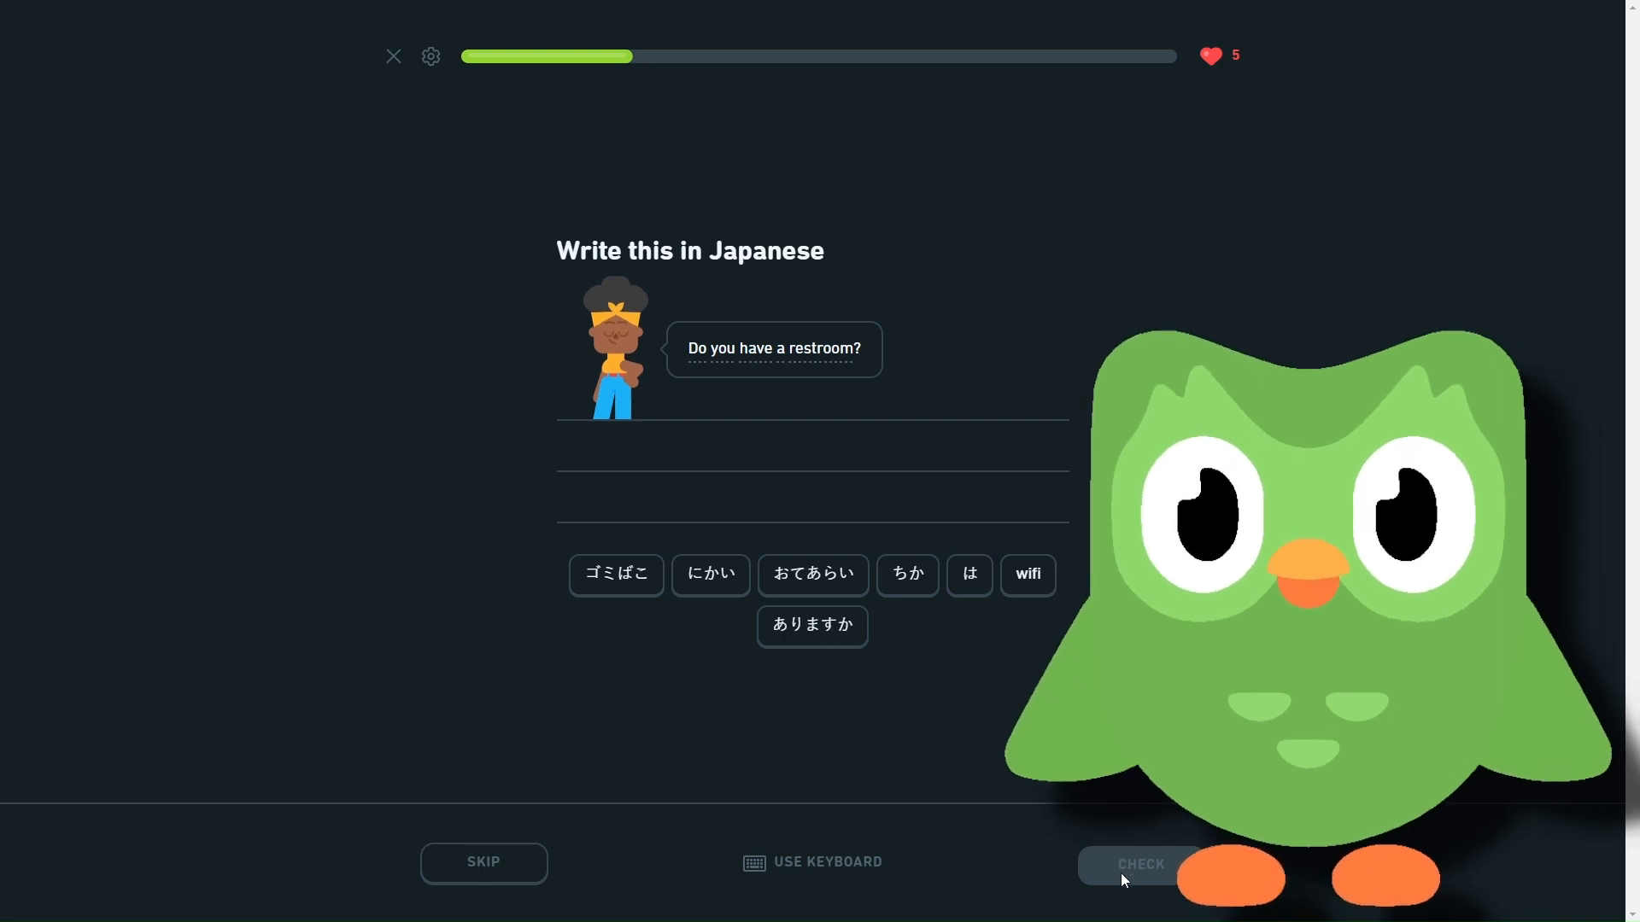
pyautogui.moveTo(1024, 860)
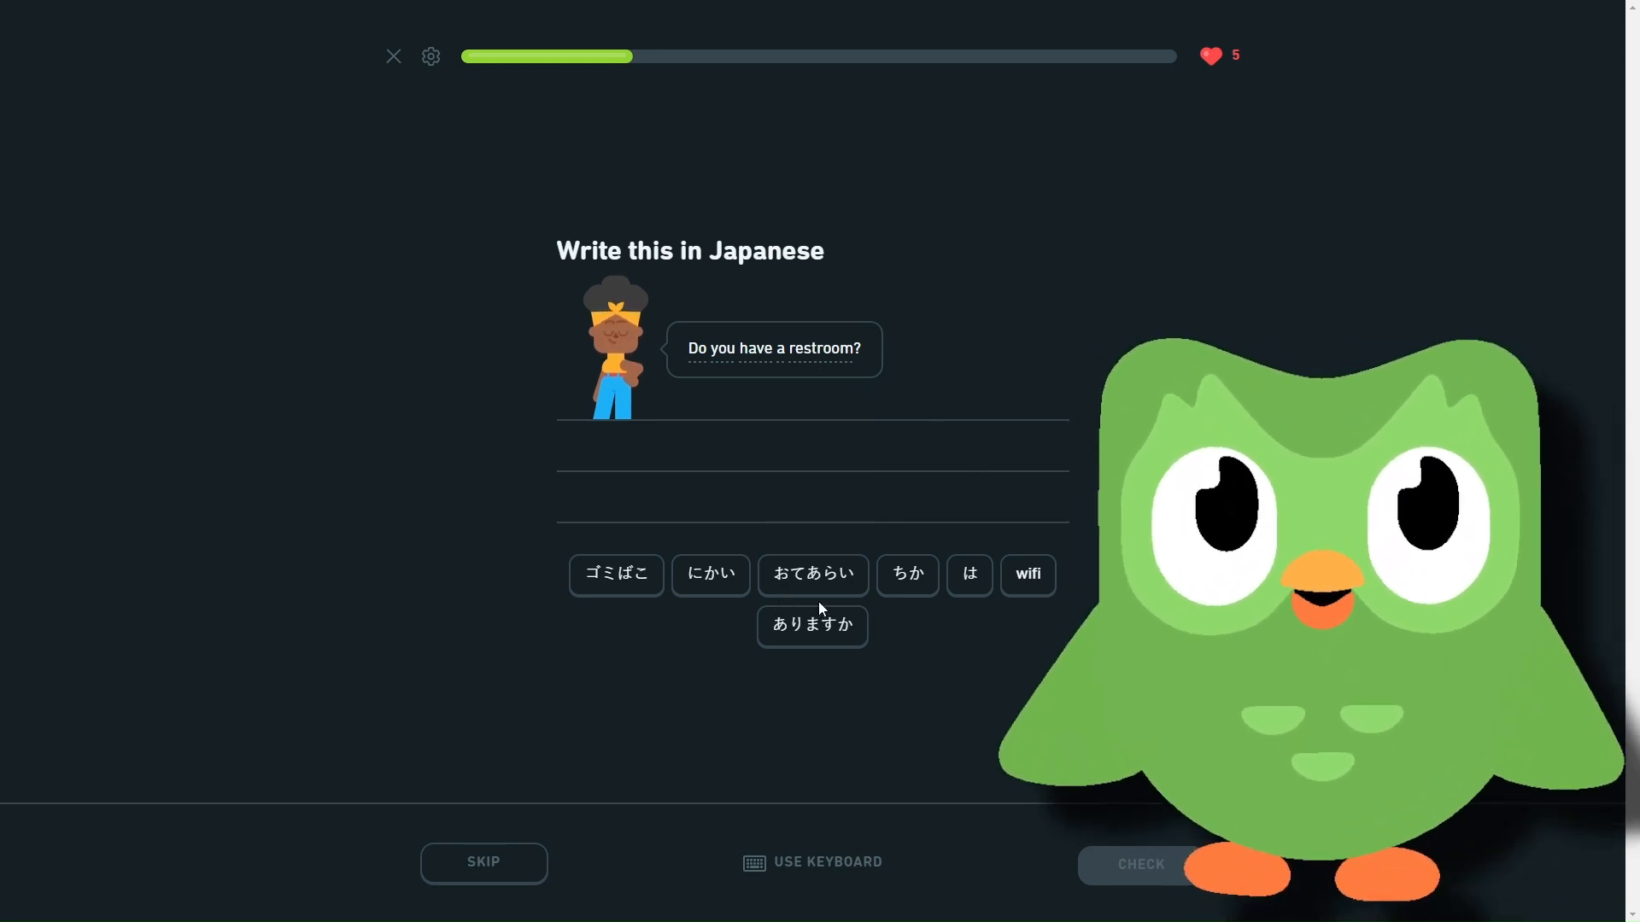
pyautogui.moveTo(856, 607)
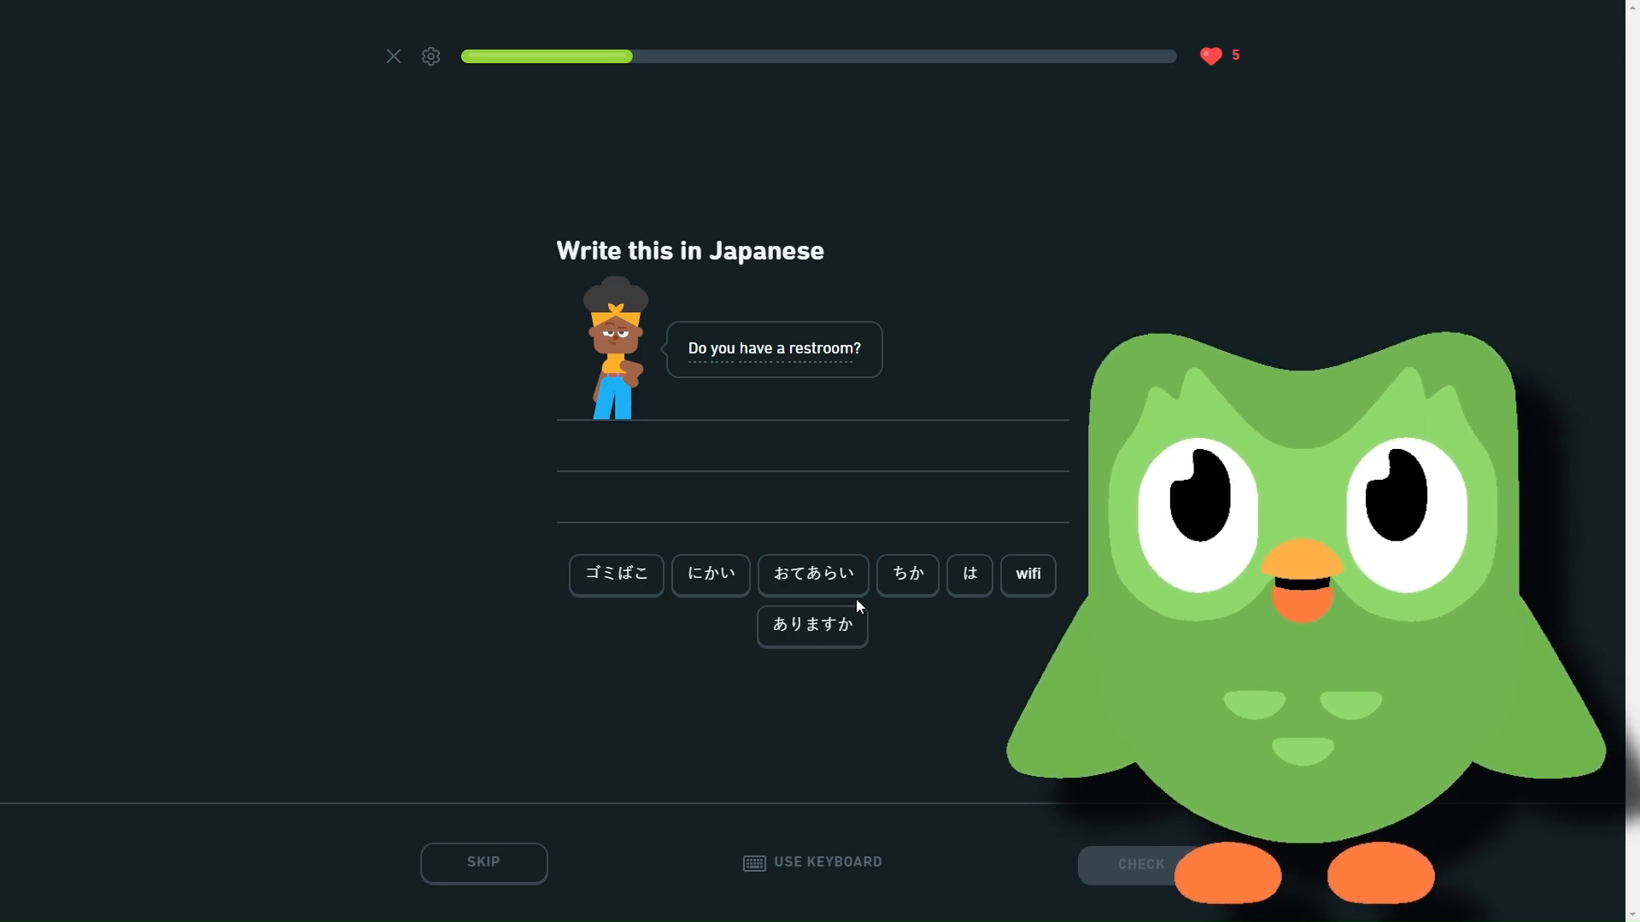
# - Build the restroom question おてあらい は ありますか from the word tiles
pyautogui.click(811, 575)
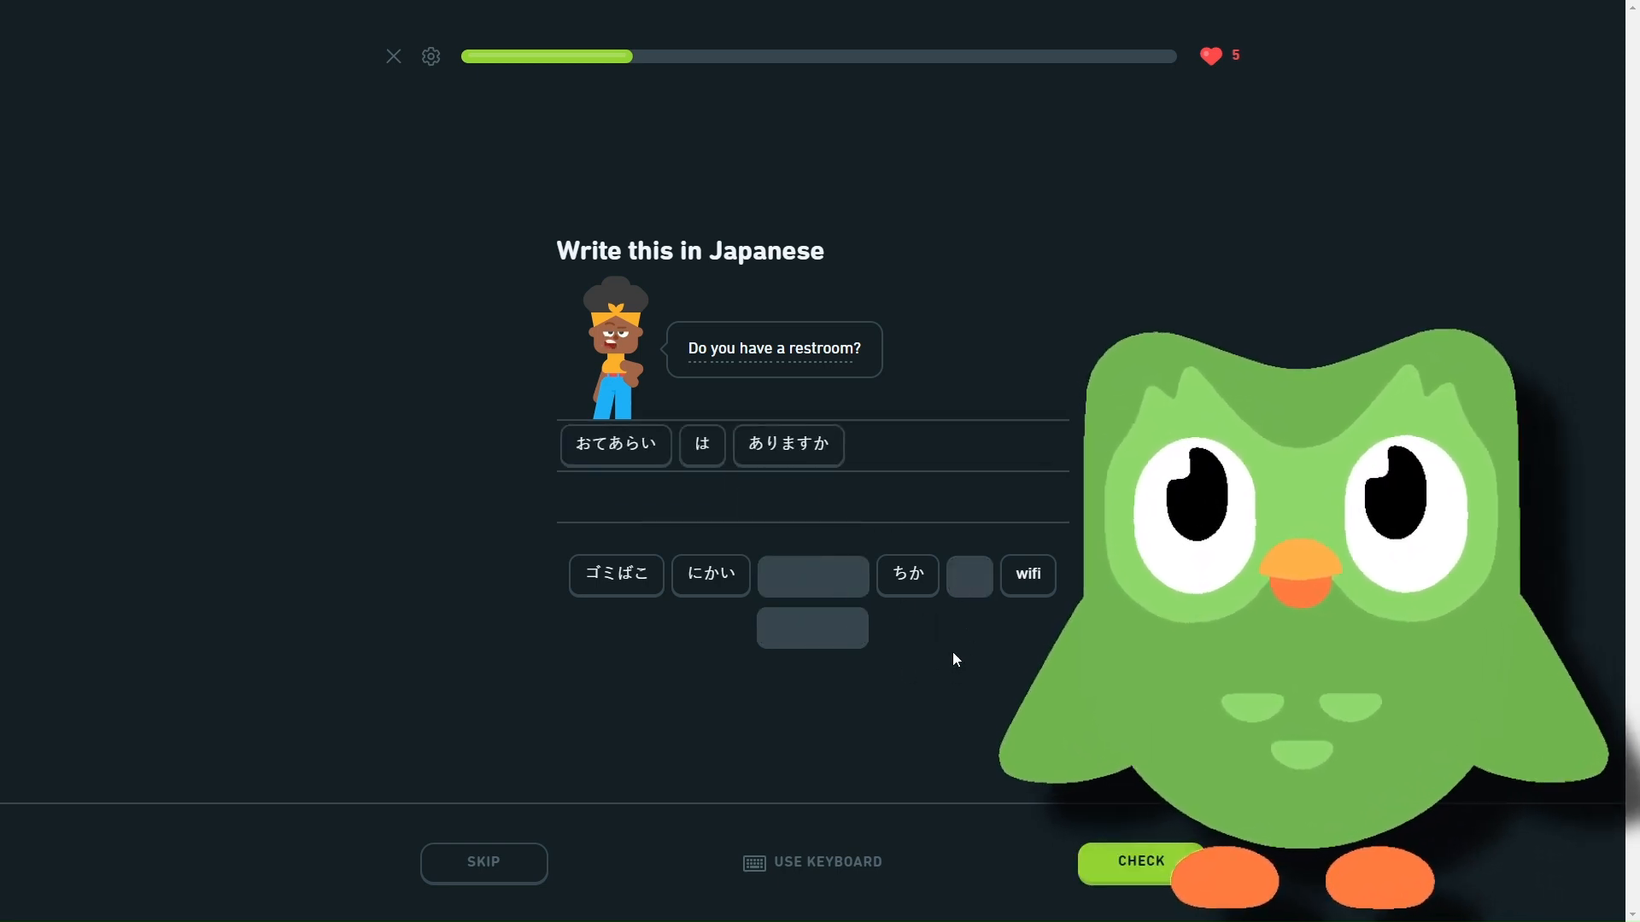
pyautogui.moveTo(669, 540)
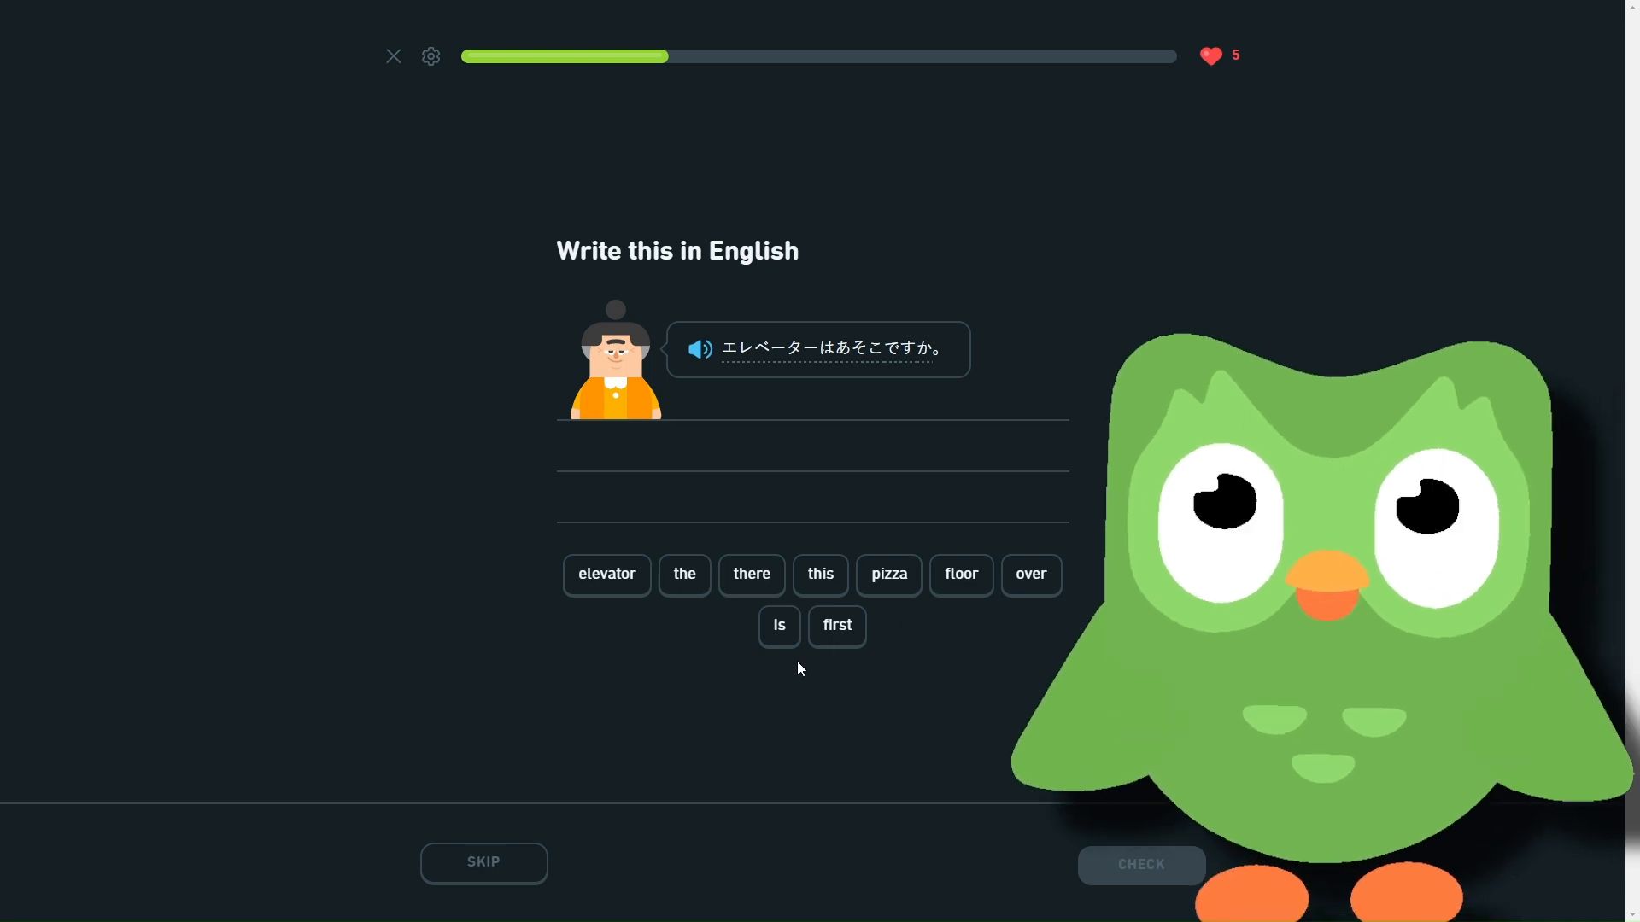
# - Submit the elevator translation and the すみません wifi answer, and build the 'Sorry, we don't…' translation
pyautogui.click(684, 573)
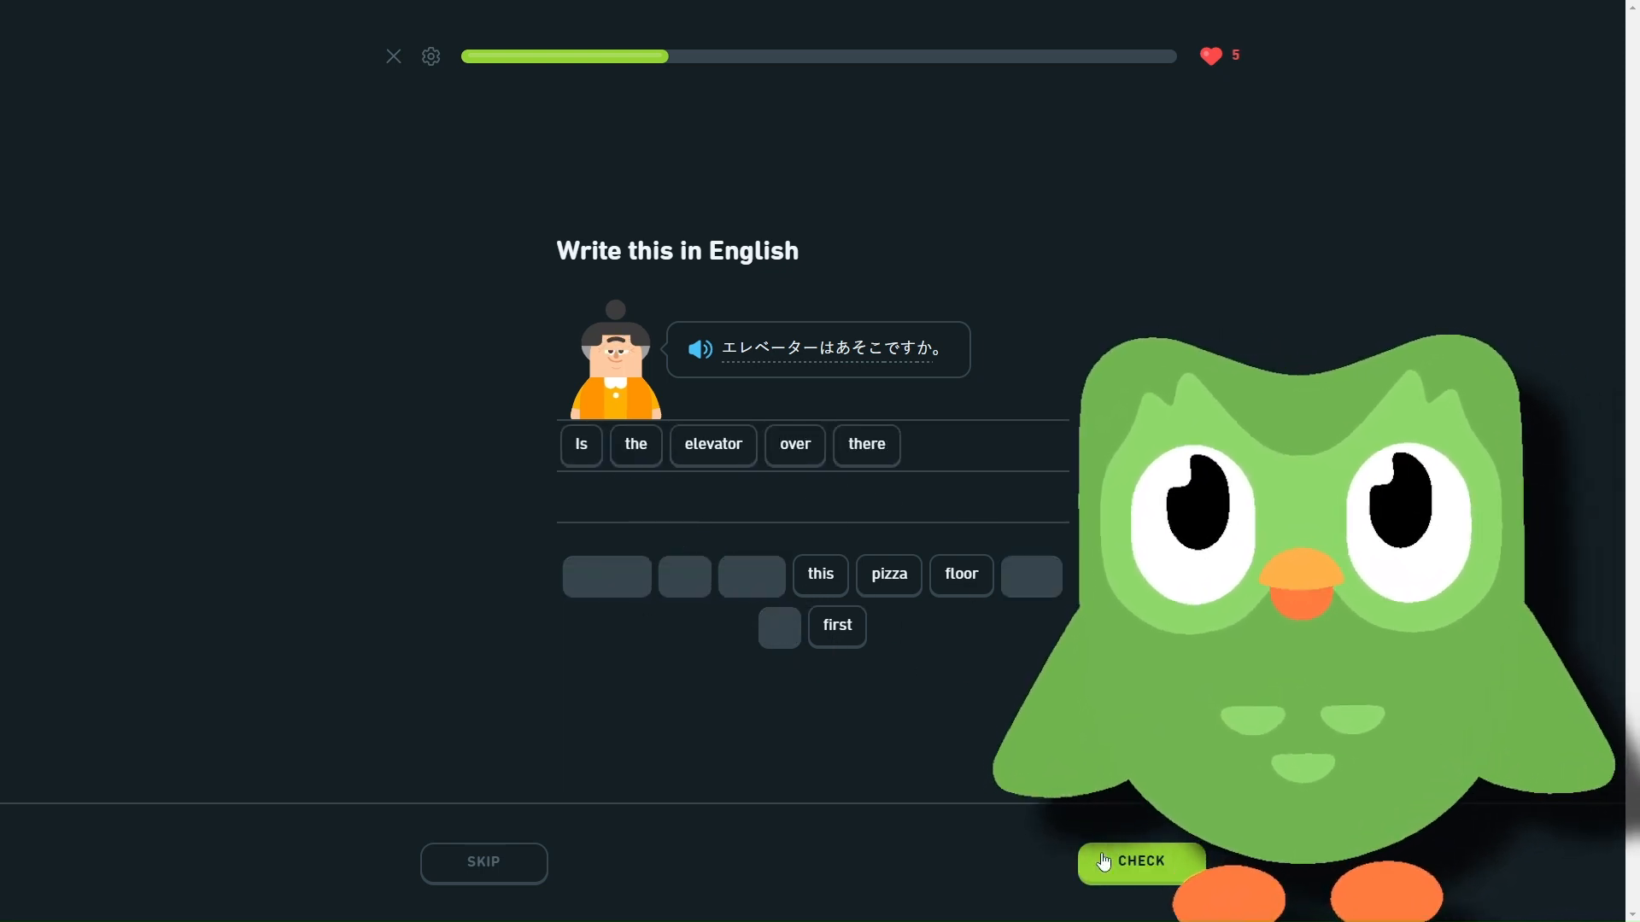
pyautogui.click(1138, 861)
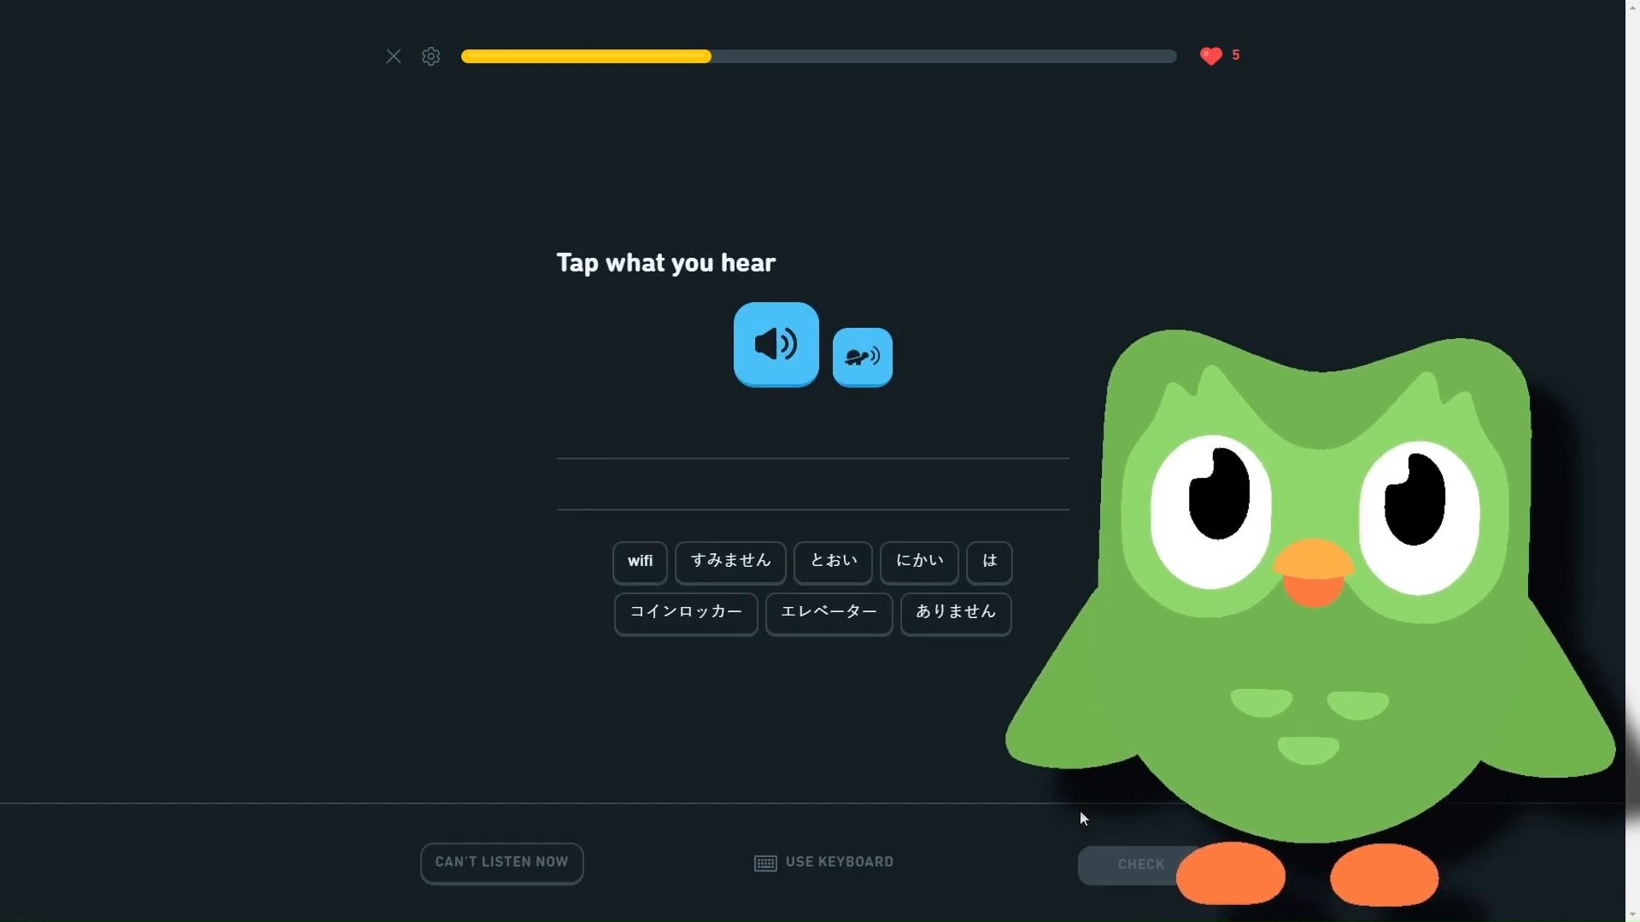
pyautogui.moveTo(807, 712)
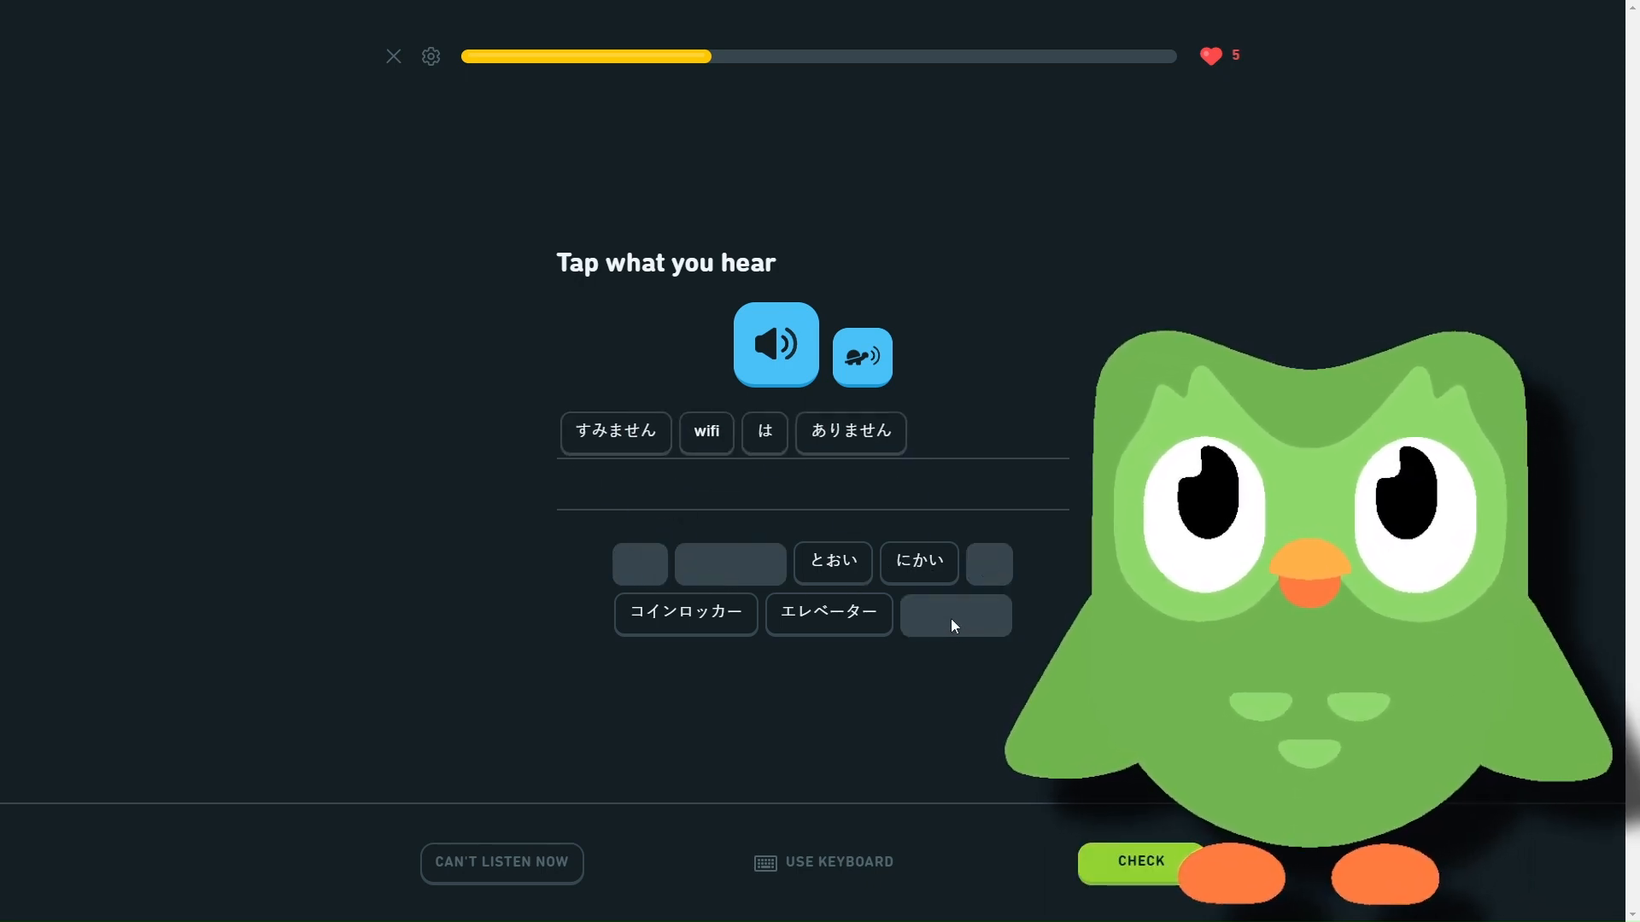
pyautogui.moveTo(819, 533)
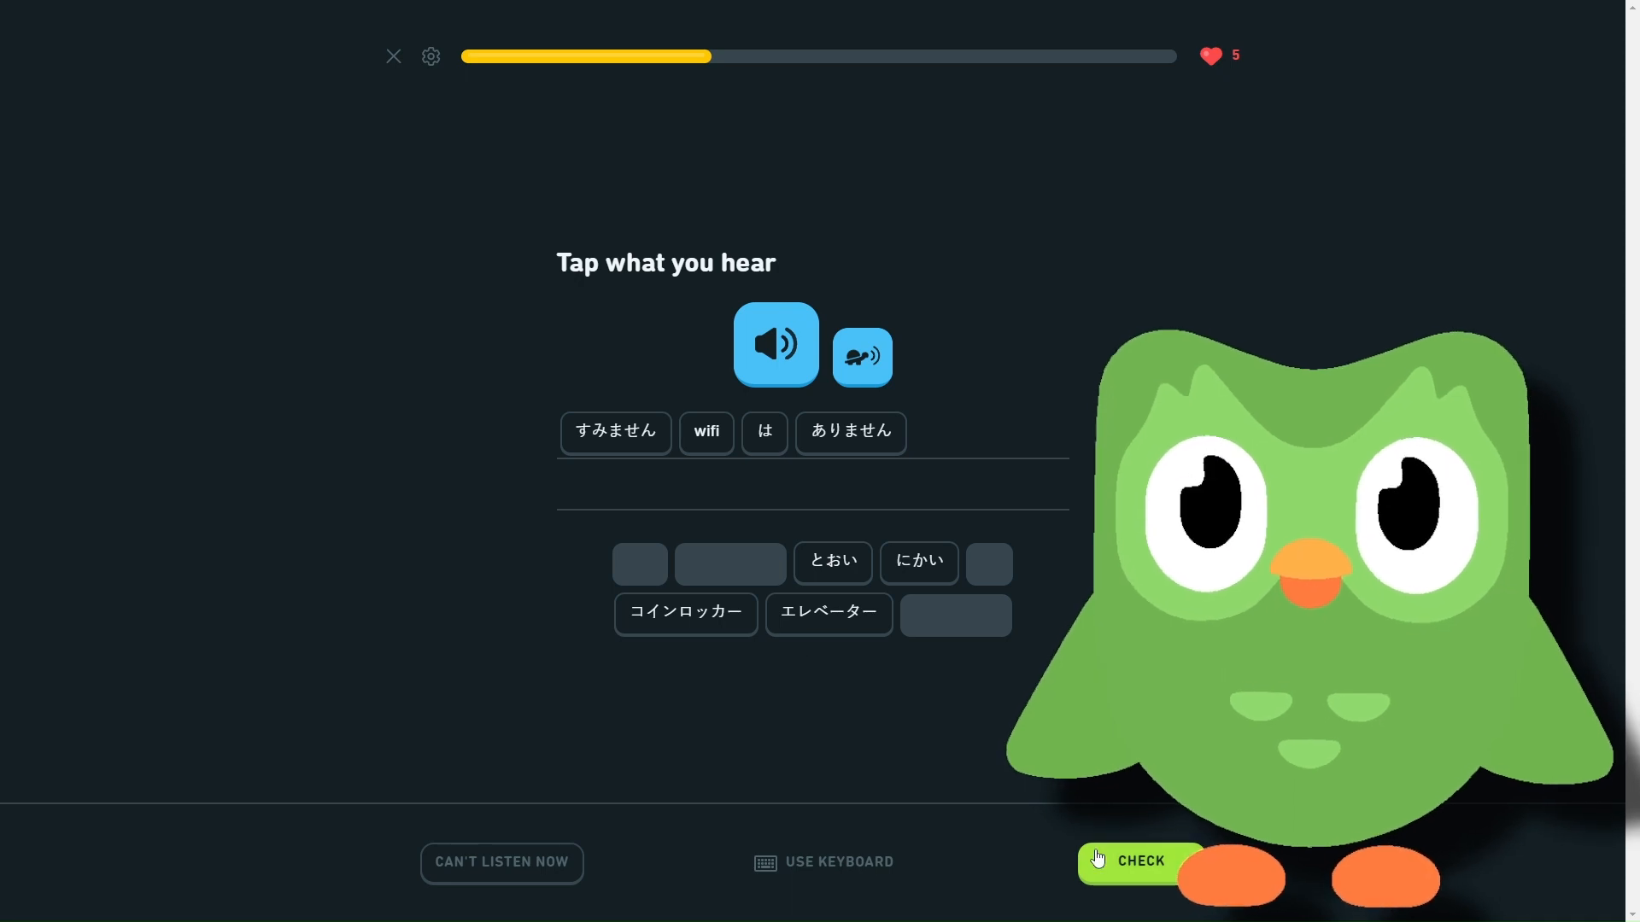
pyautogui.click(1140, 861)
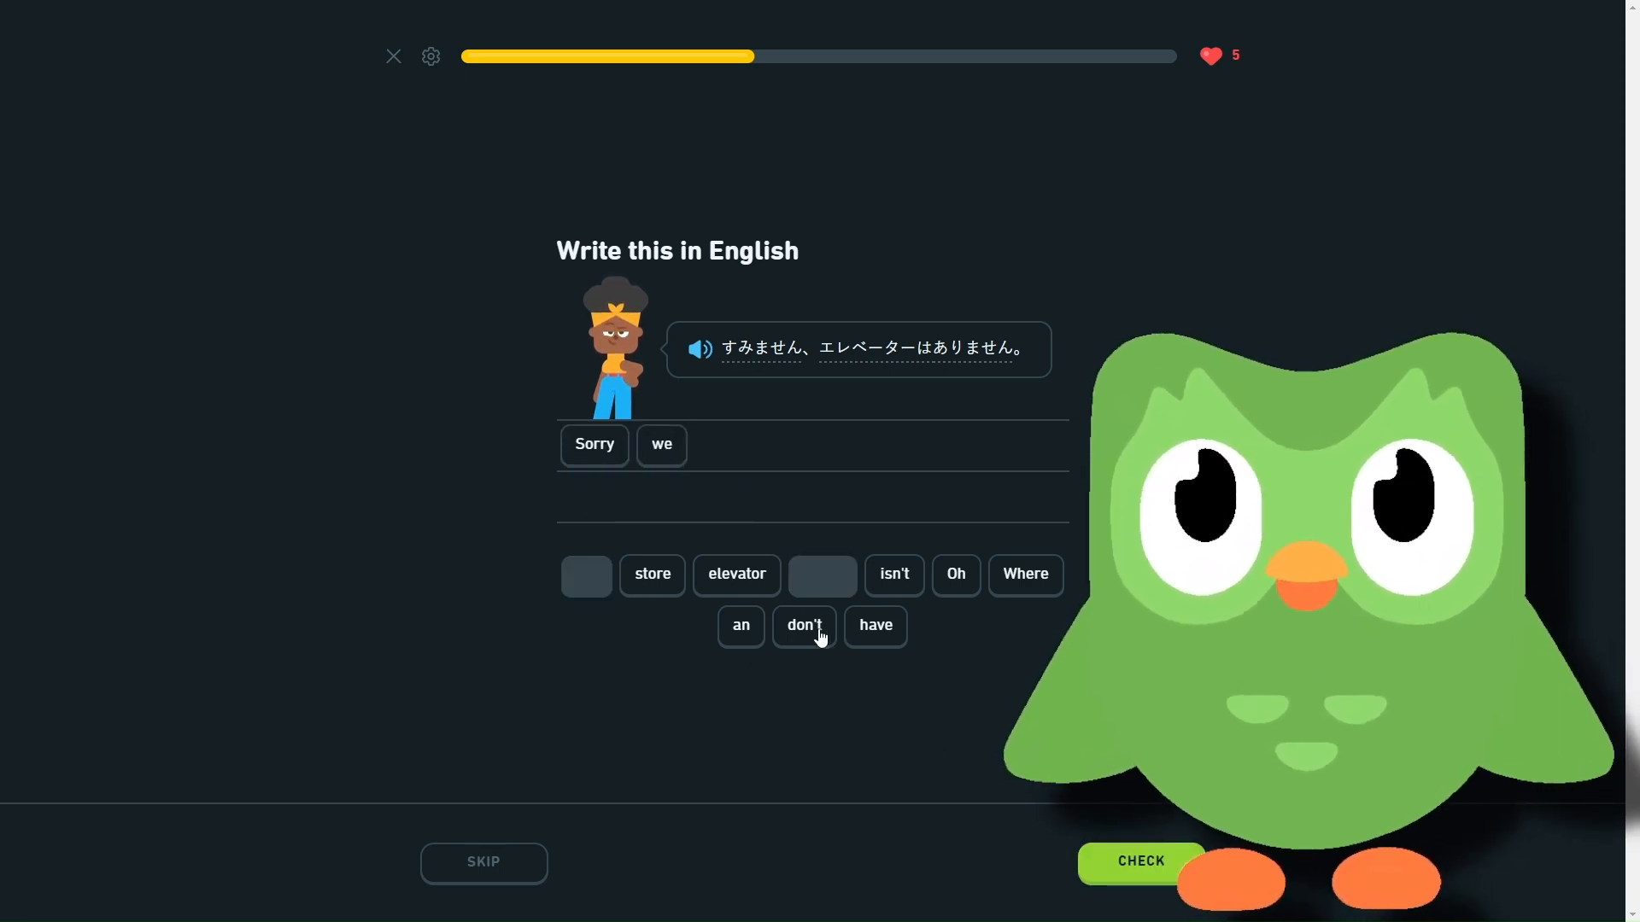
pyautogui.click(803, 625)
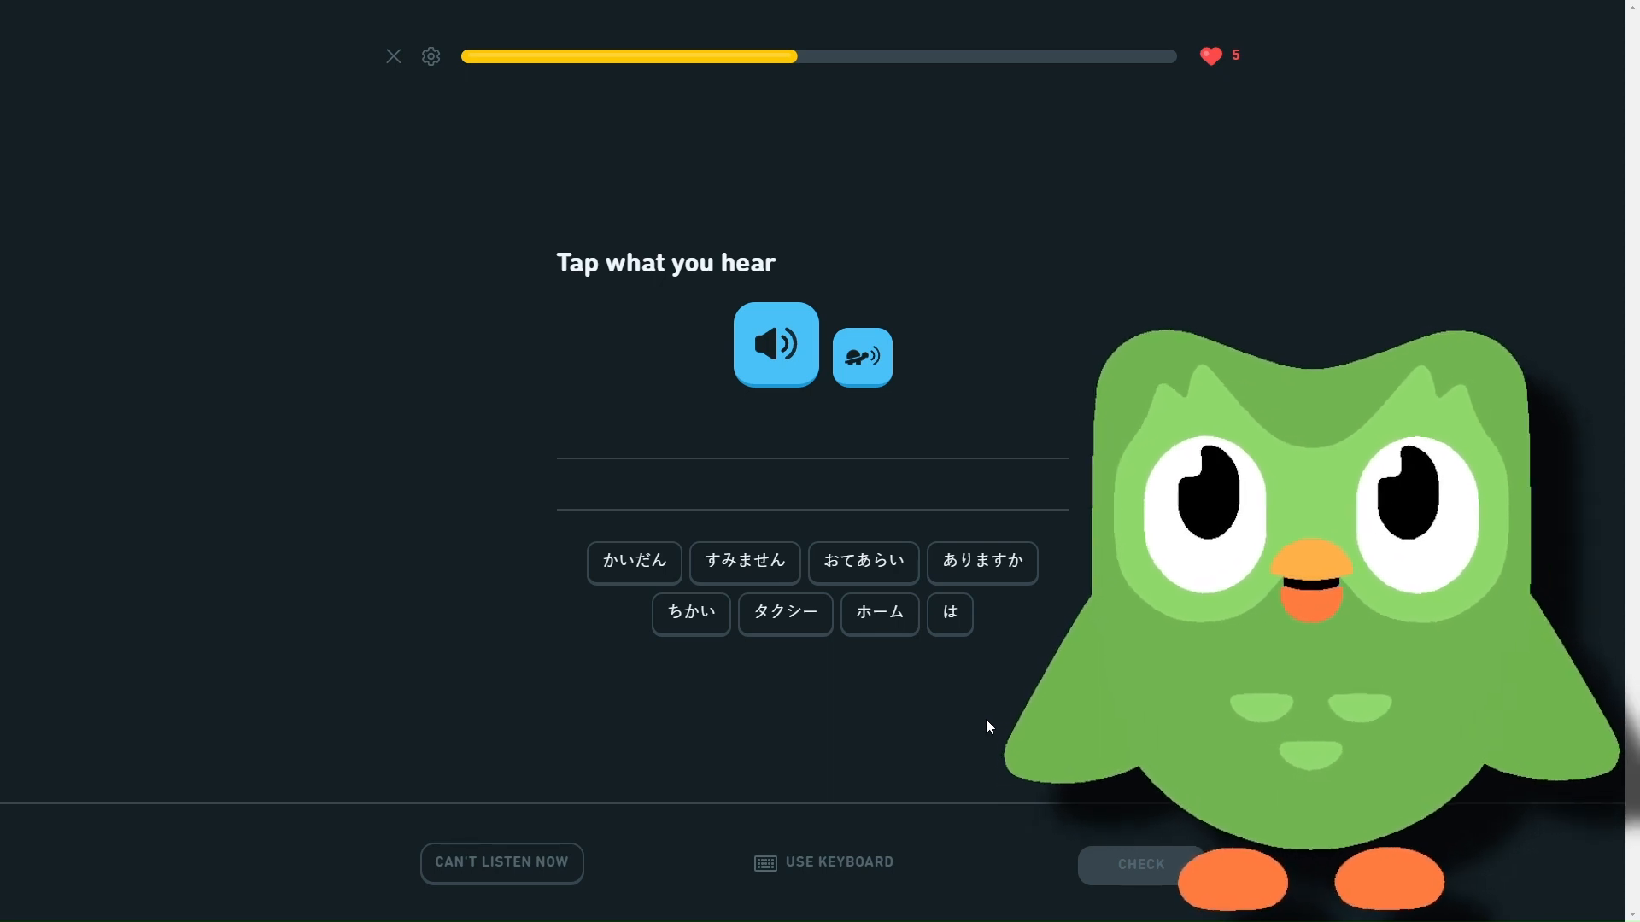
pyautogui.moveTo(716, 565)
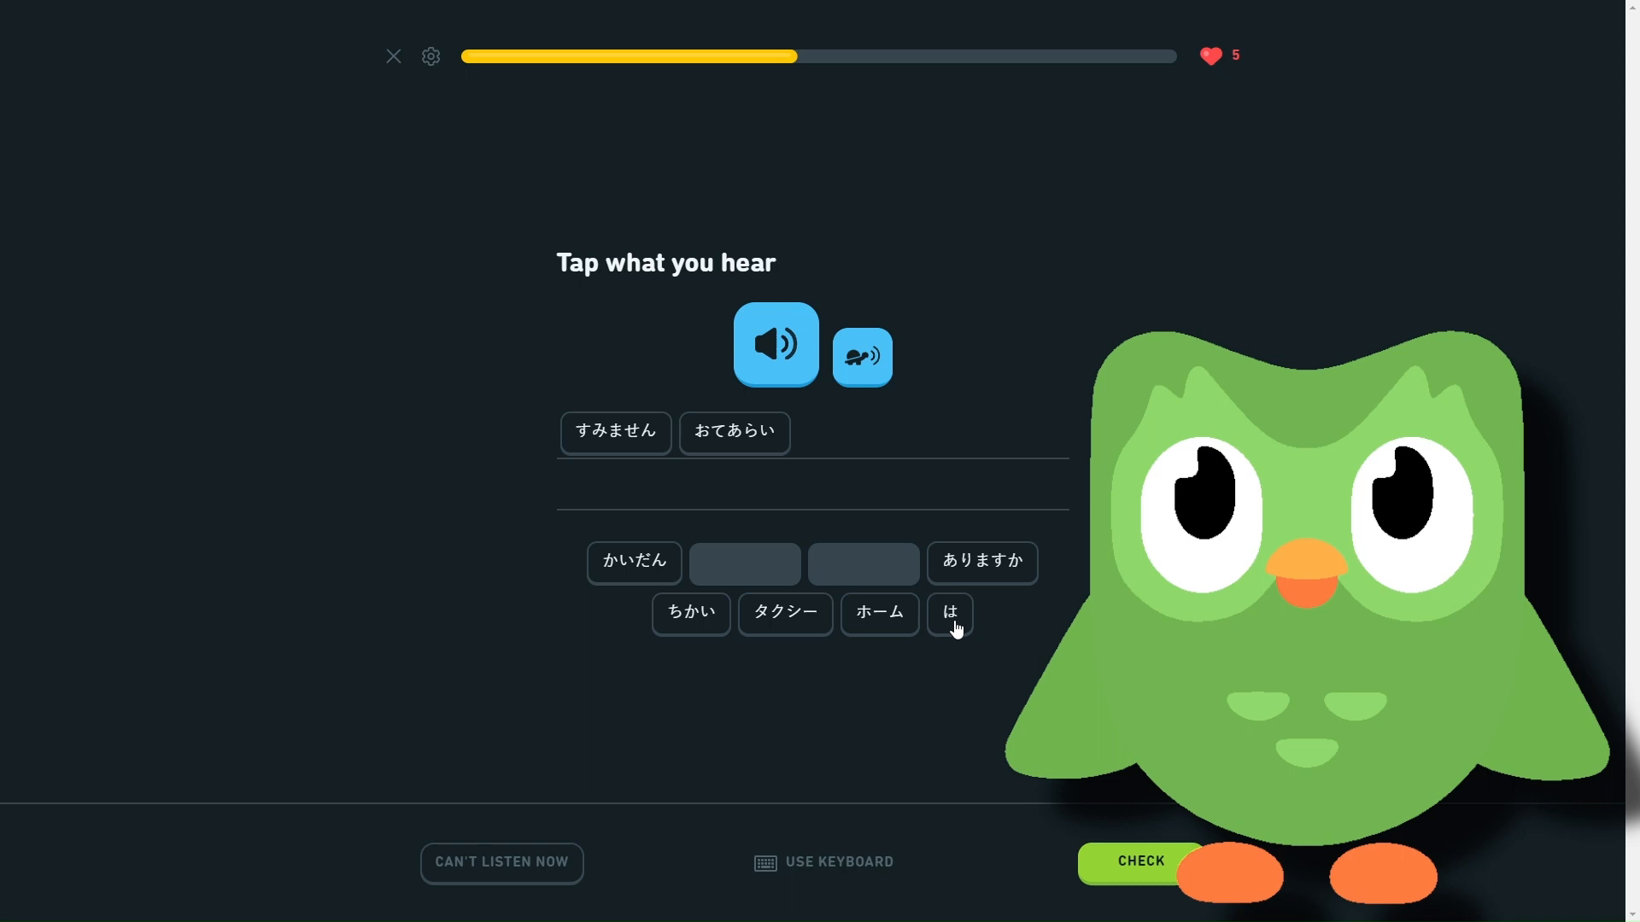
# - Finish the heard sentence すみません おてあらい は ありますか and submit it
pyautogui.click(949, 614)
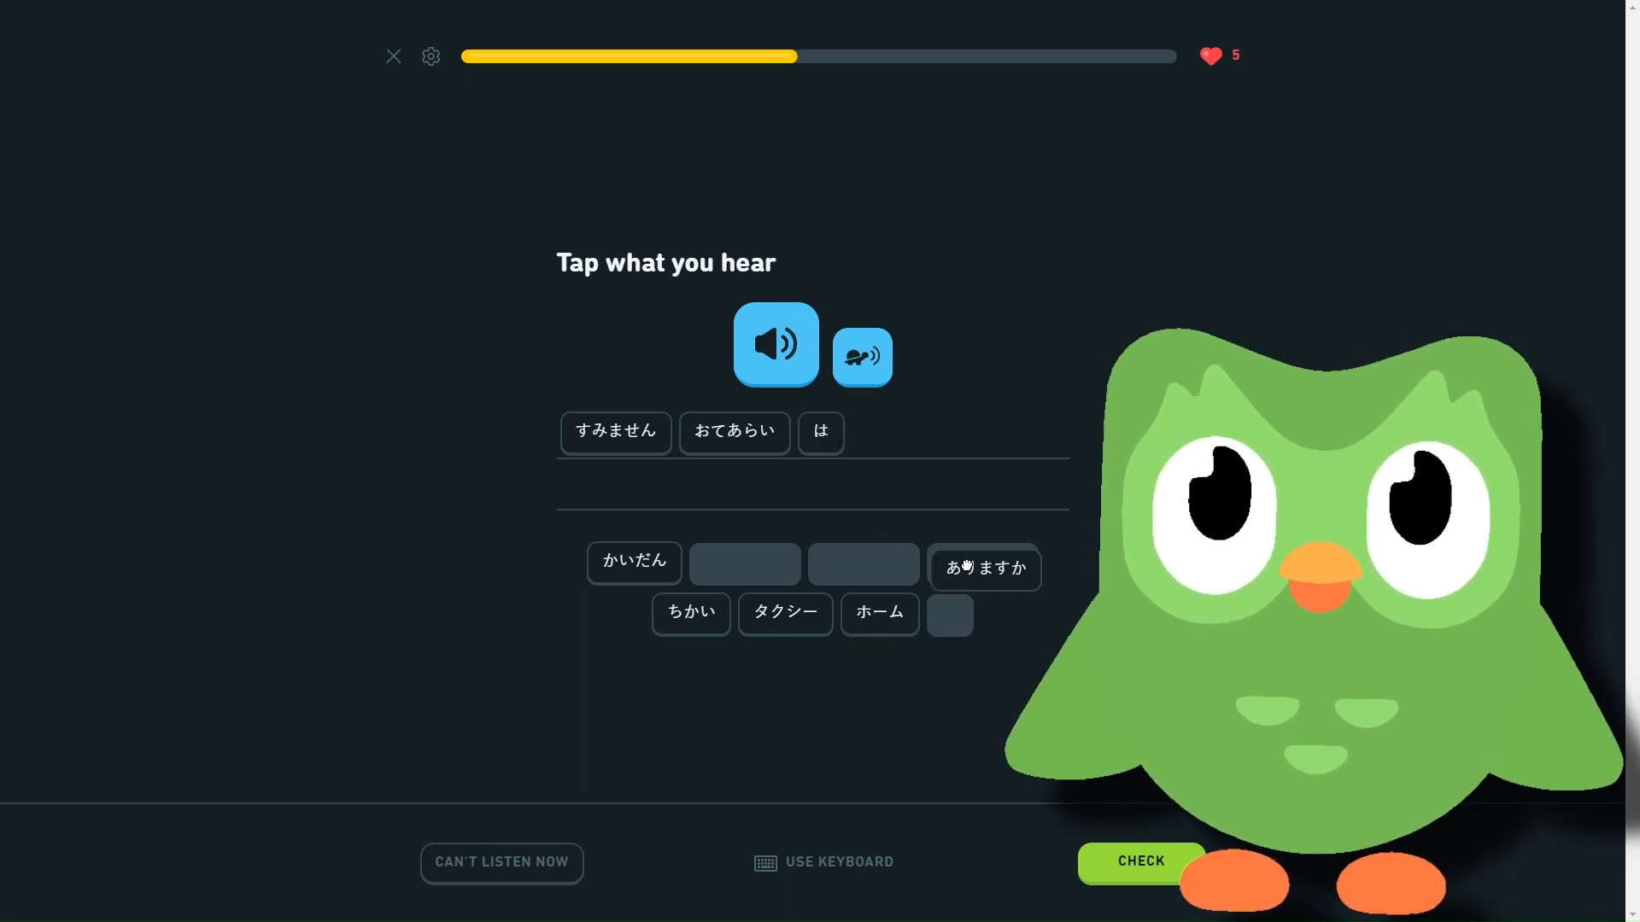
pyautogui.click(982, 568)
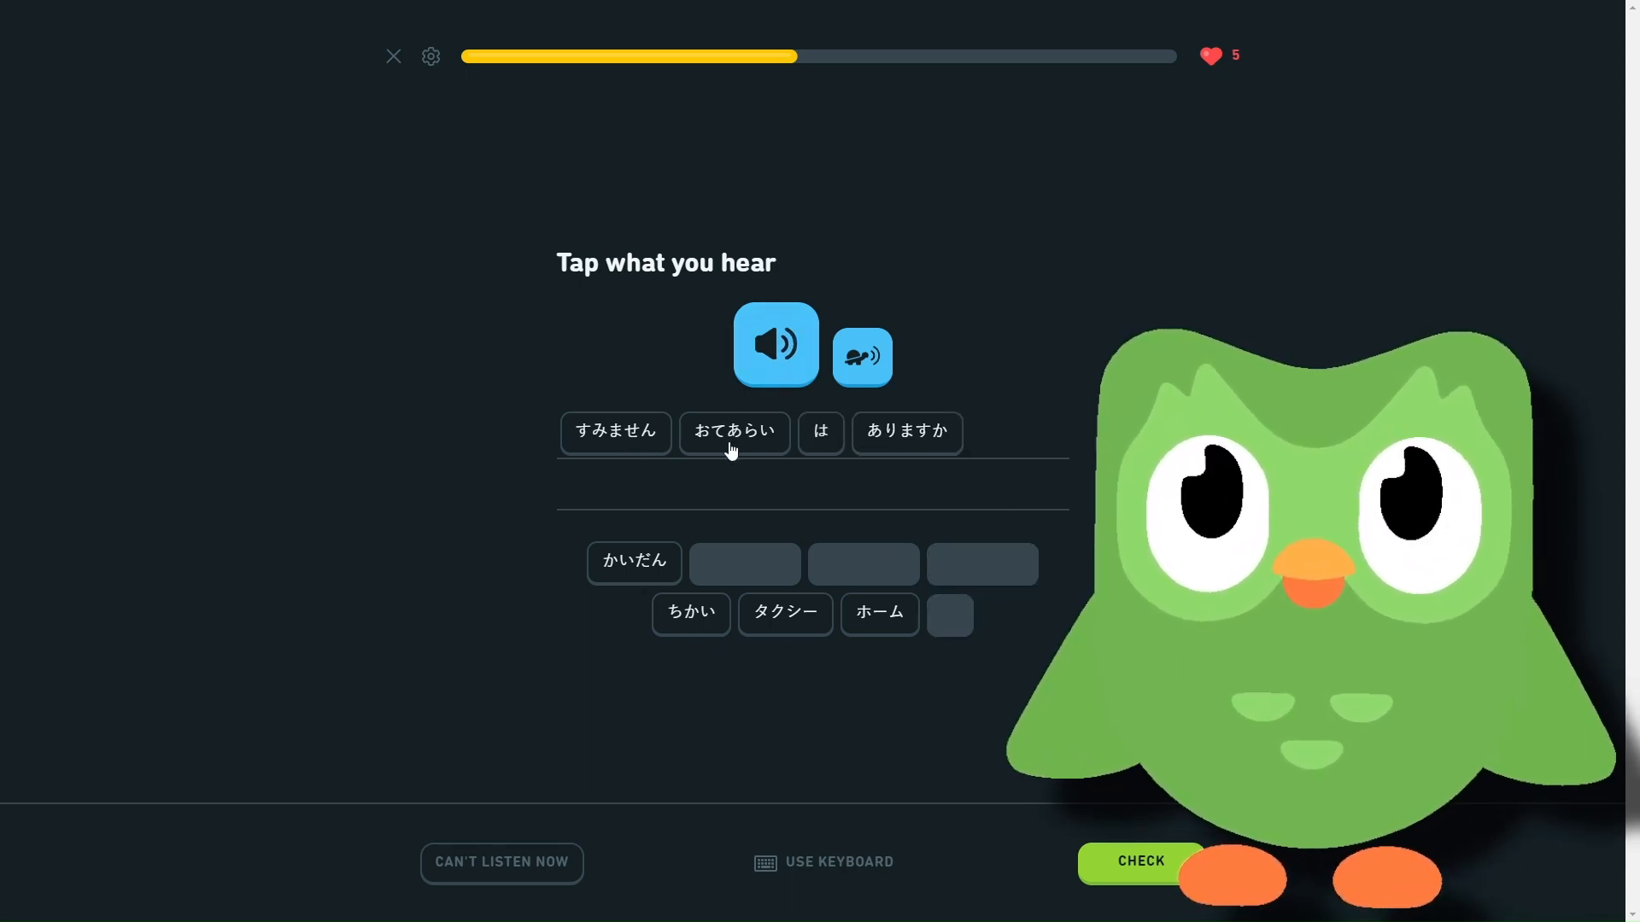
pyautogui.moveTo(866, 537)
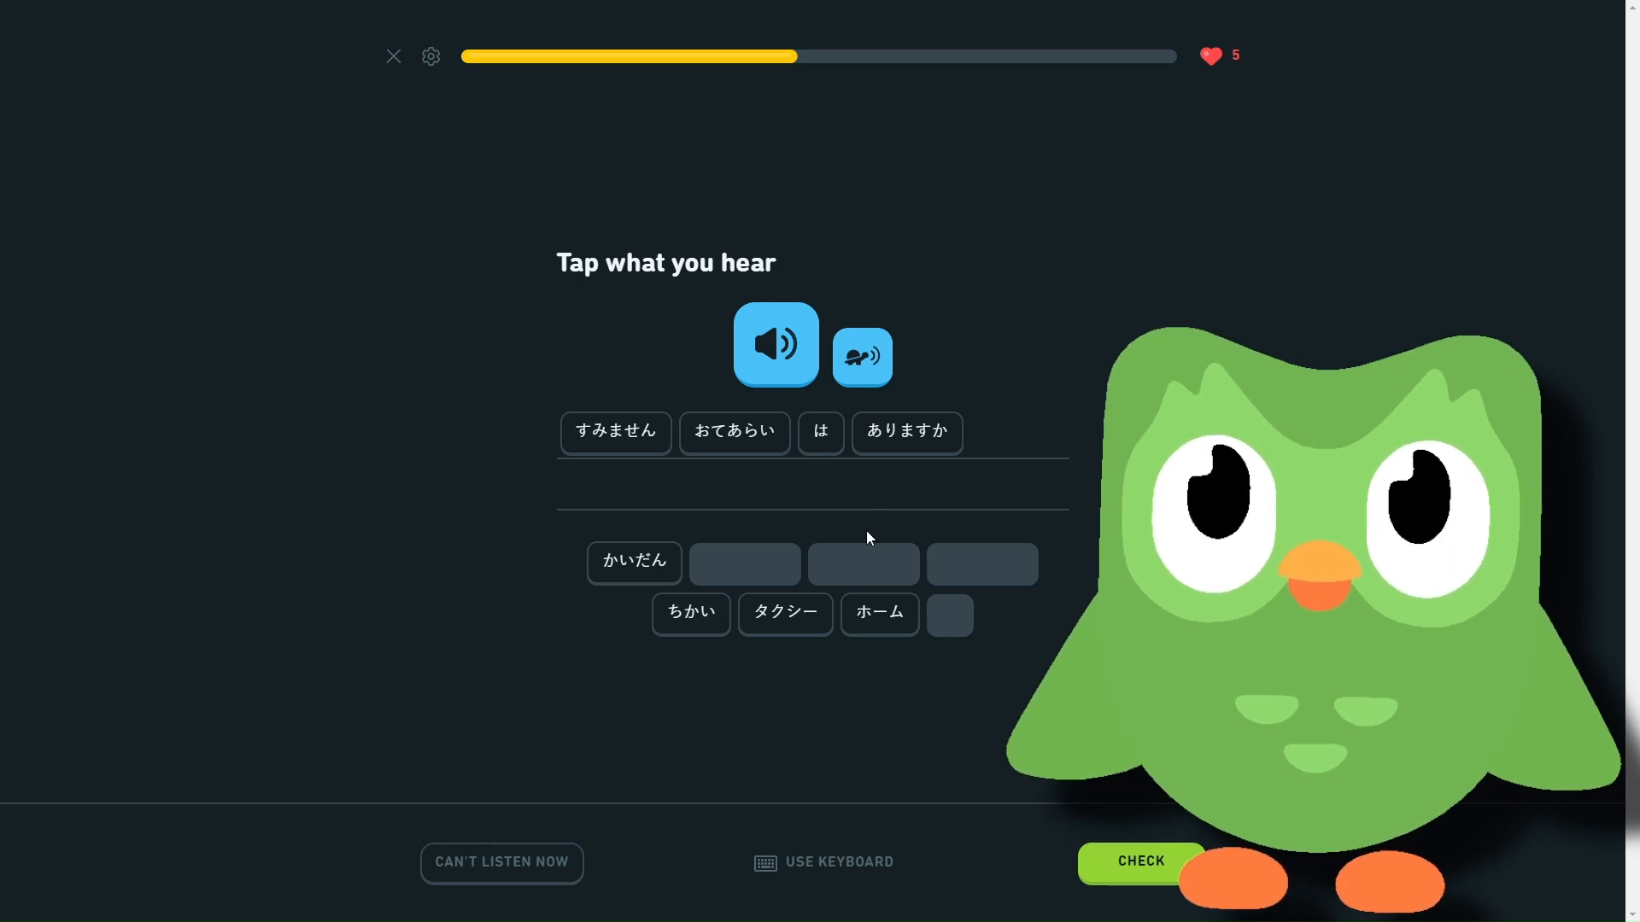
pyautogui.moveTo(710, 541)
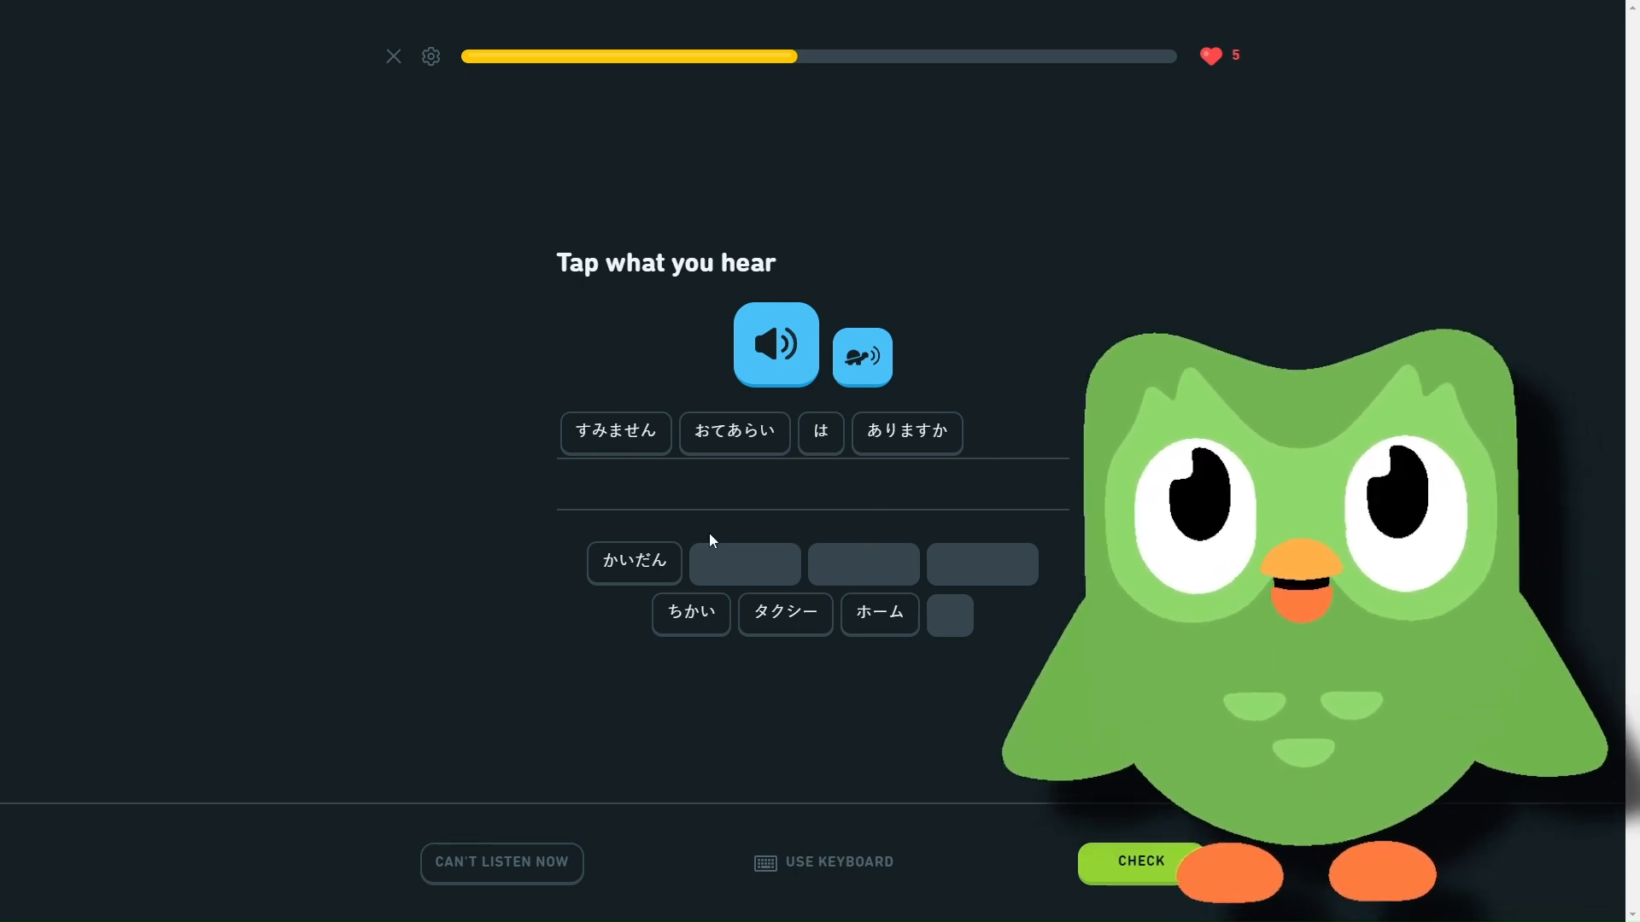
pyautogui.moveTo(605, 541)
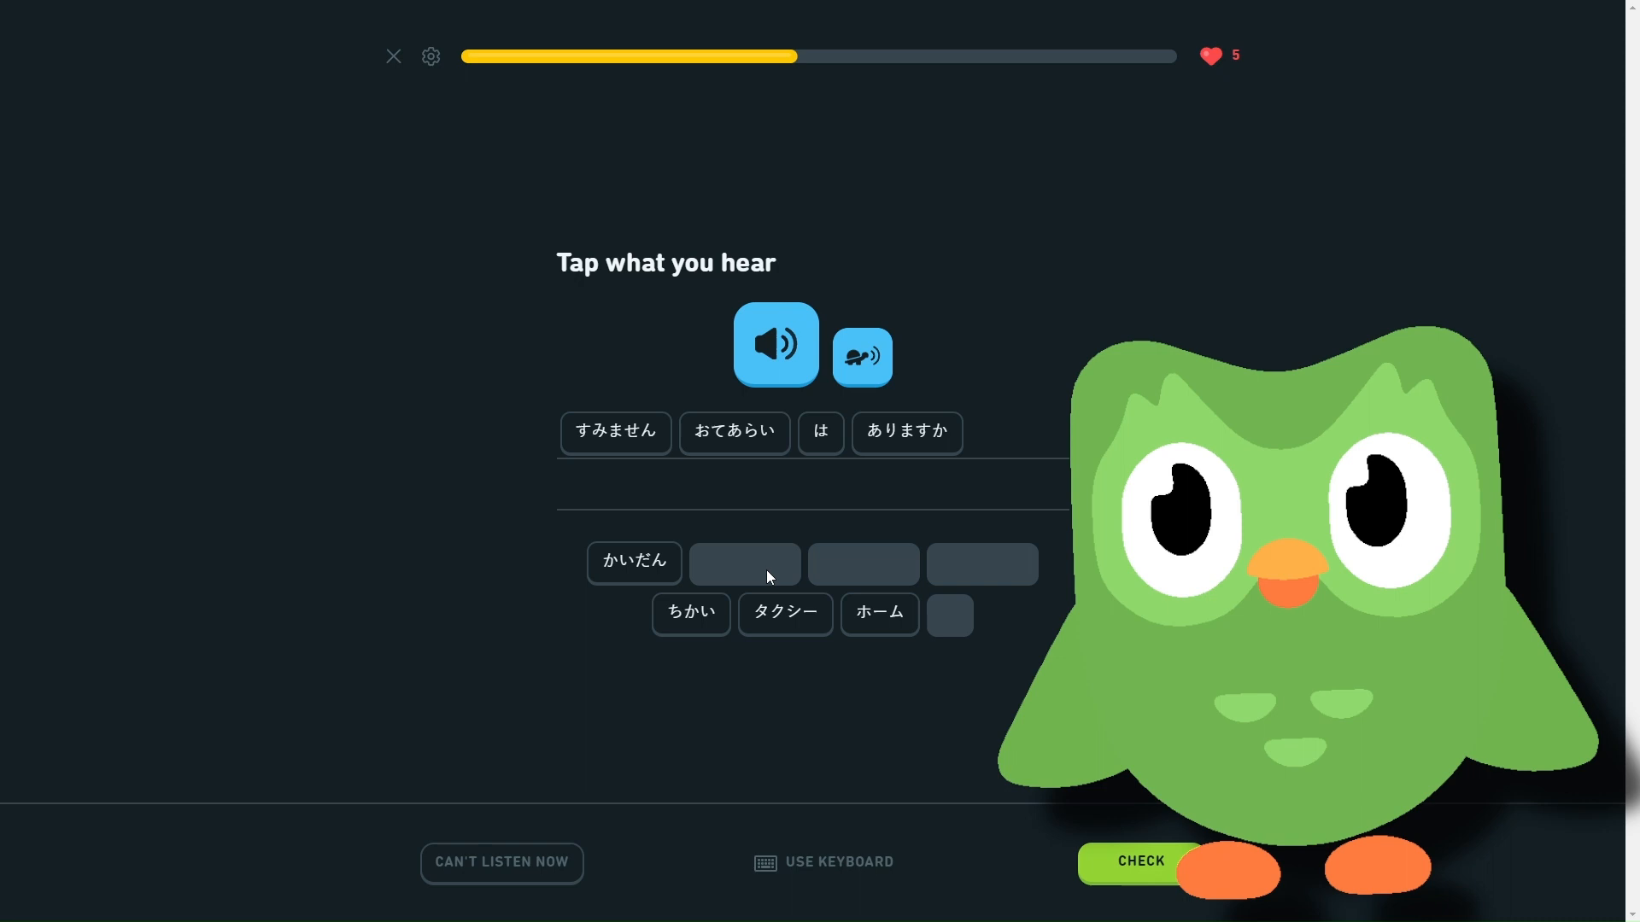
pyautogui.moveTo(761, 581)
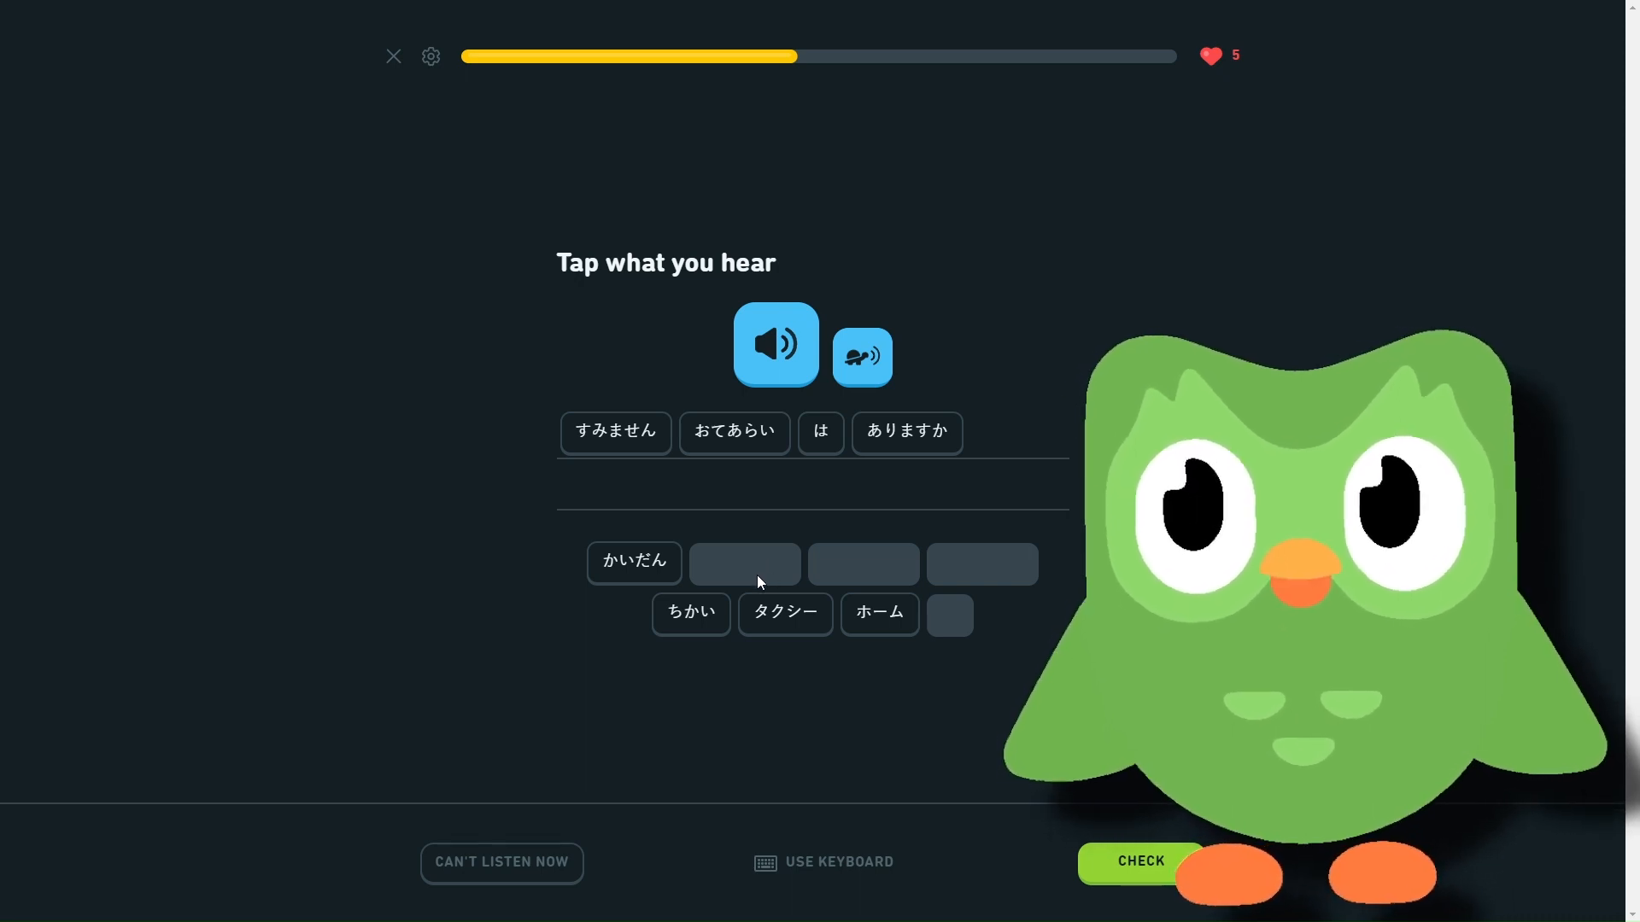
pyautogui.moveTo(769, 628)
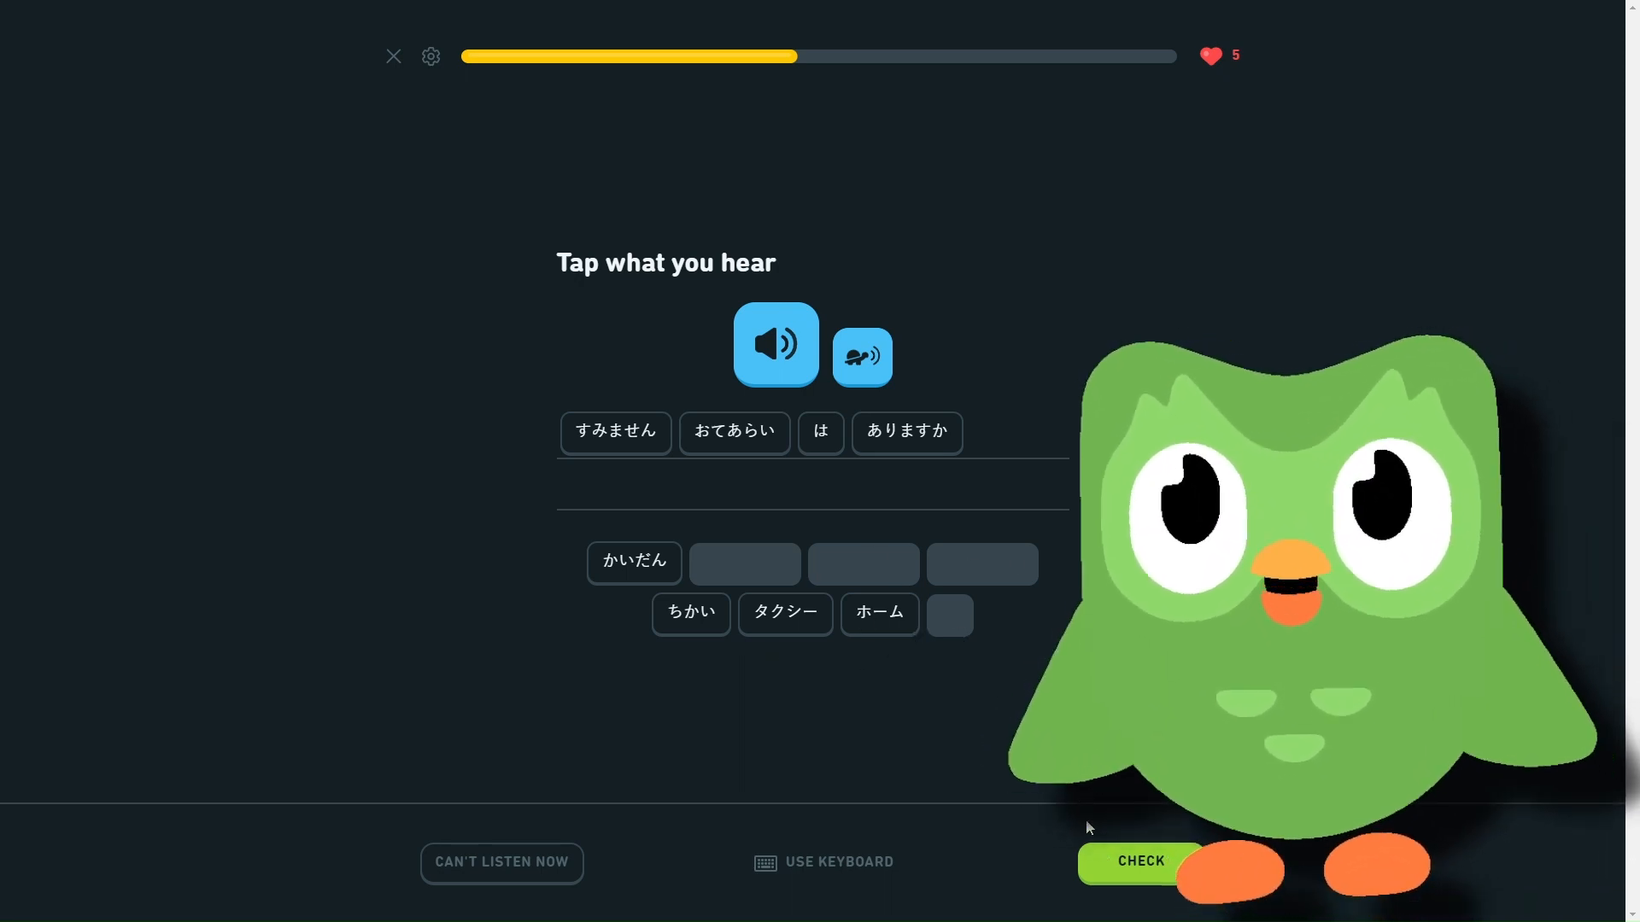
pyautogui.click(1140, 861)
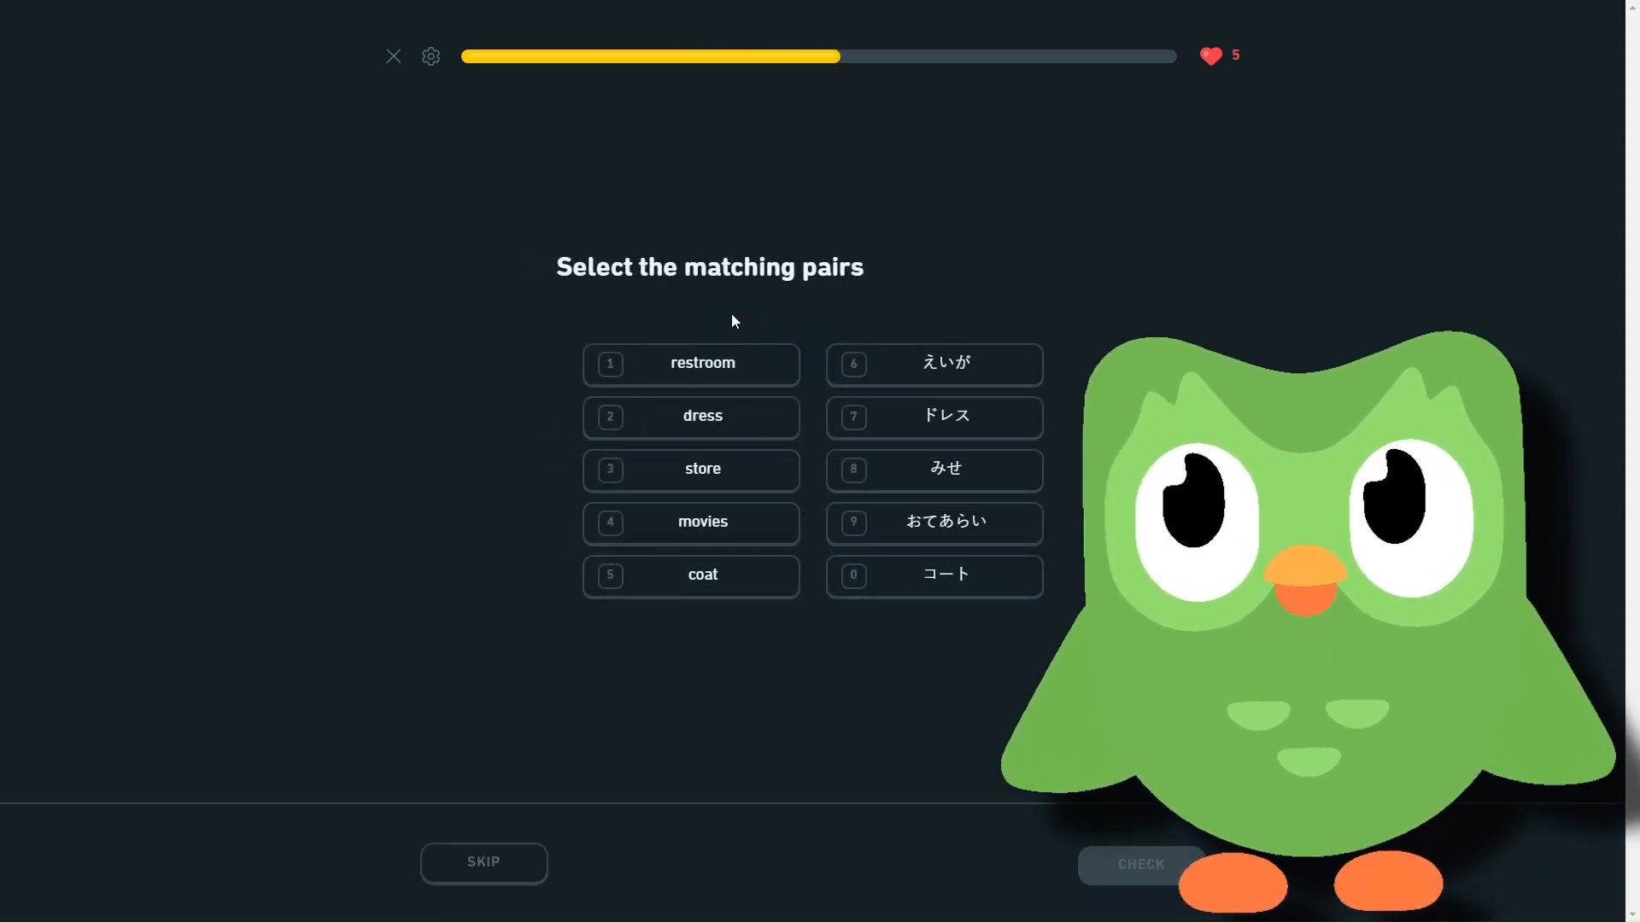
# - Match restroom with おてあらい and store with みせ, then continue
pyautogui.click(702, 363)
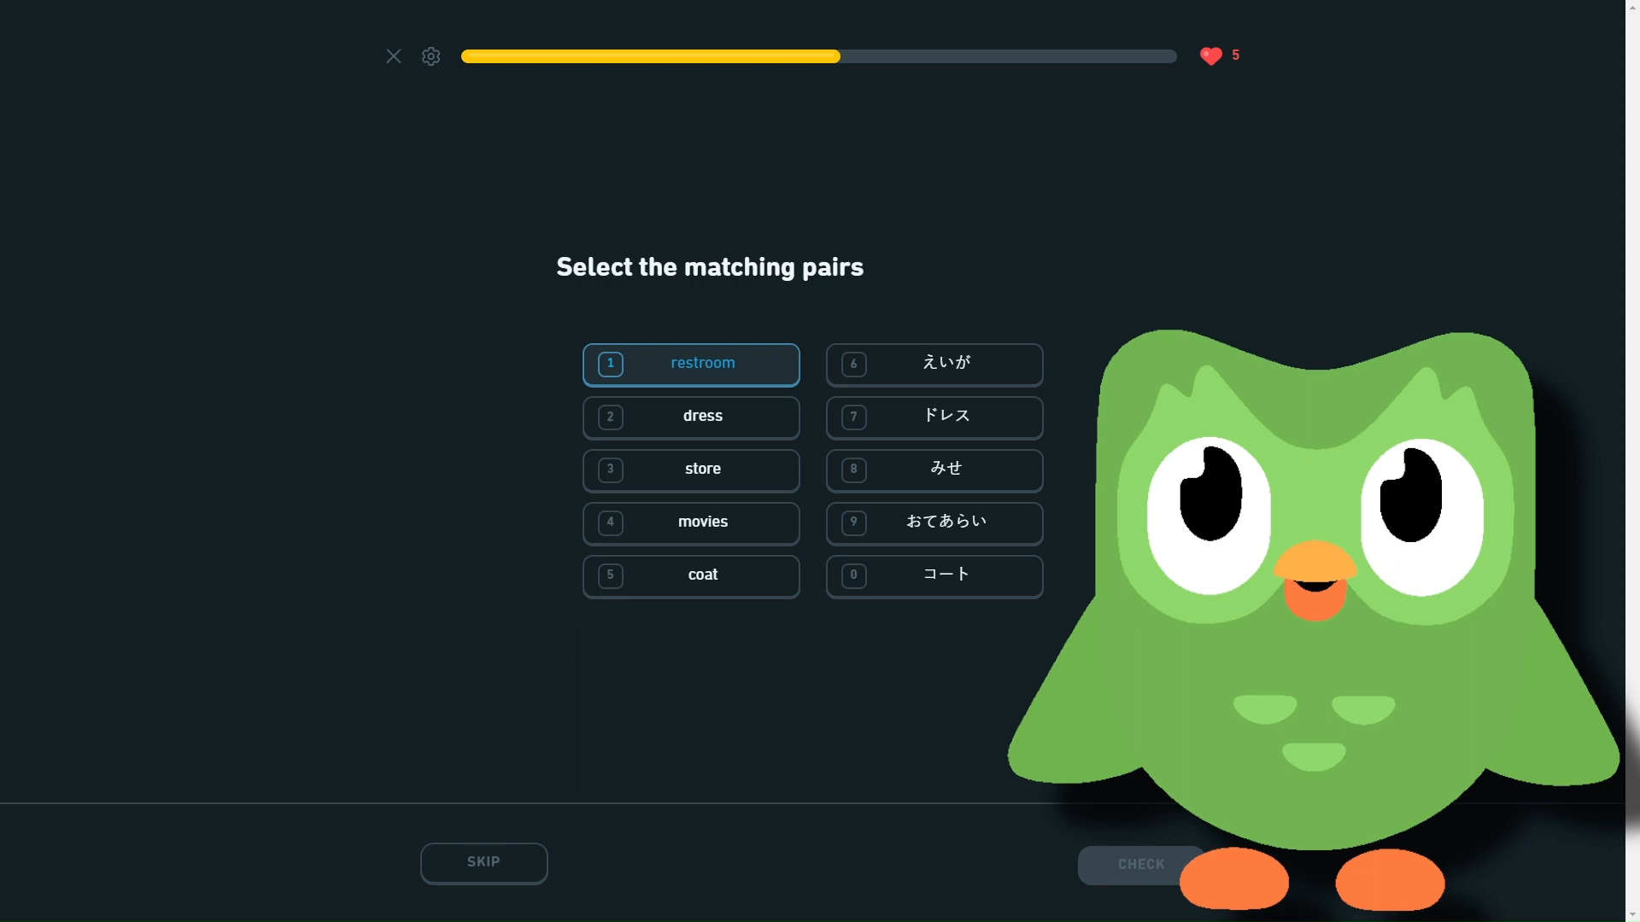
pyautogui.click(932, 522)
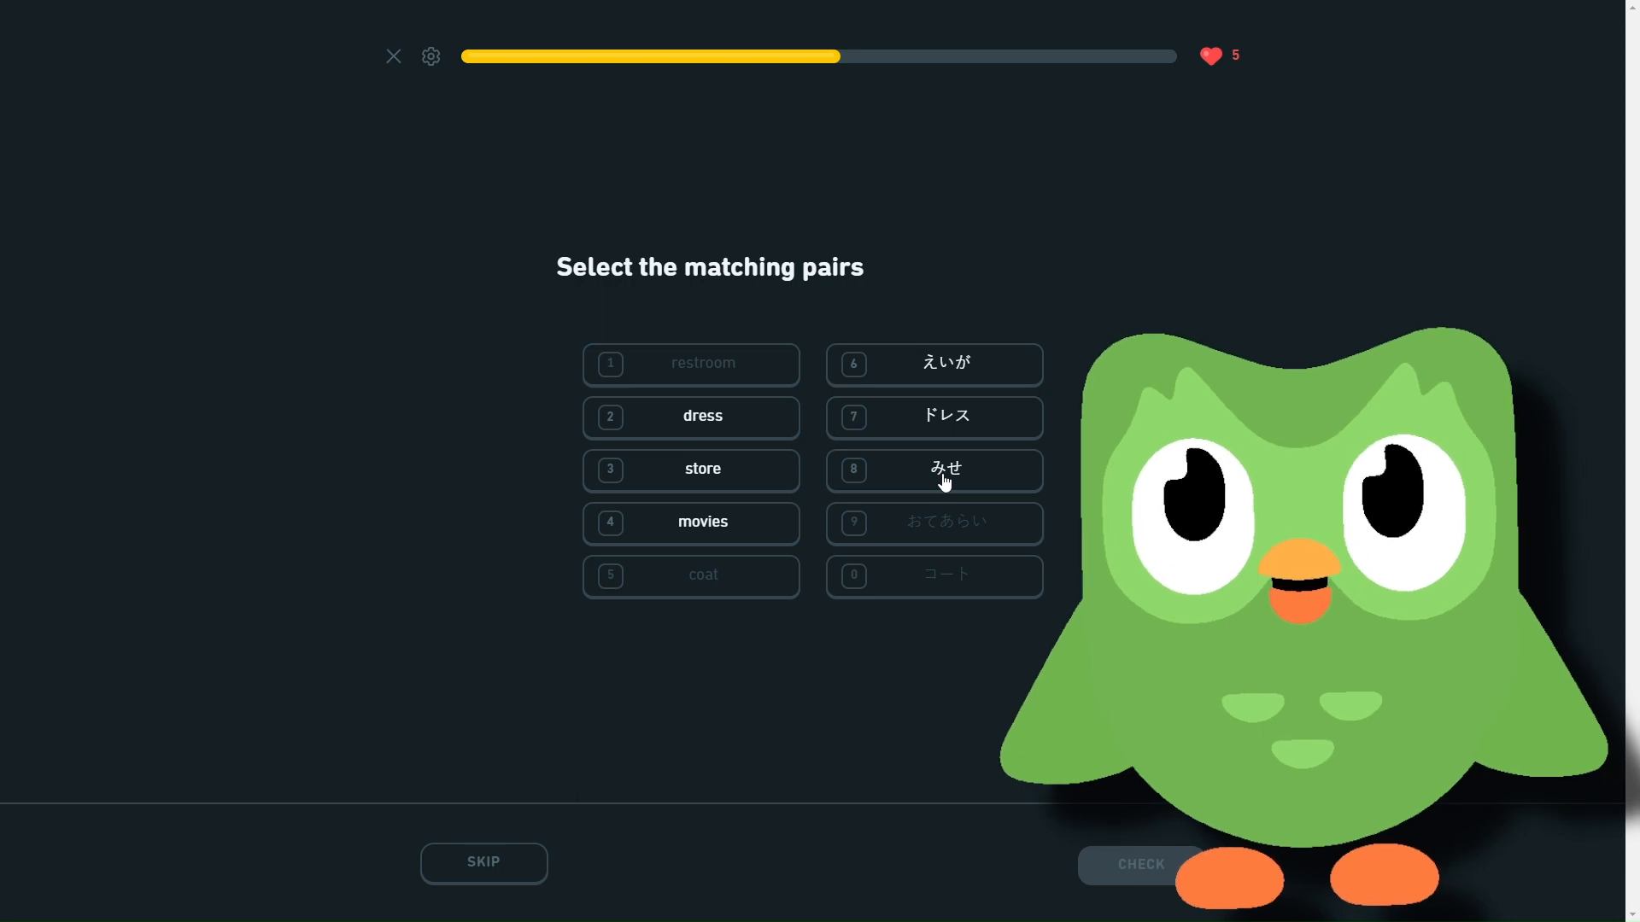
pyautogui.click(932, 470)
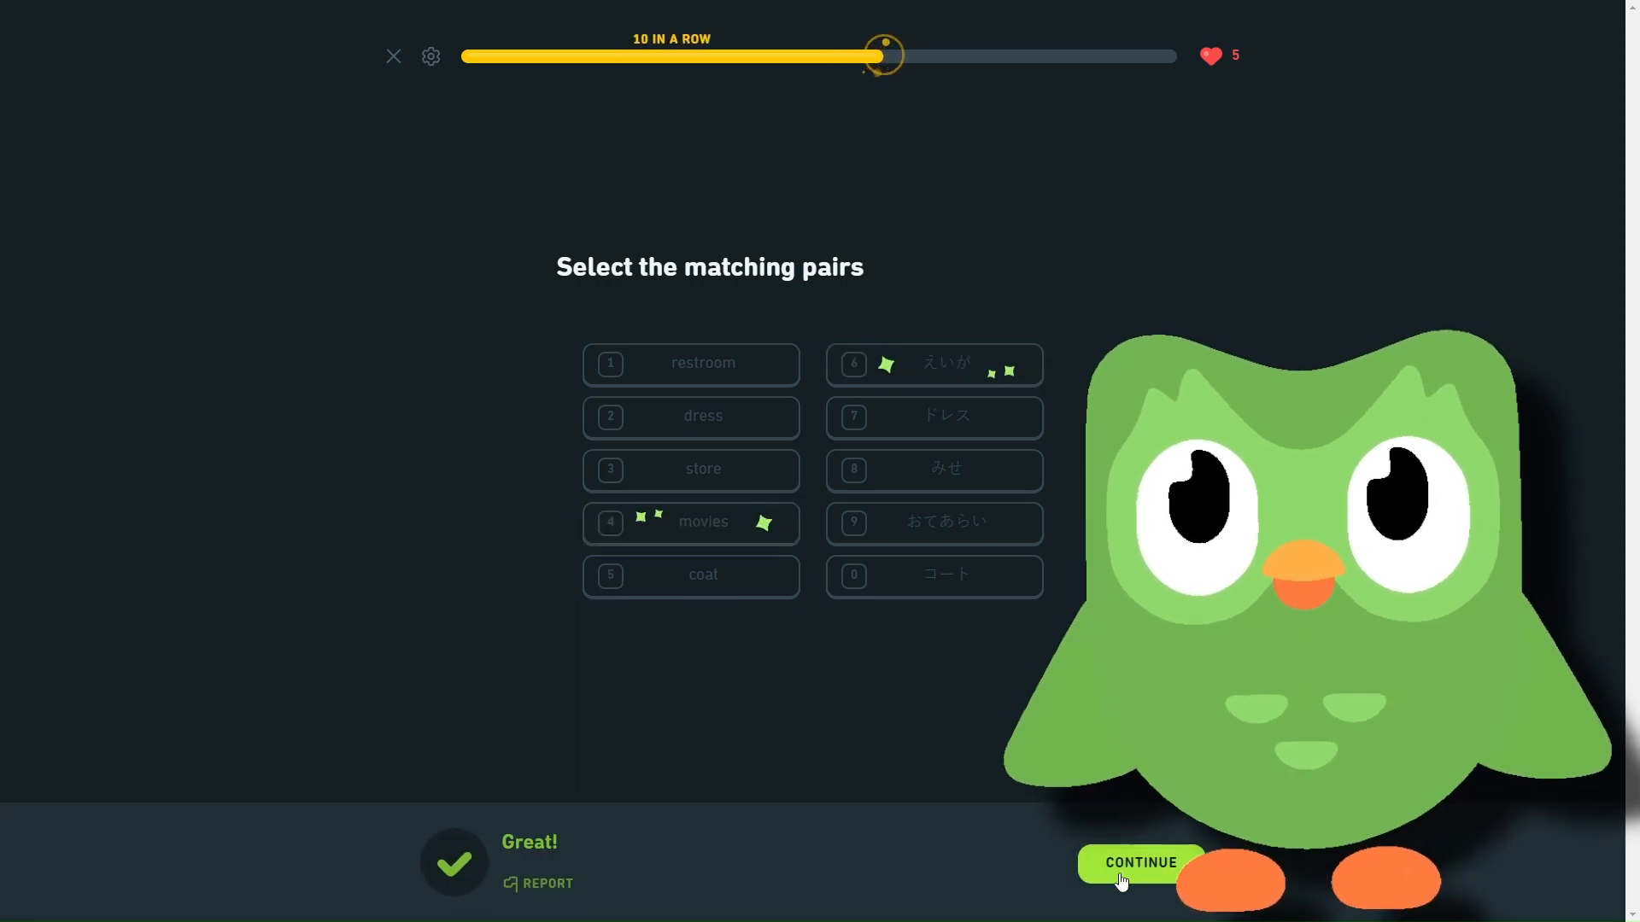
pyautogui.click(1139, 862)
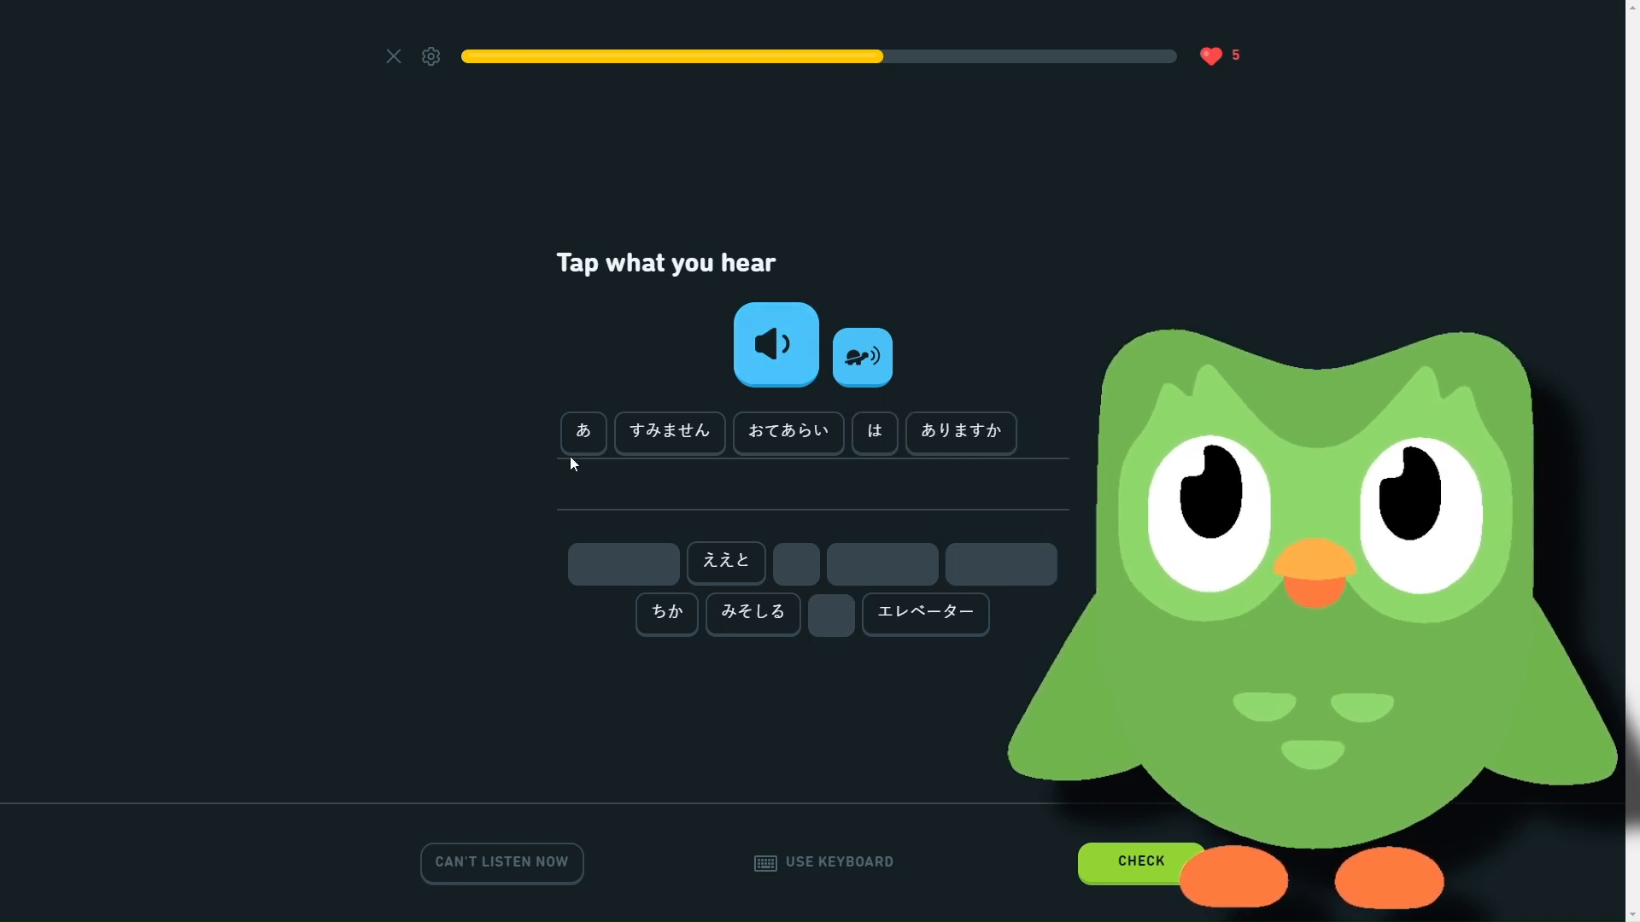
pyautogui.moveTo(968, 444)
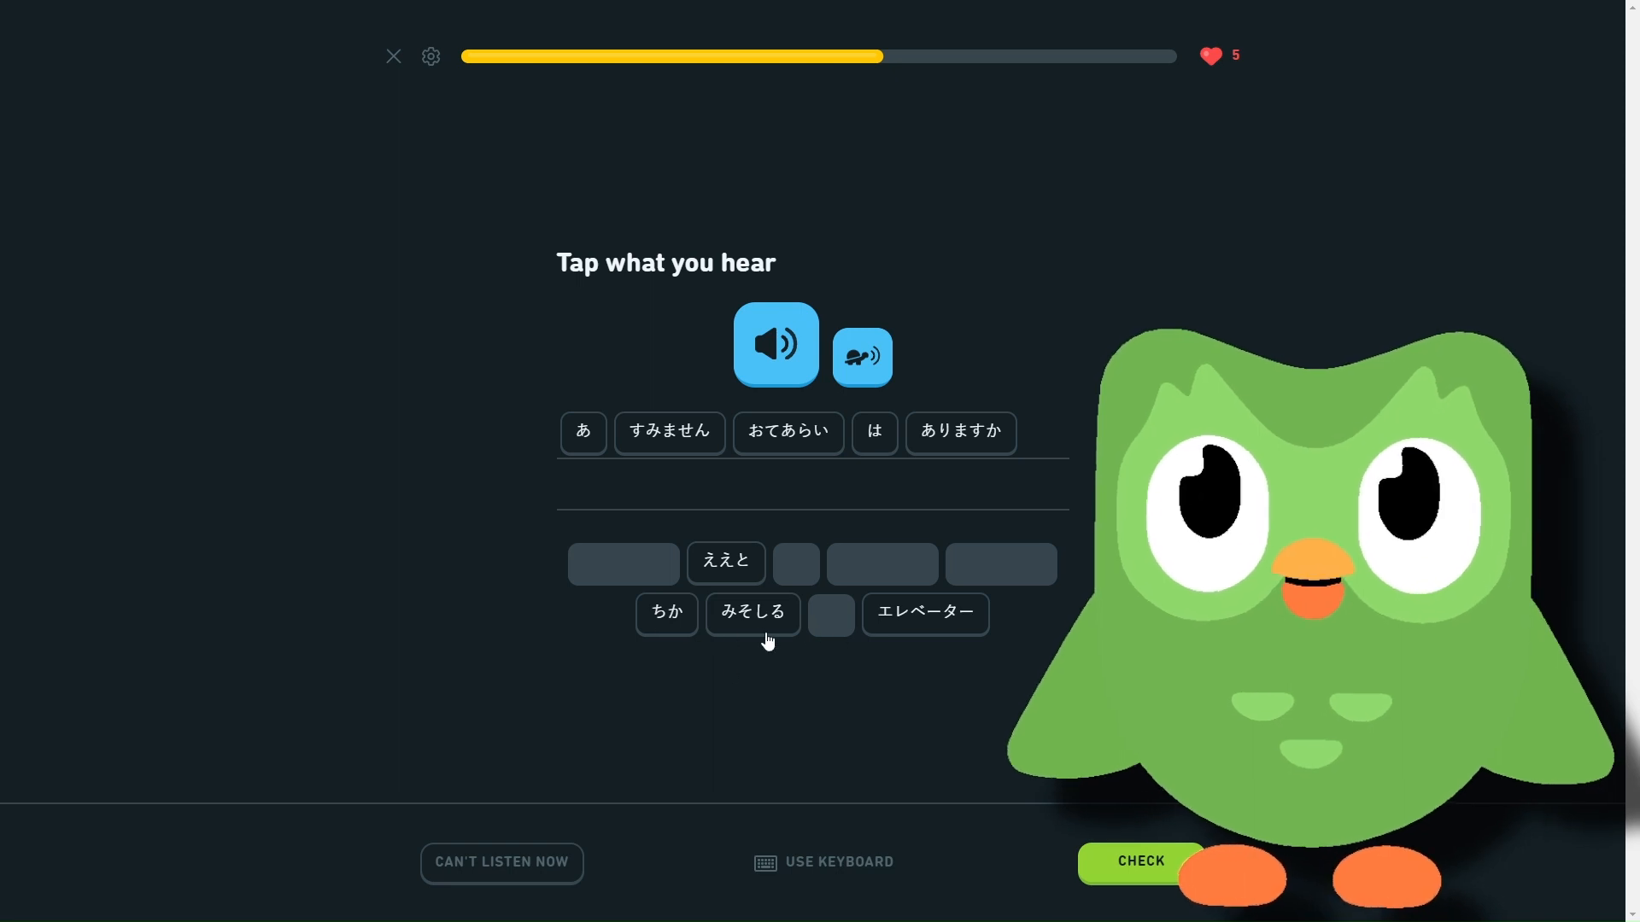
# - Submit the answer あ すみません おてあらい は ありますか and continue
pyautogui.click(1138, 861)
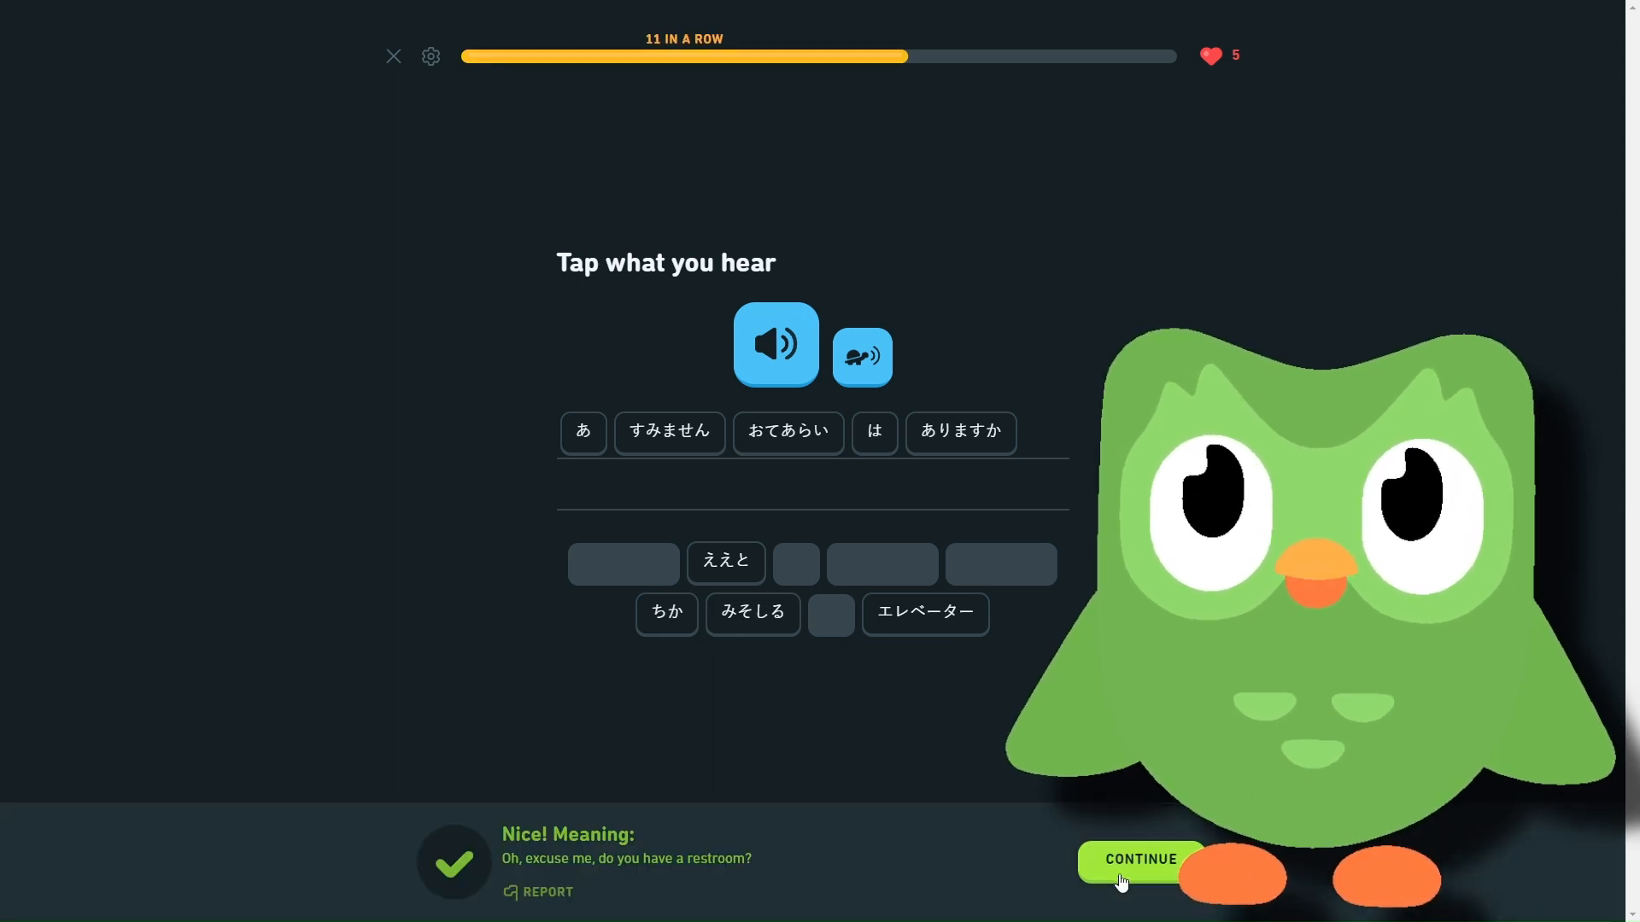
pyautogui.click(1140, 858)
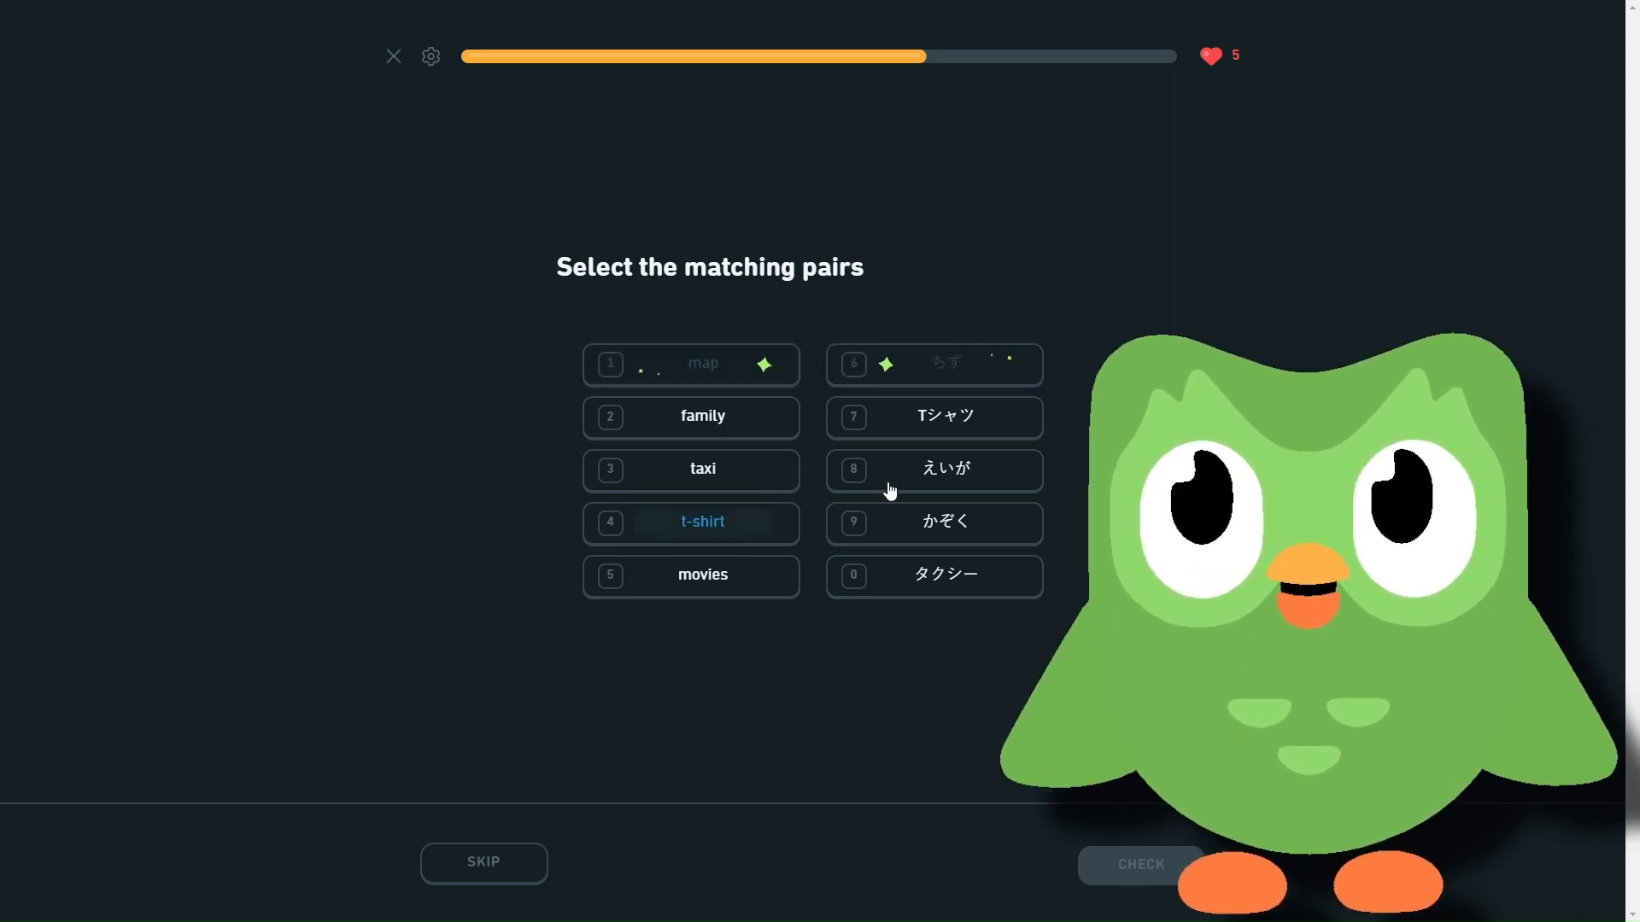
# - Pair t-shirt with Tシャツ, family with かぞく, and taxi with タクシー
pyautogui.click(702, 416)
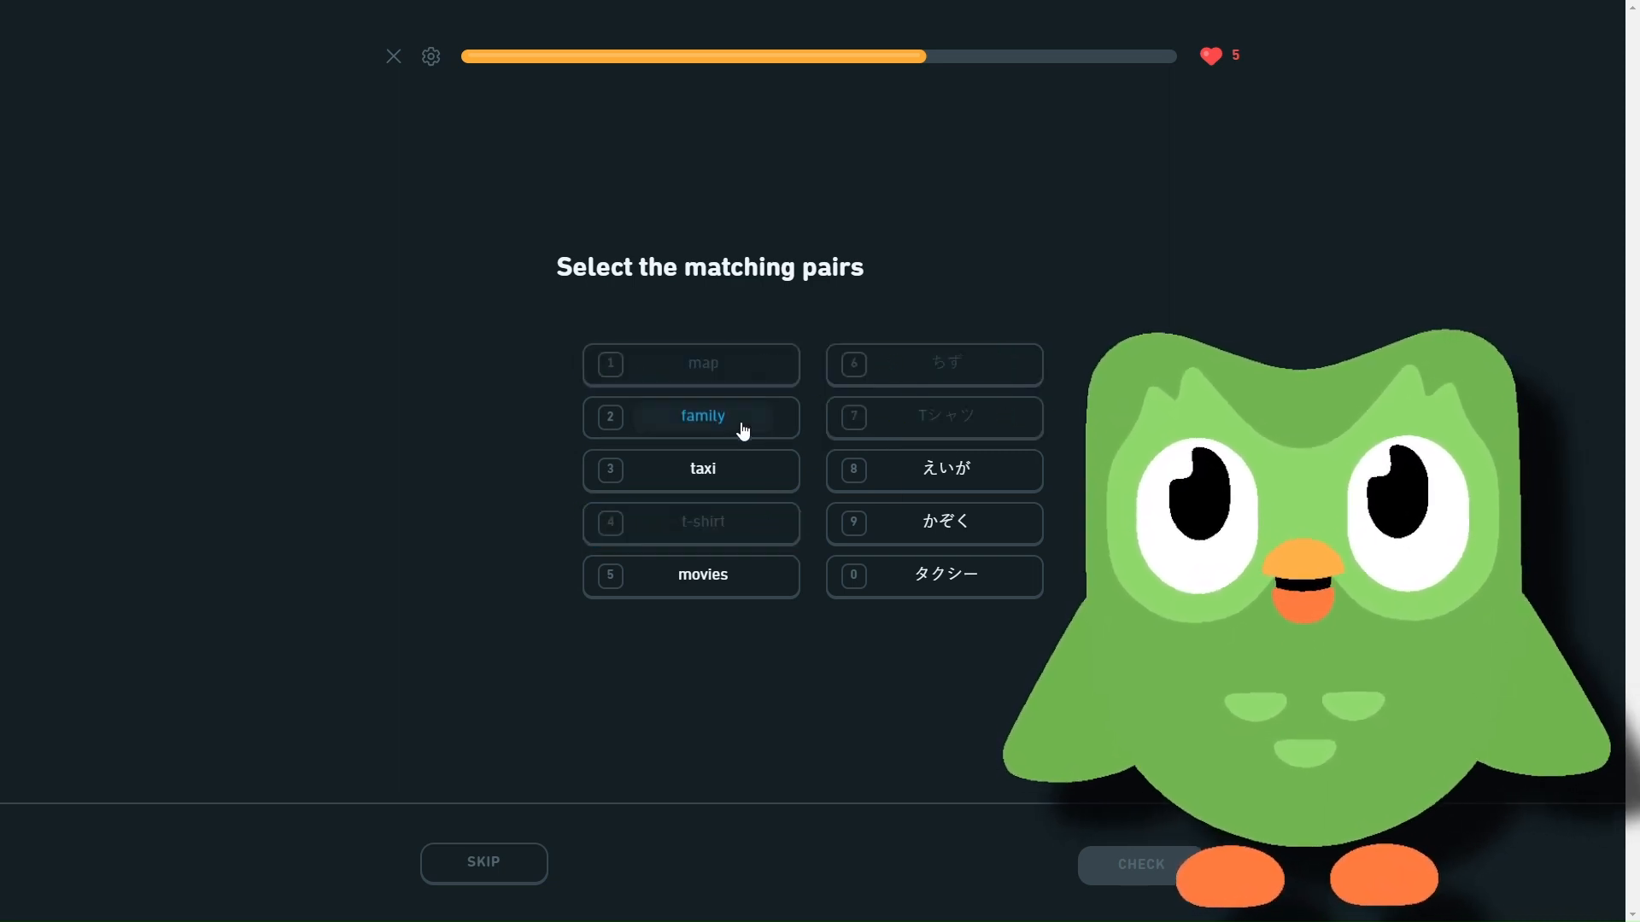
pyautogui.click(702, 469)
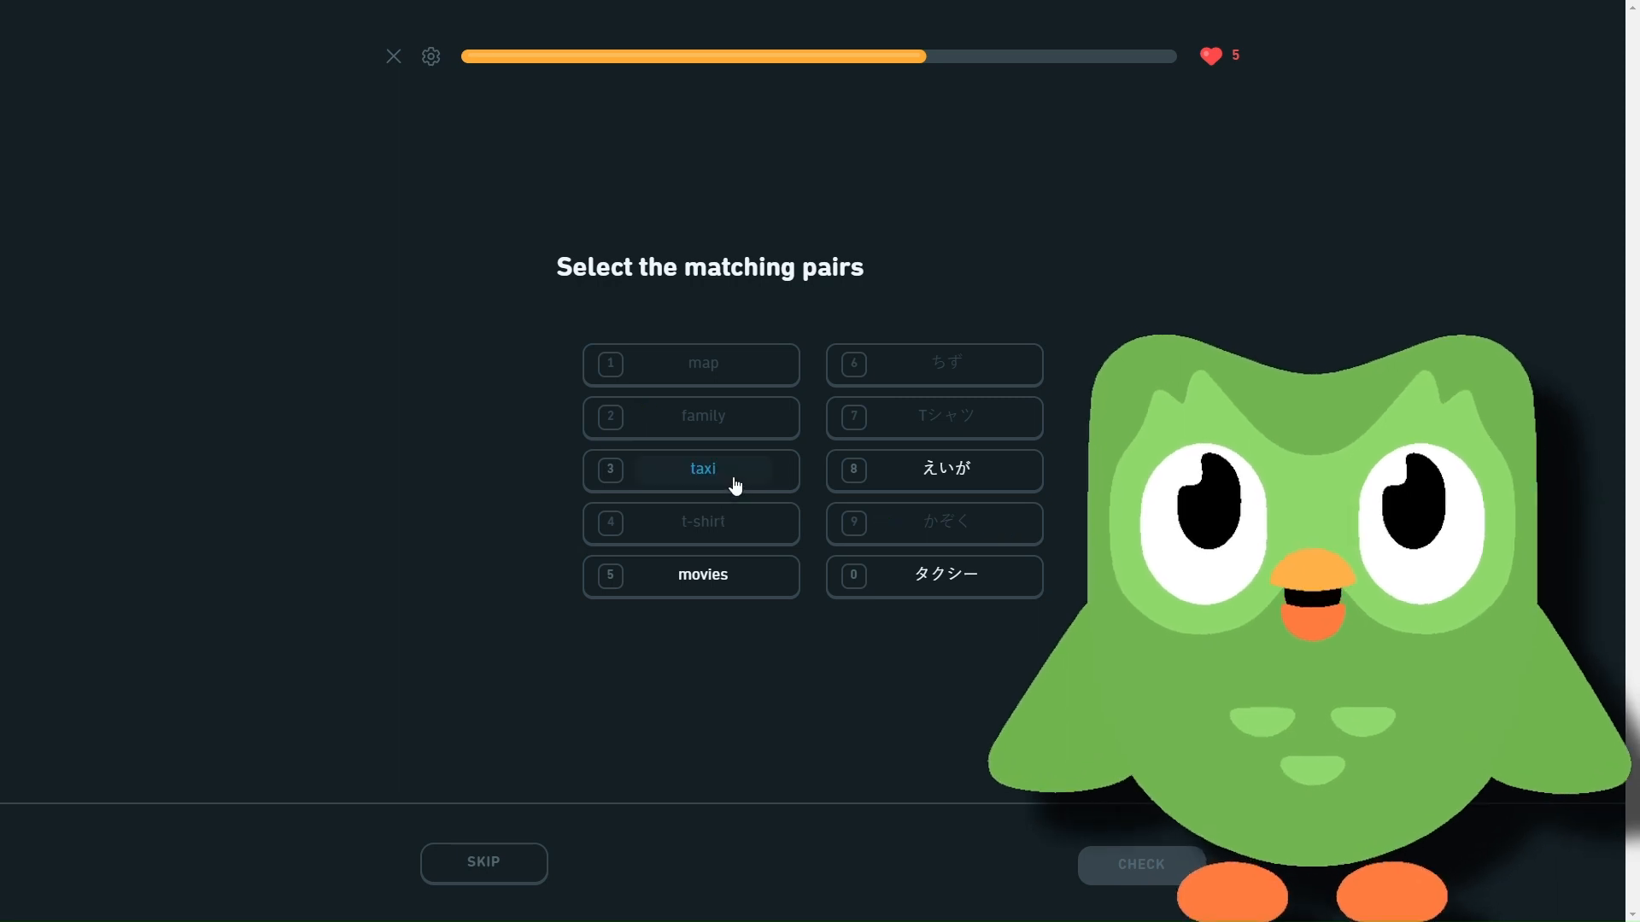
pyautogui.click(933, 469)
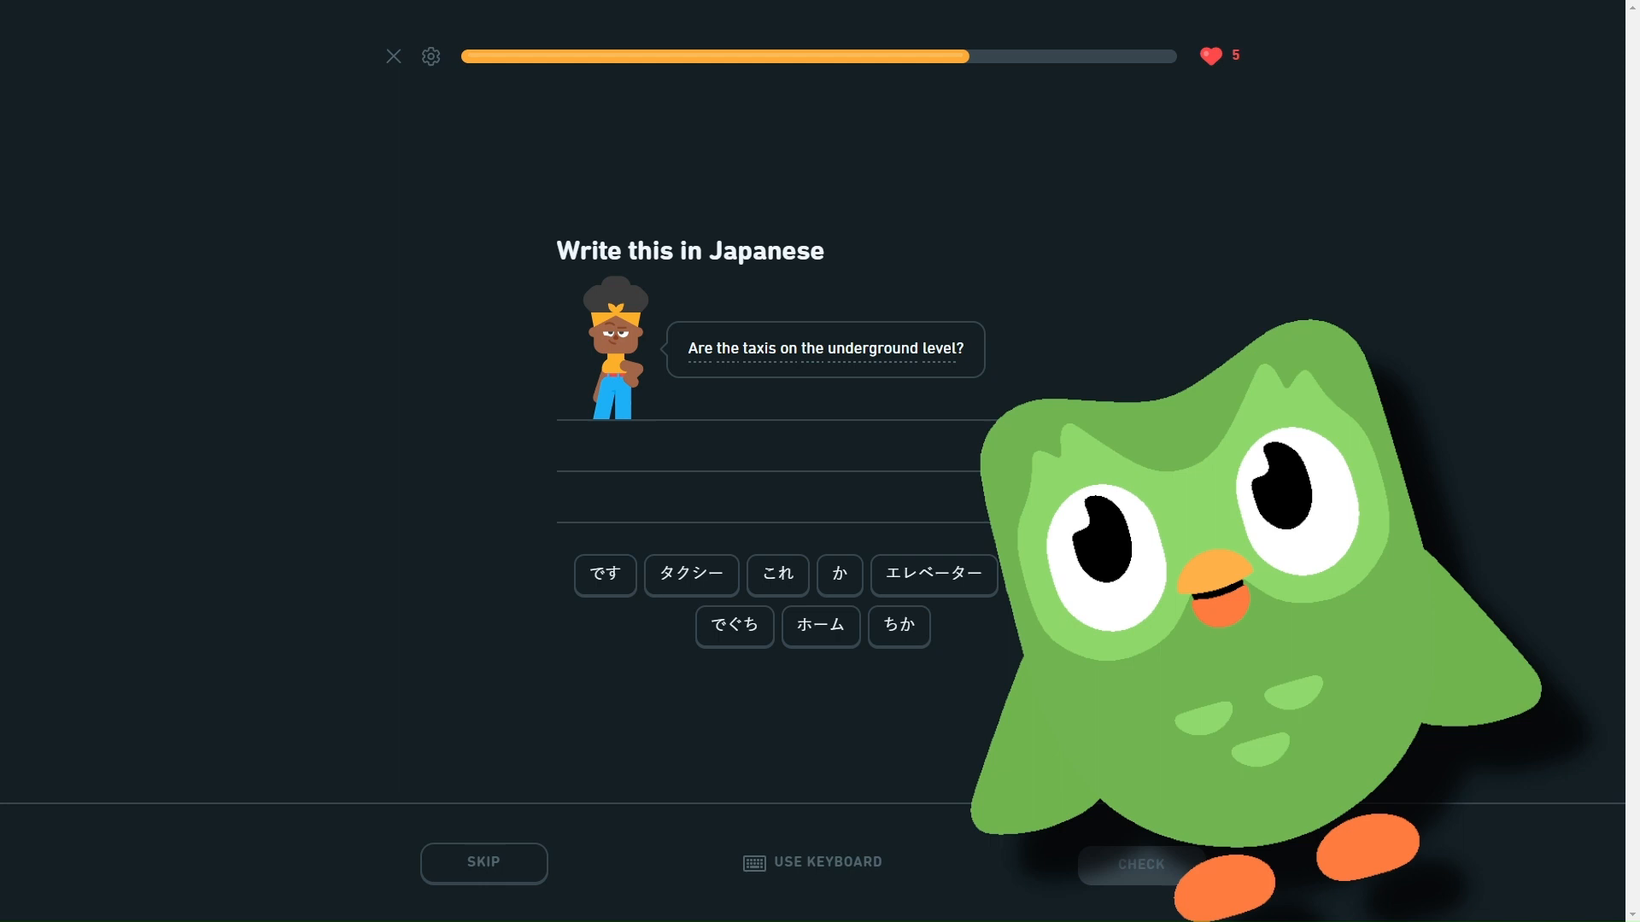
# - Build タクシー は ちか です か for the underground-level question and submit it
pyautogui.click(690, 574)
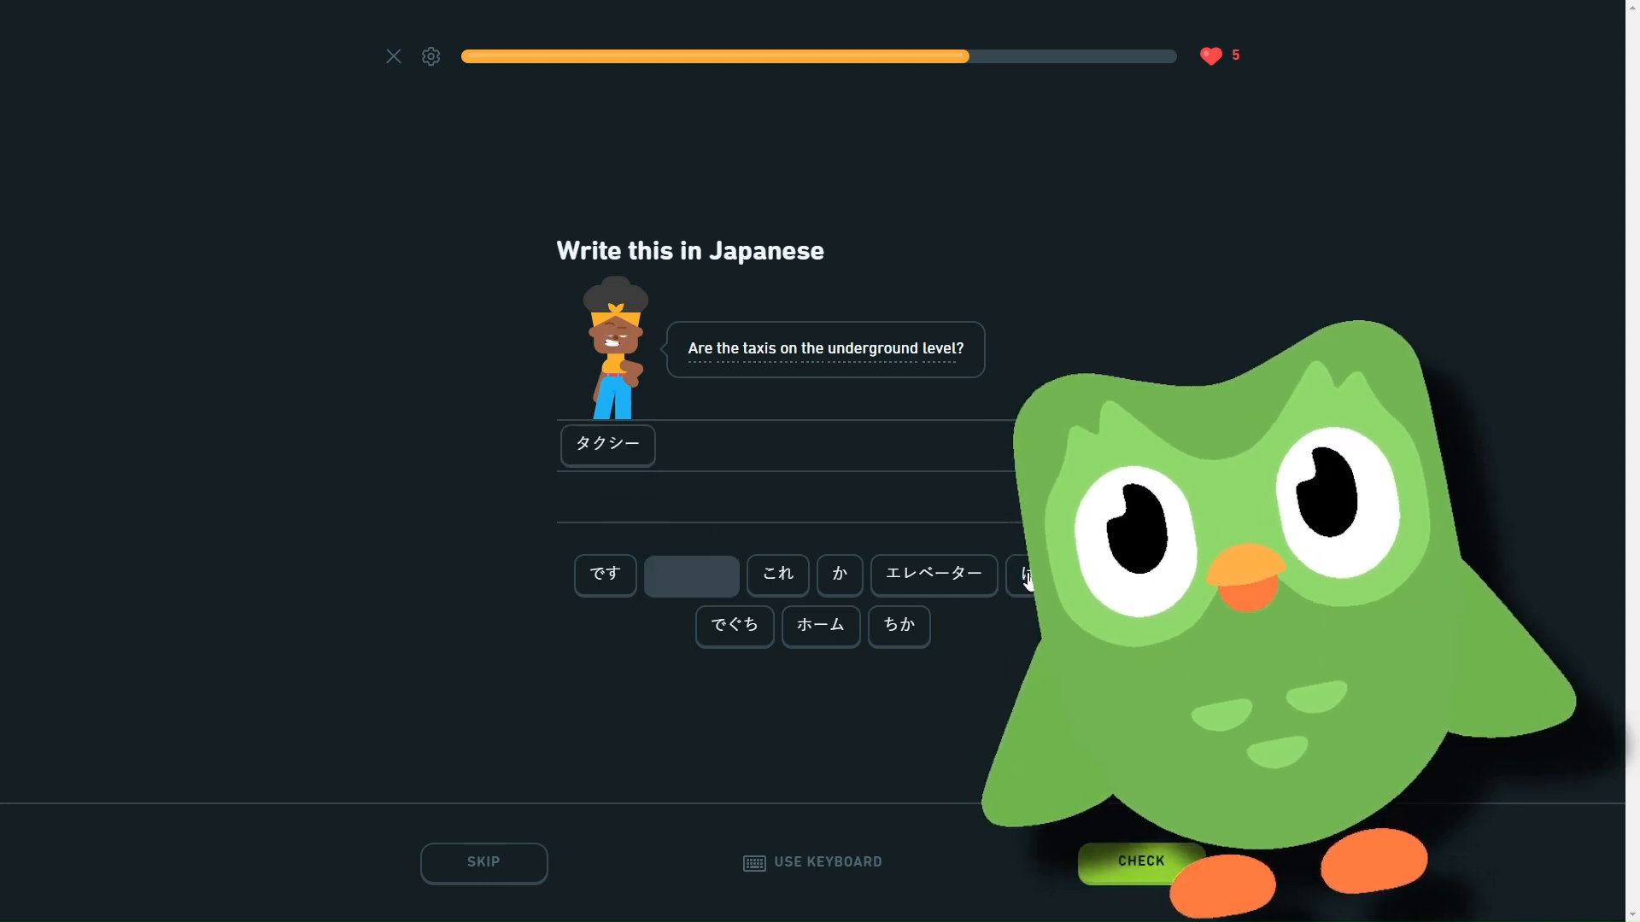
pyautogui.click(1030, 574)
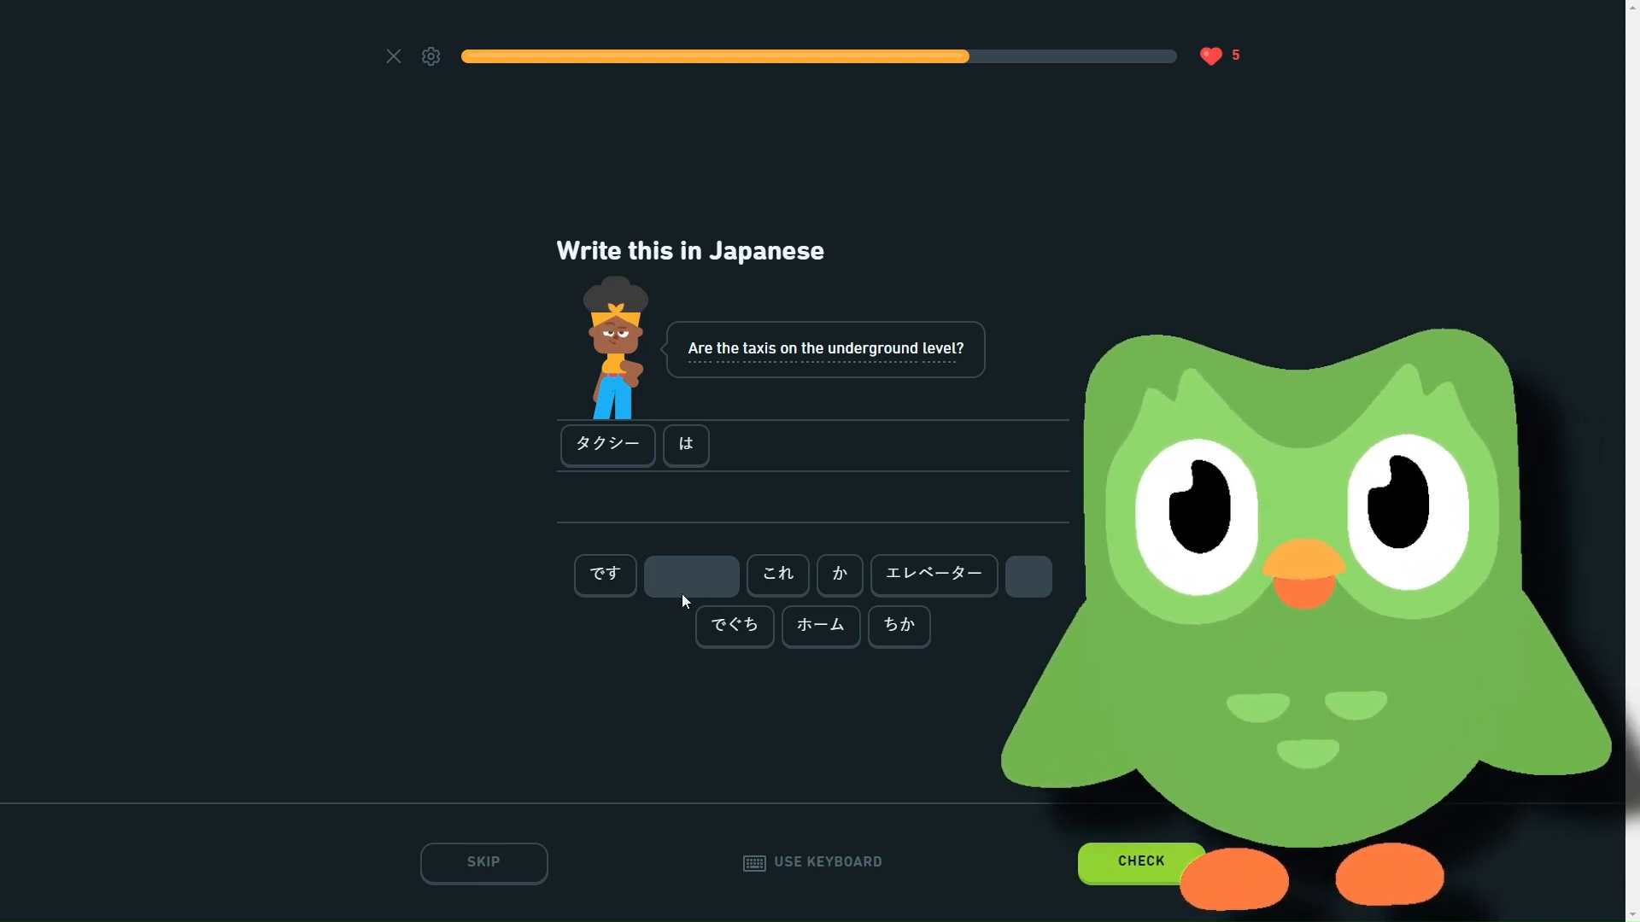
pyautogui.click(897, 625)
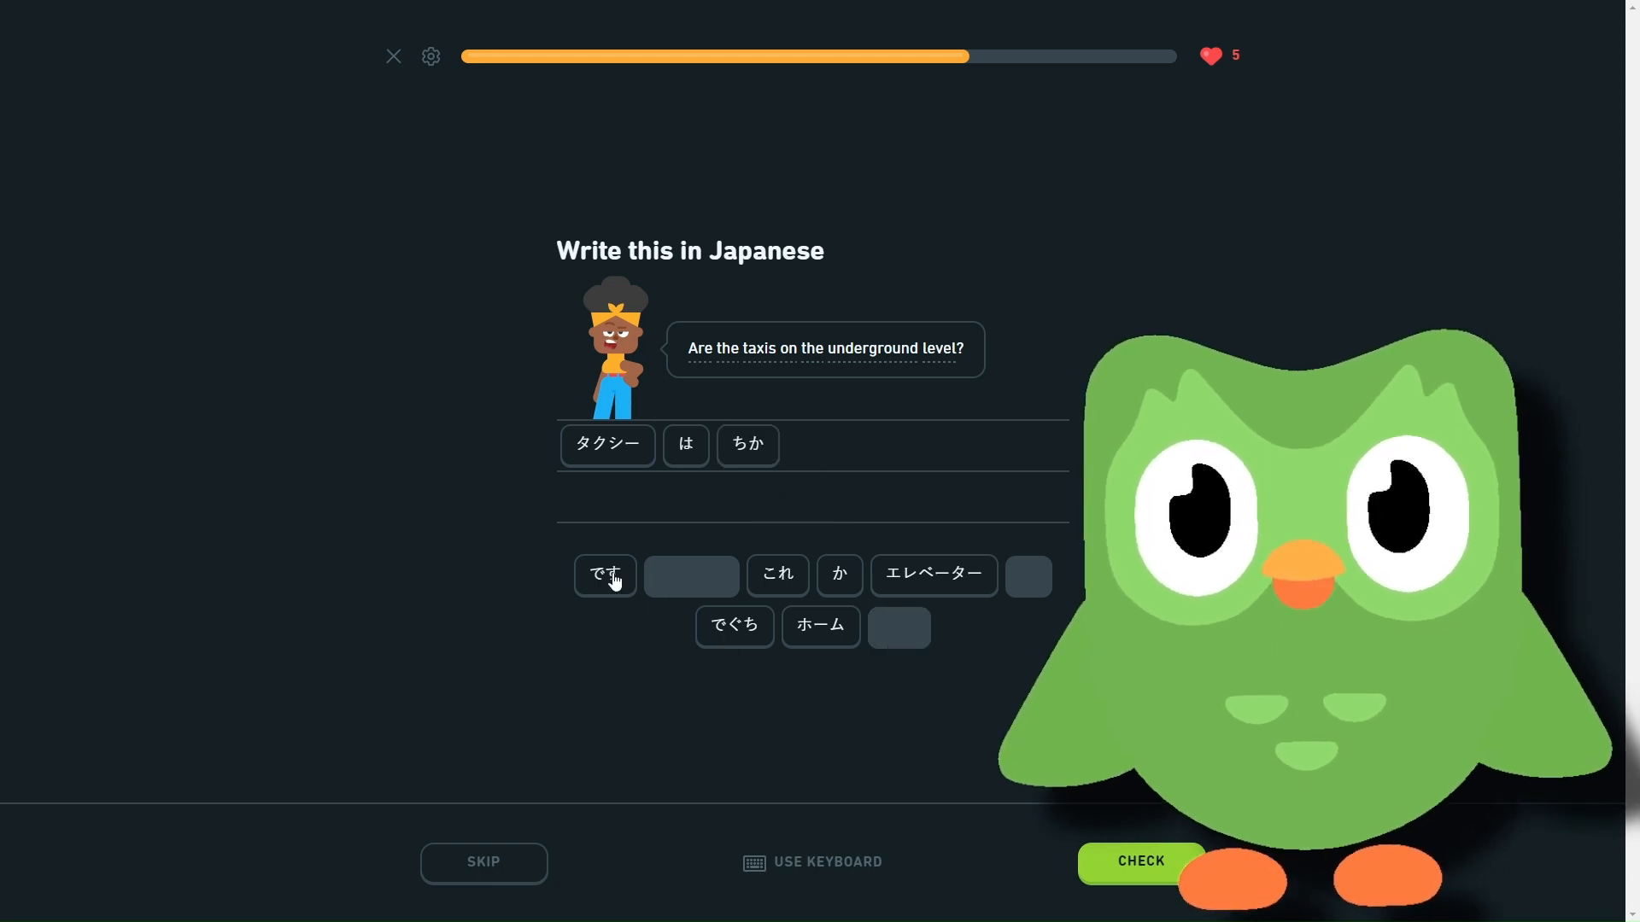
pyautogui.click(603, 575)
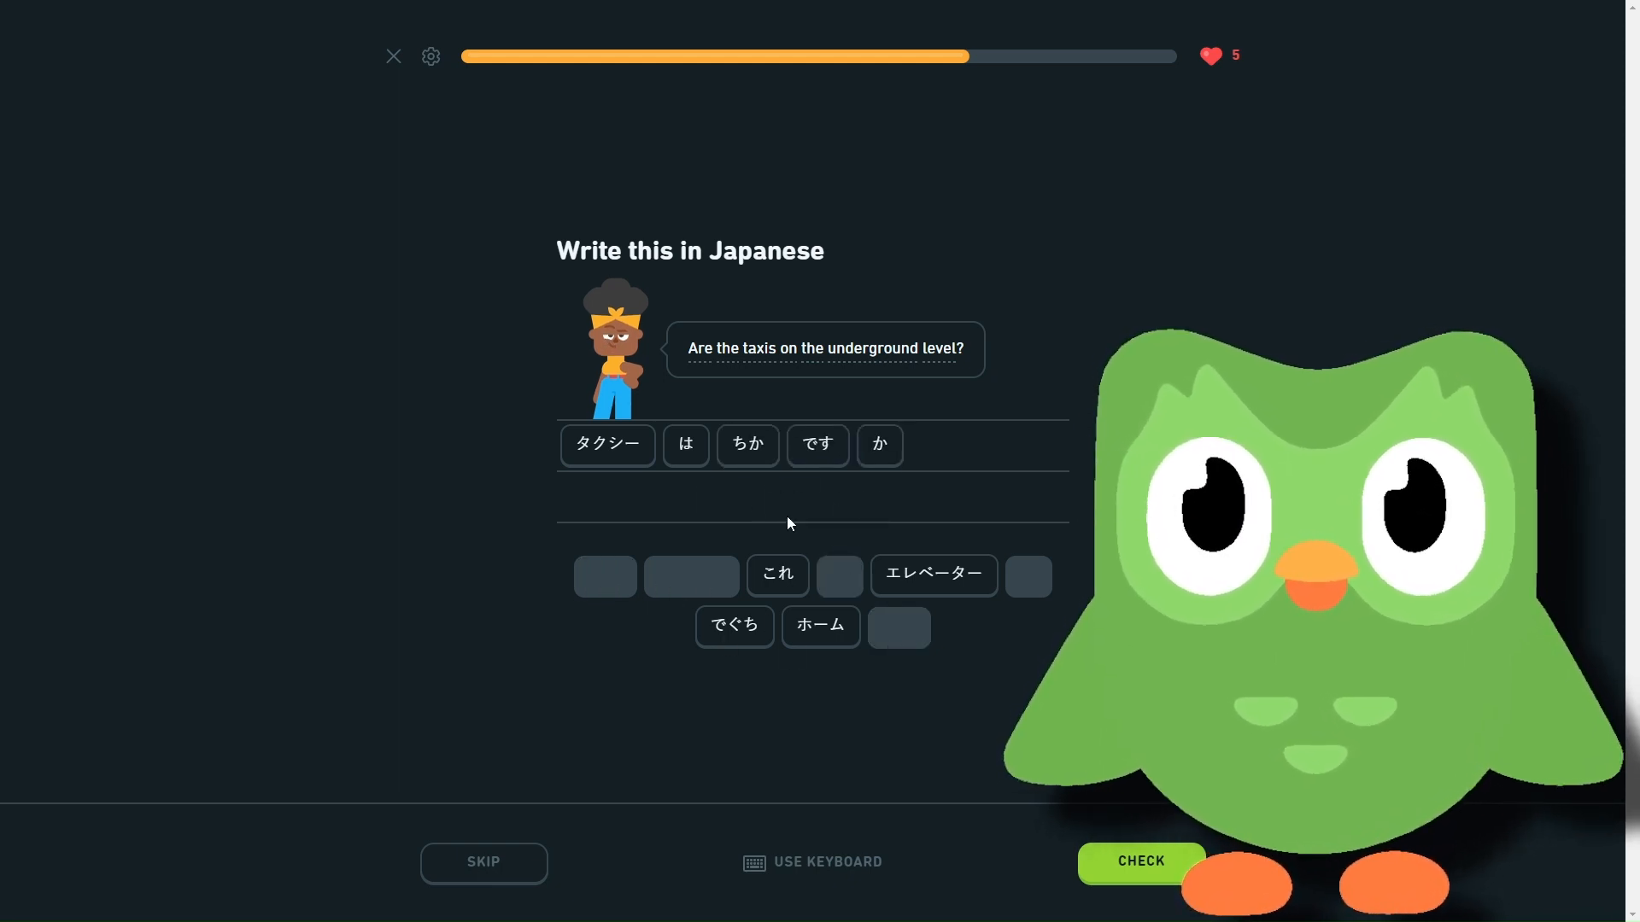
pyautogui.moveTo(718, 680)
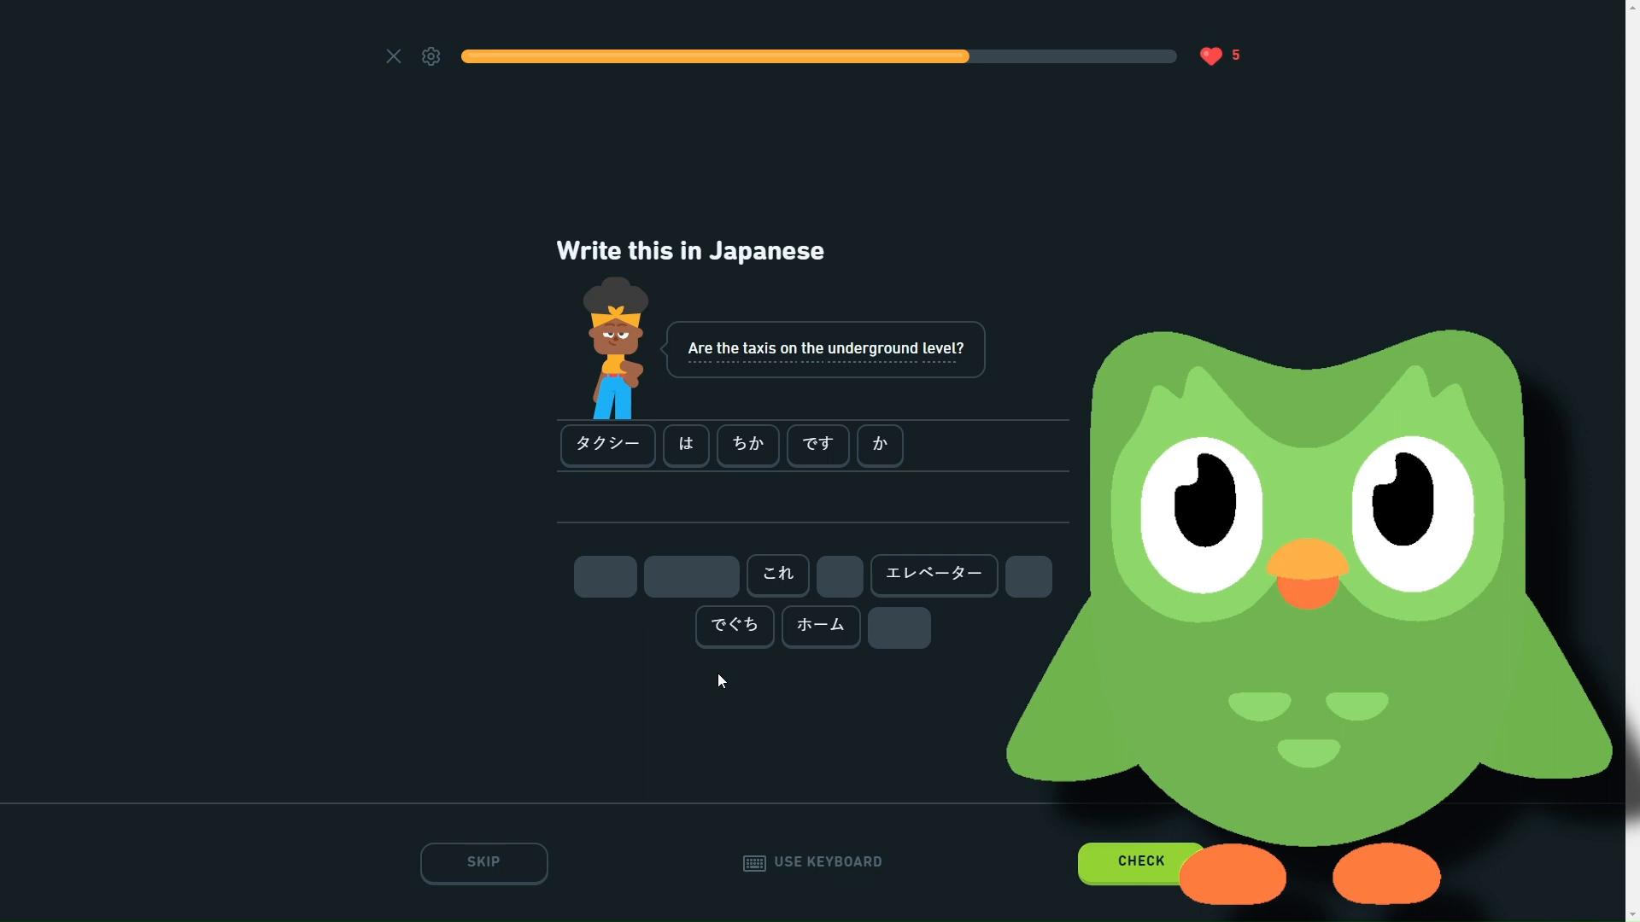
pyautogui.moveTo(629, 539)
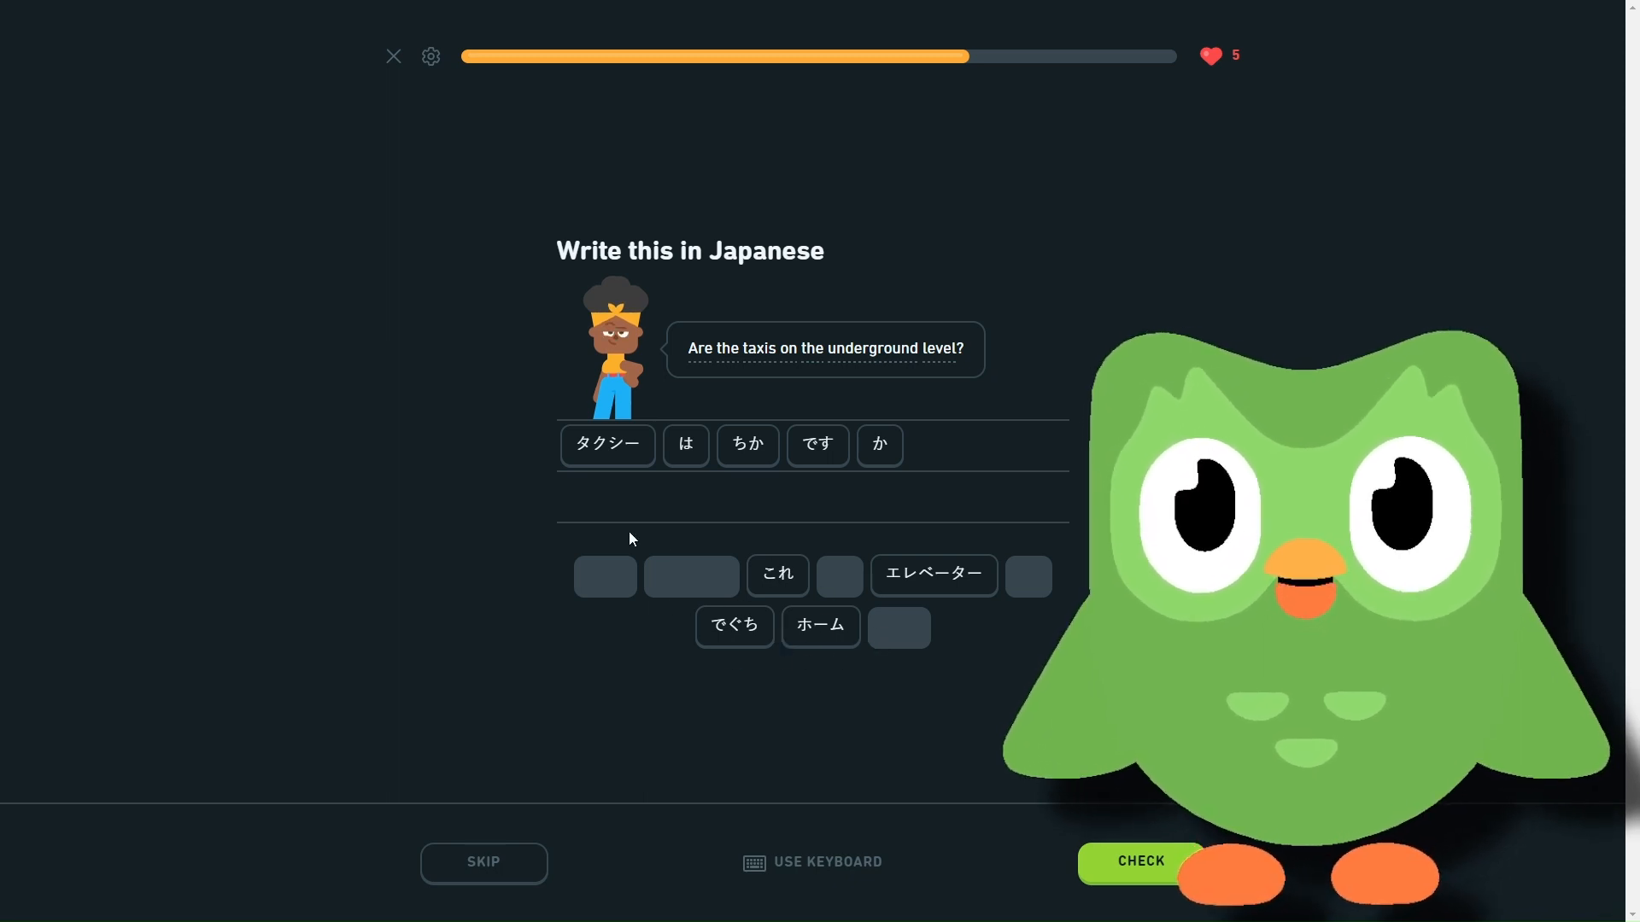
pyautogui.moveTo(591, 485)
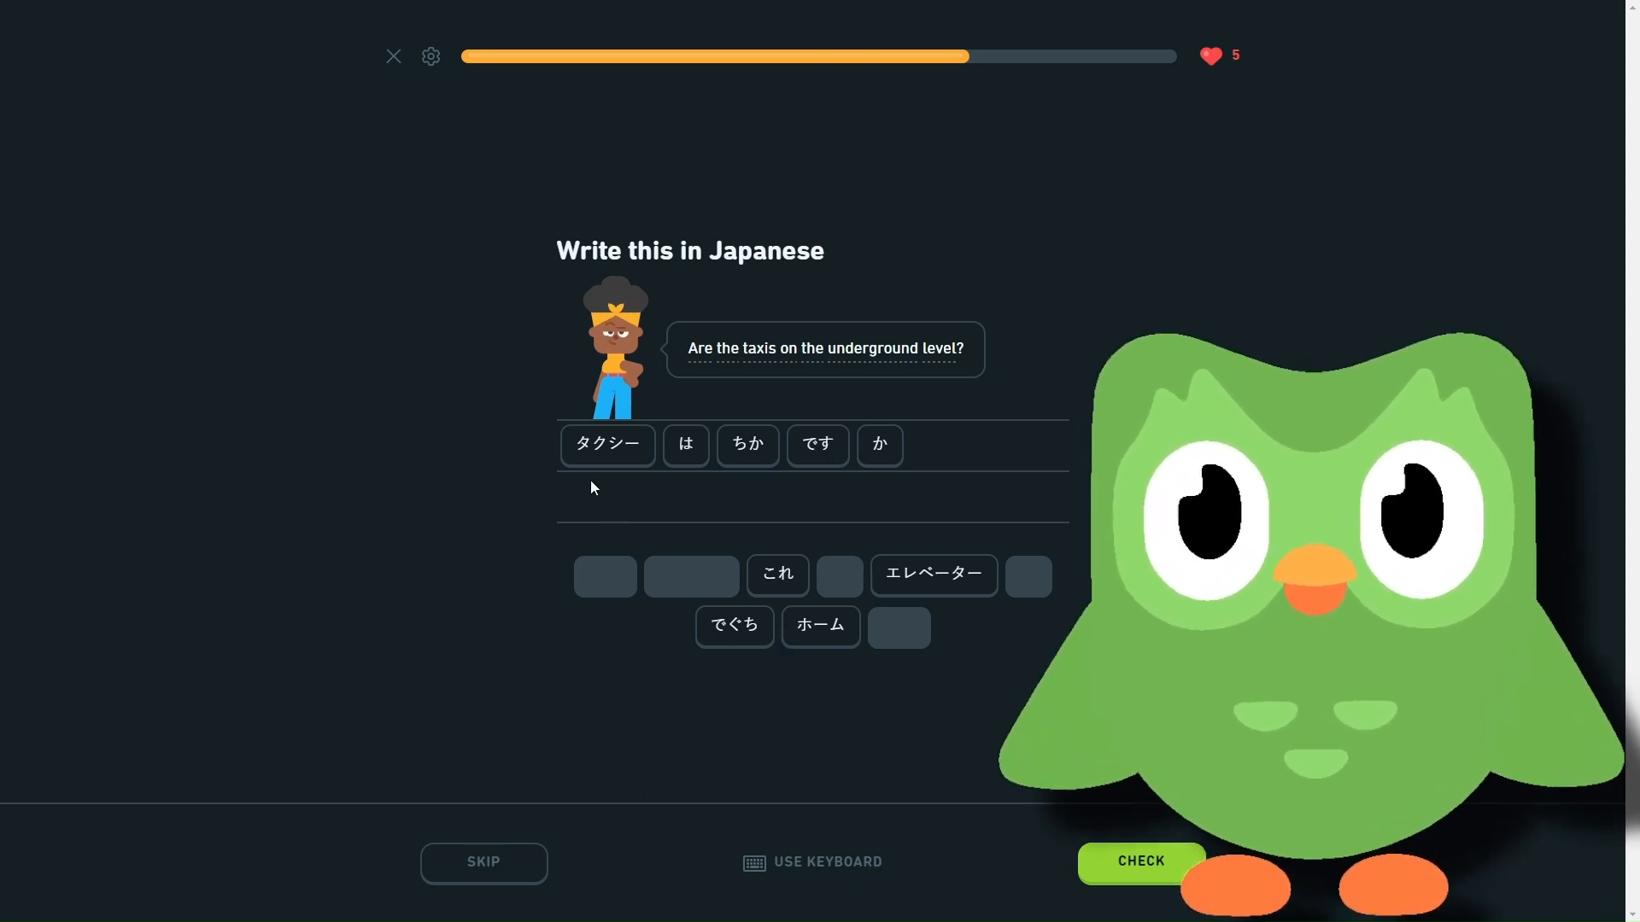
pyautogui.moveTo(856, 553)
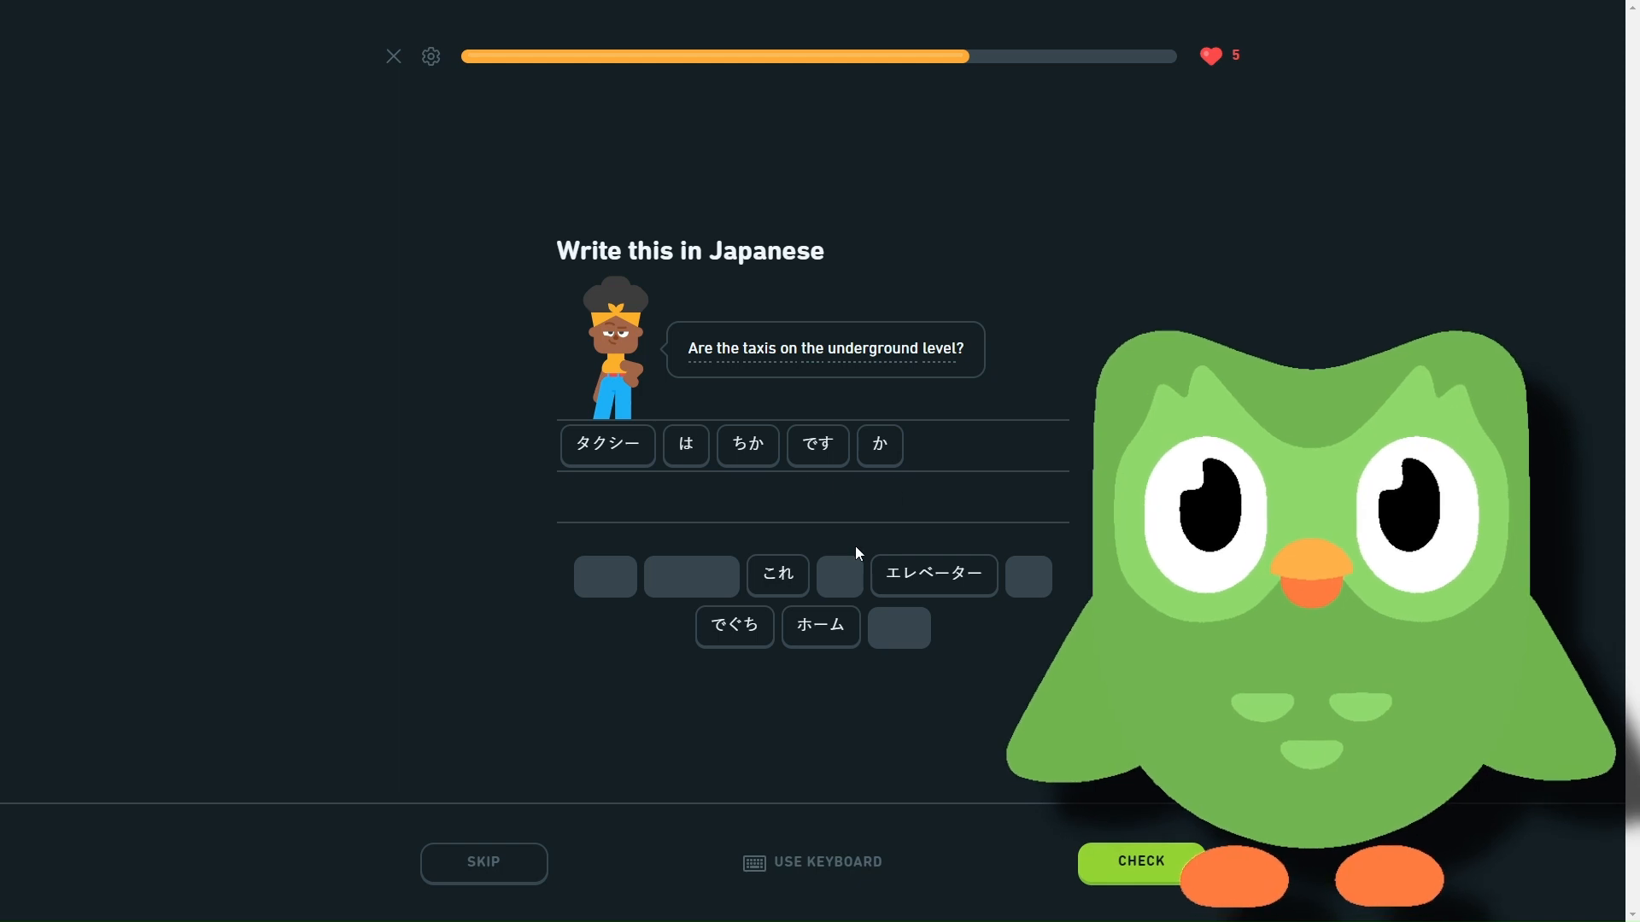
pyautogui.click(1140, 861)
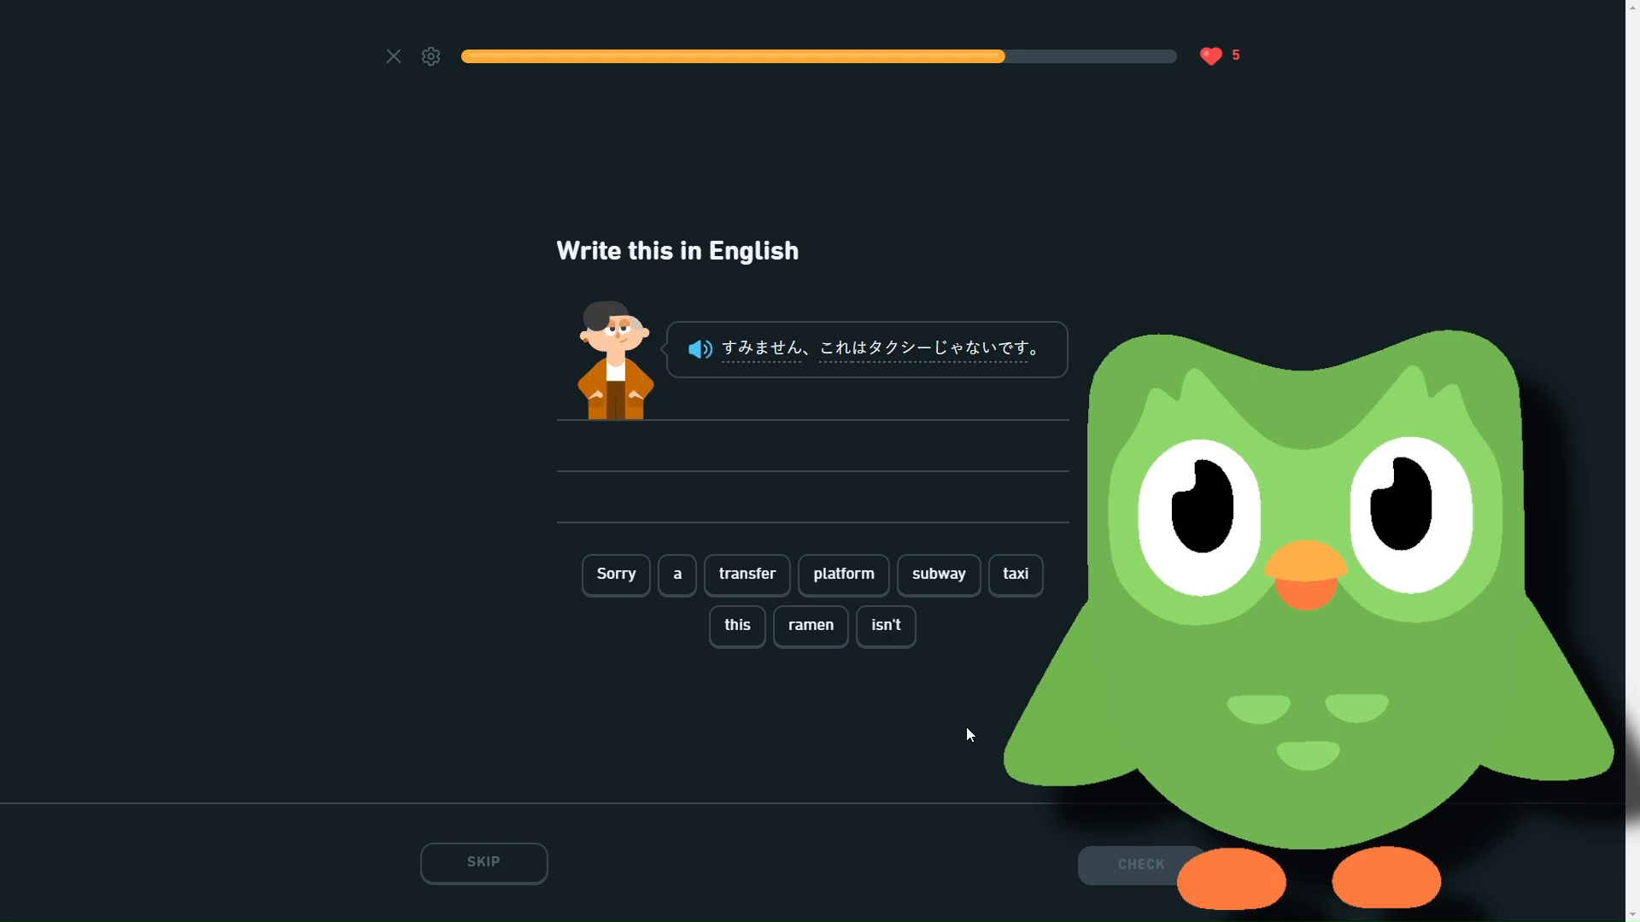
# - Finish the 'this isn't a taxi' English answer and pair anime with アニメ
pyautogui.click(736, 624)
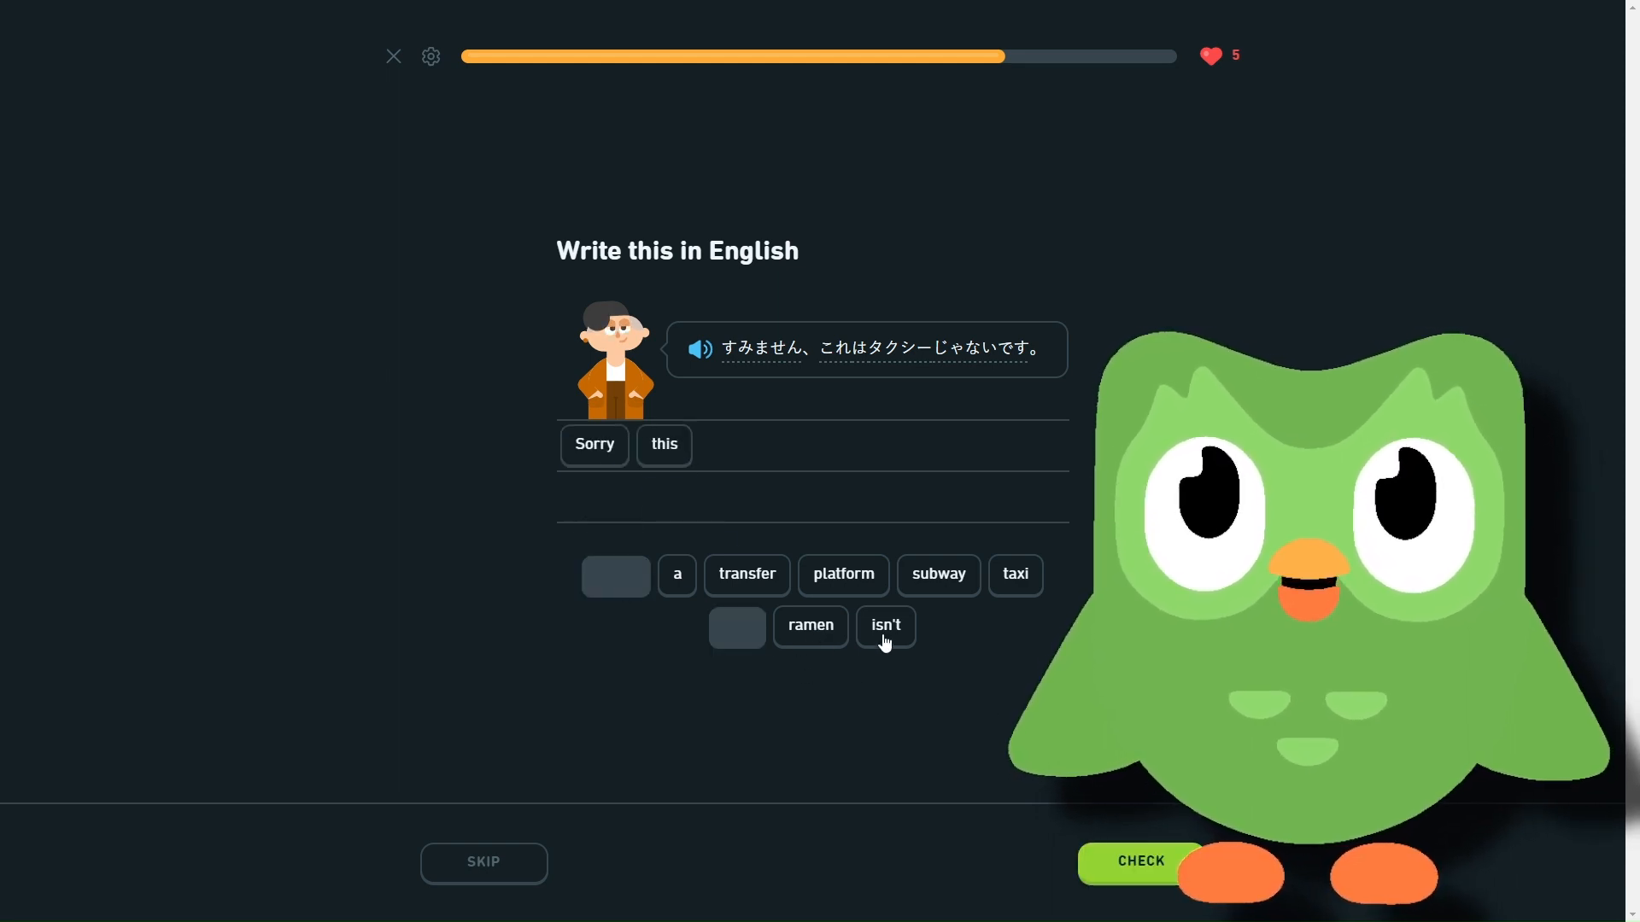
pyautogui.click(884, 625)
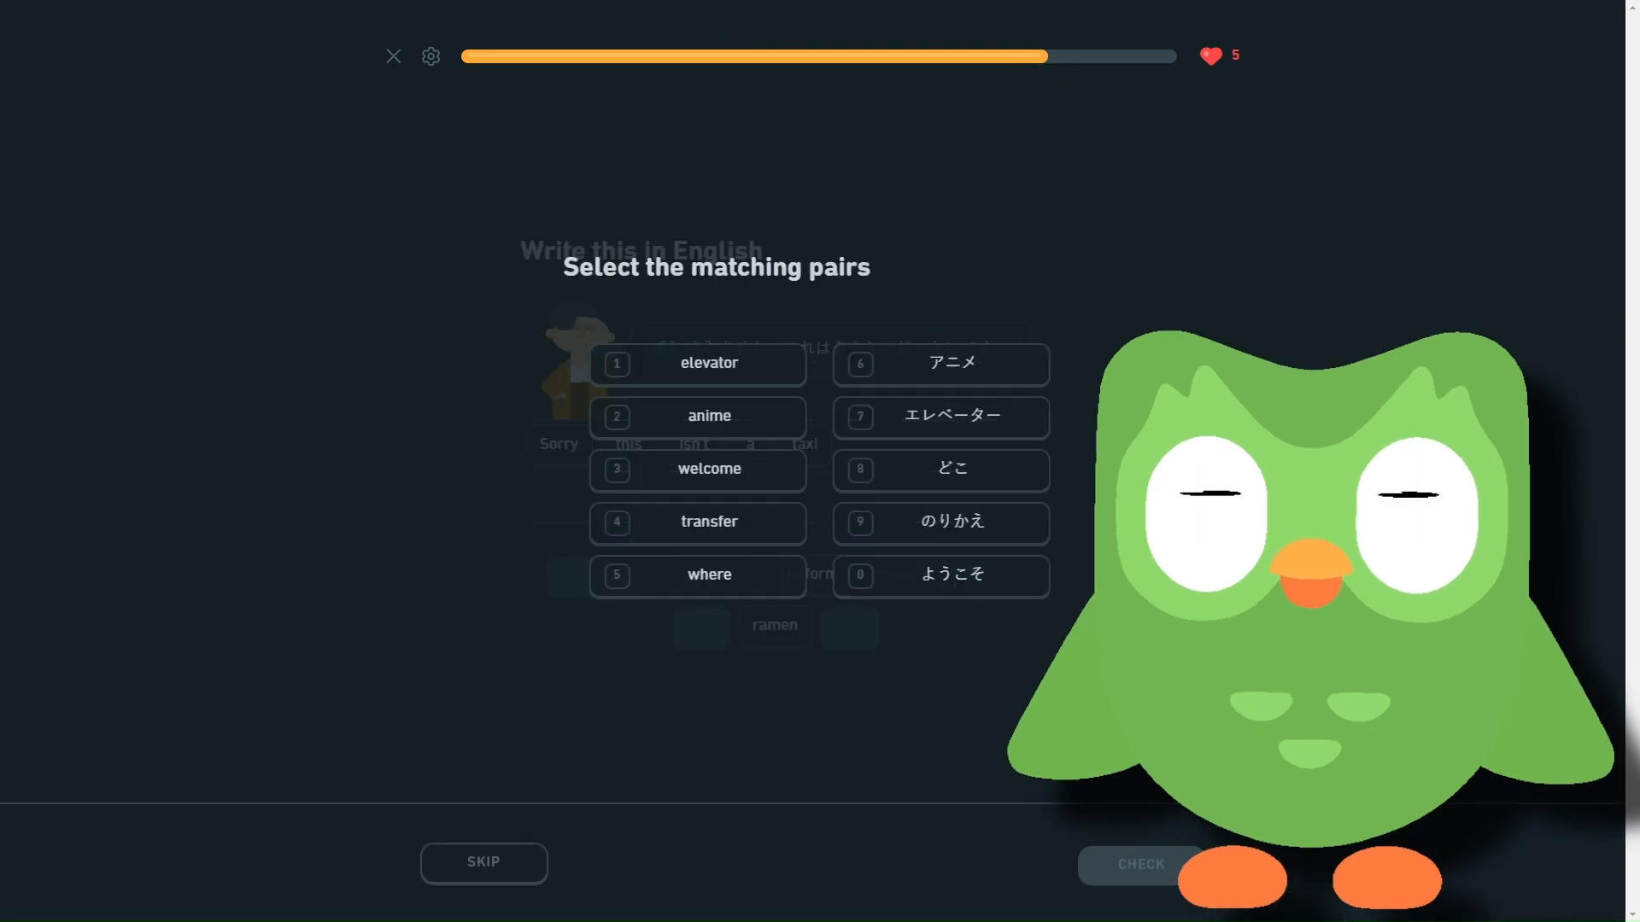
pyautogui.click(689, 364)
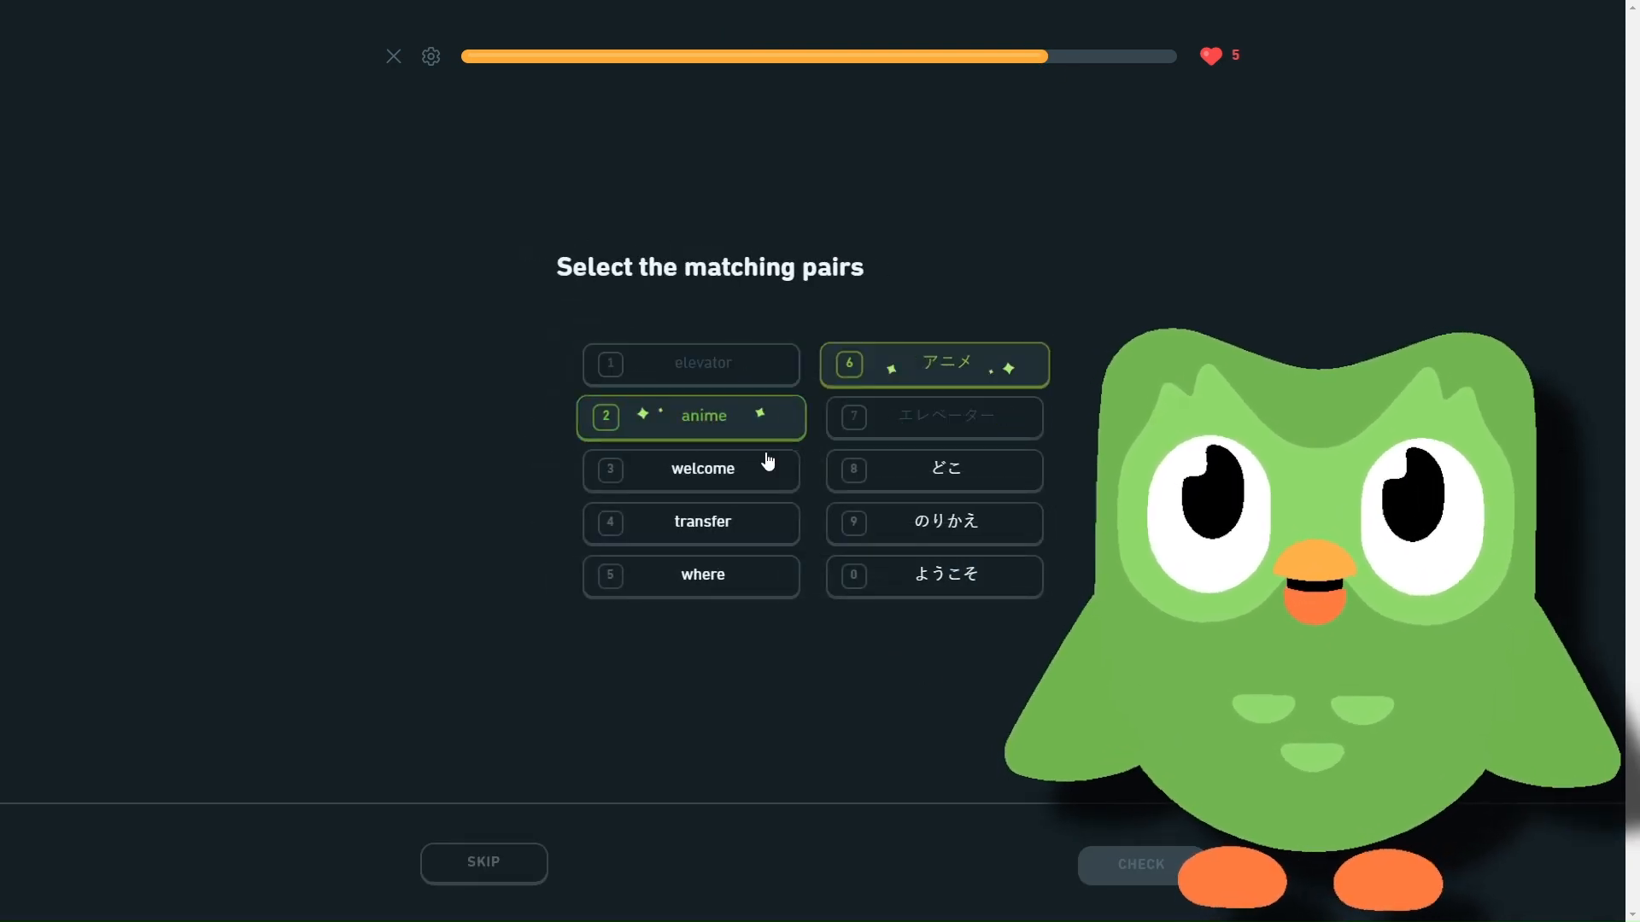
pyautogui.click(702, 469)
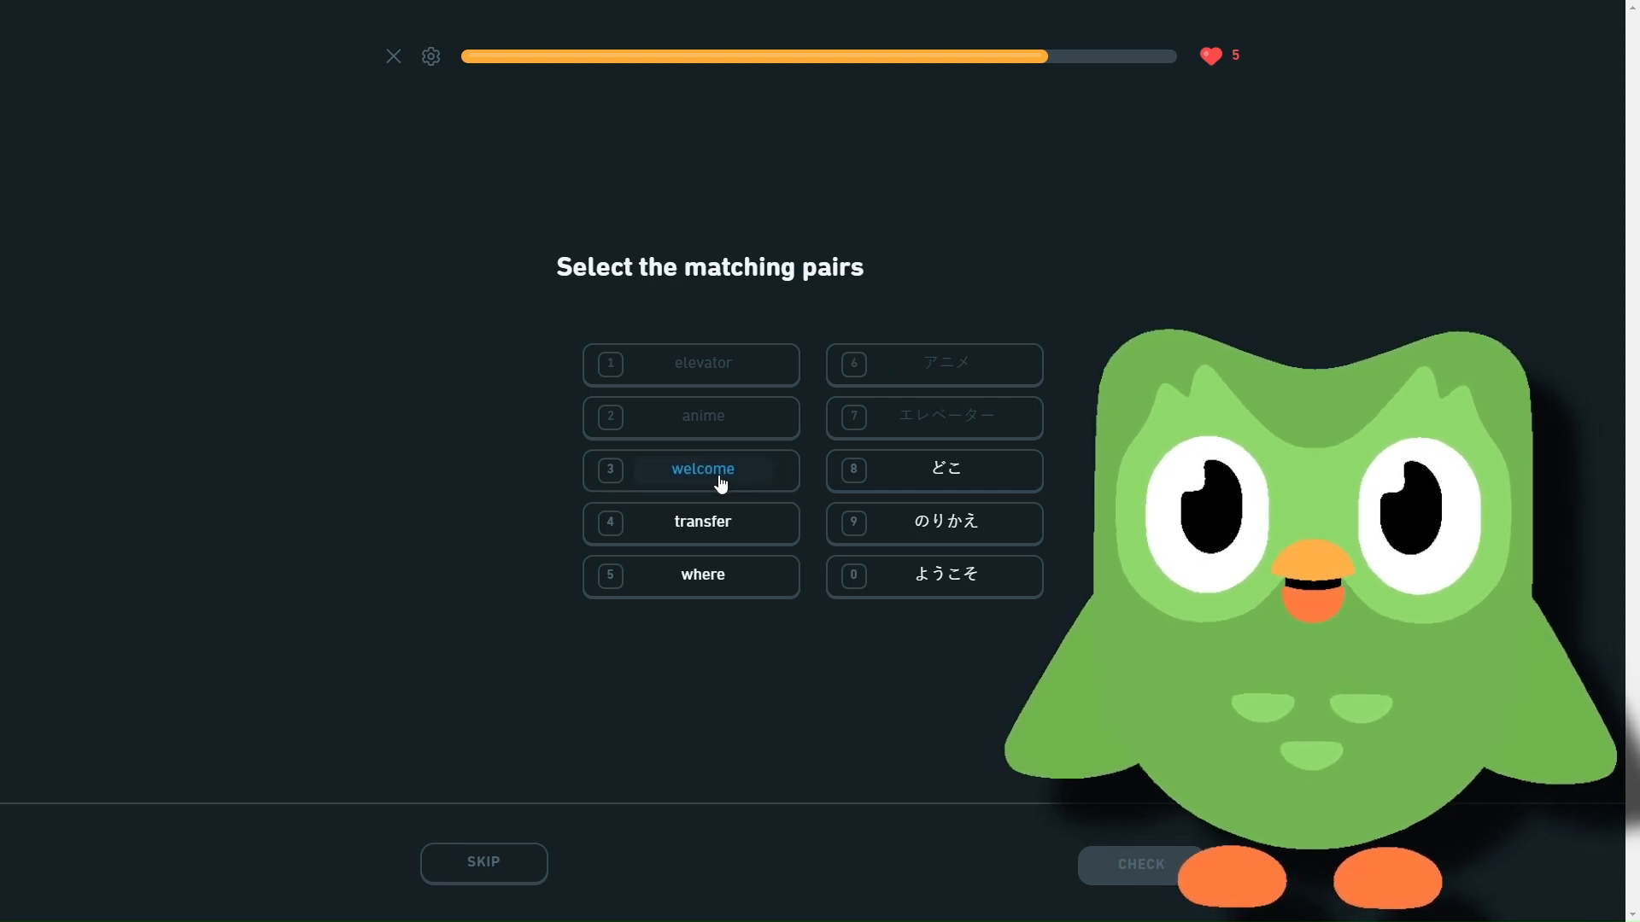
# - Match welcome with ようこそ and transfer with のりかえ, then continue
pyautogui.click(690, 469)
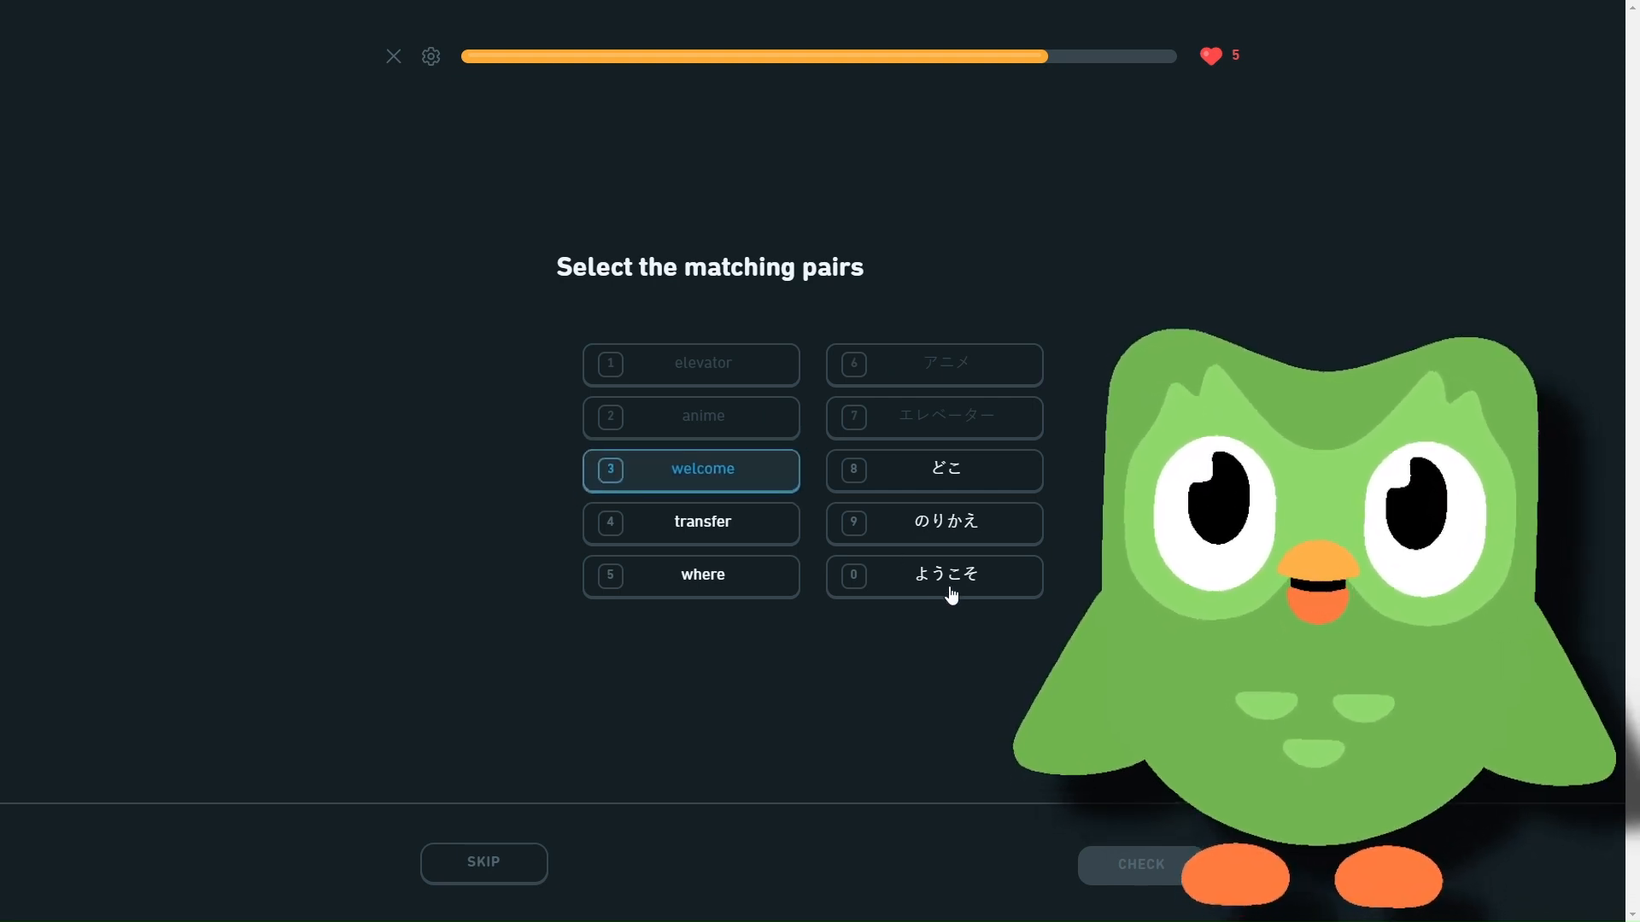
pyautogui.moveTo(946, 597)
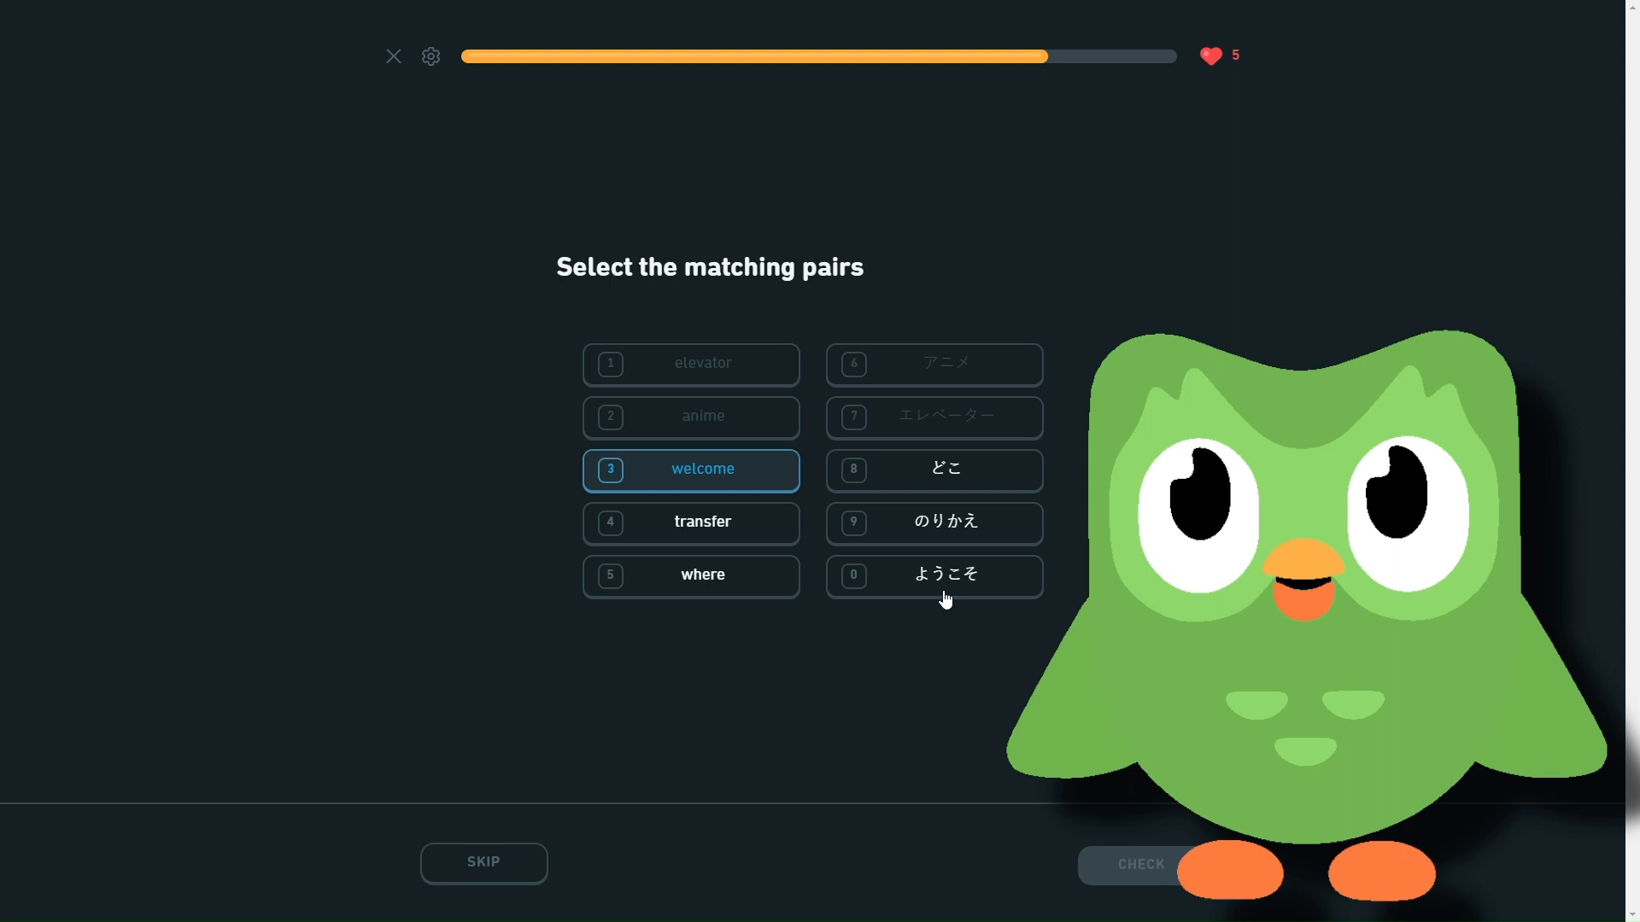
pyautogui.click(942, 574)
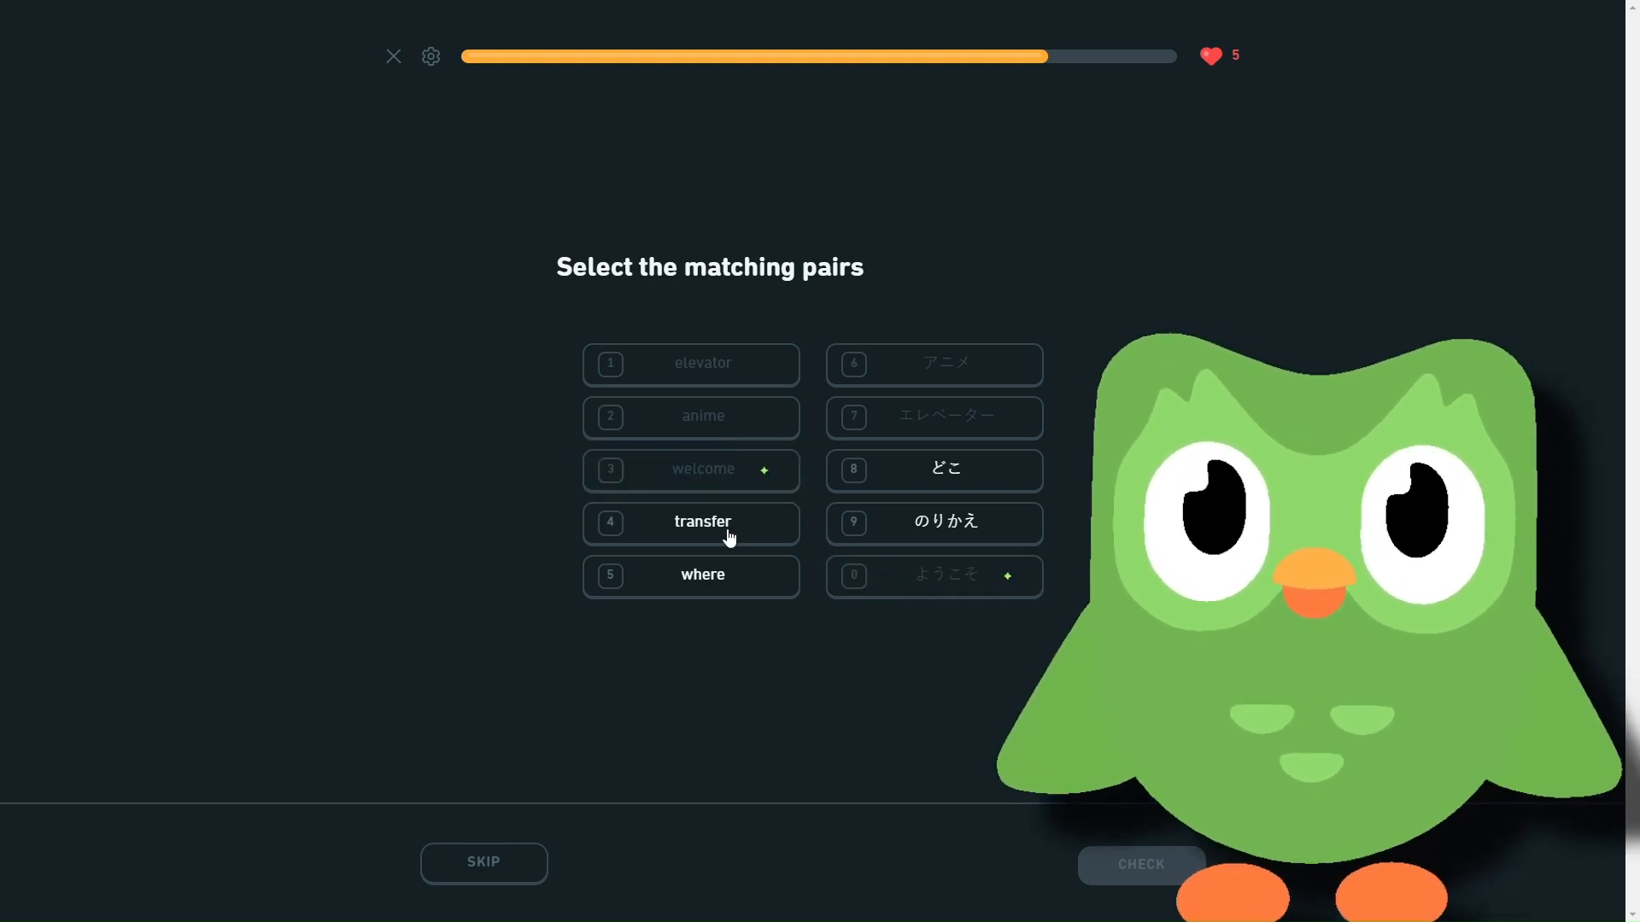
pyautogui.click(690, 521)
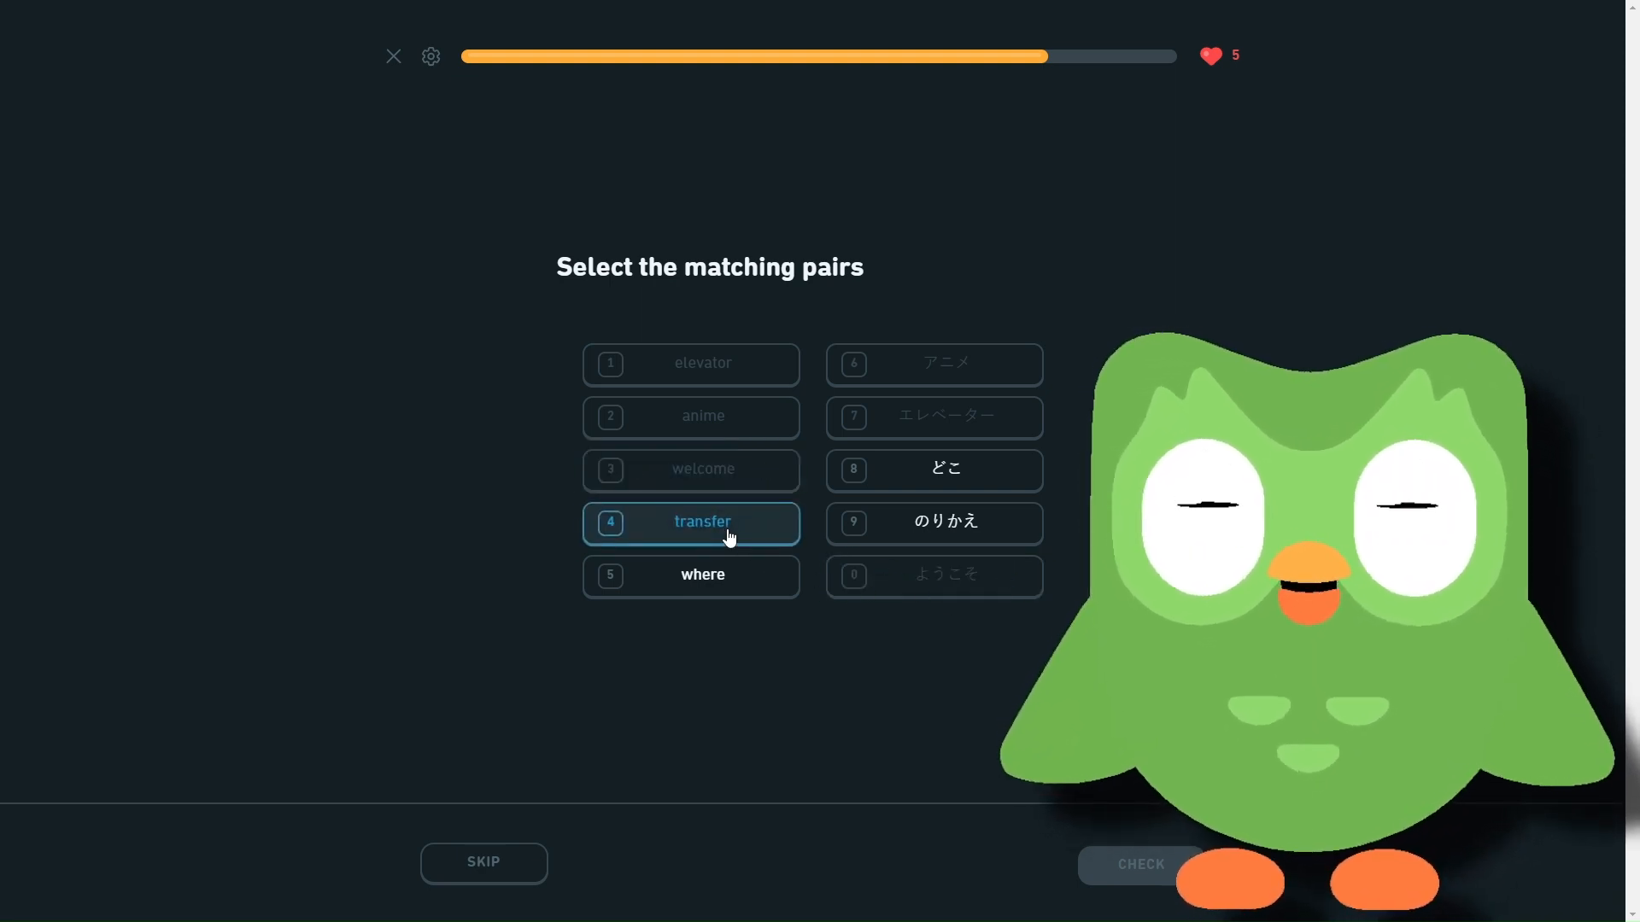
pyautogui.click(932, 523)
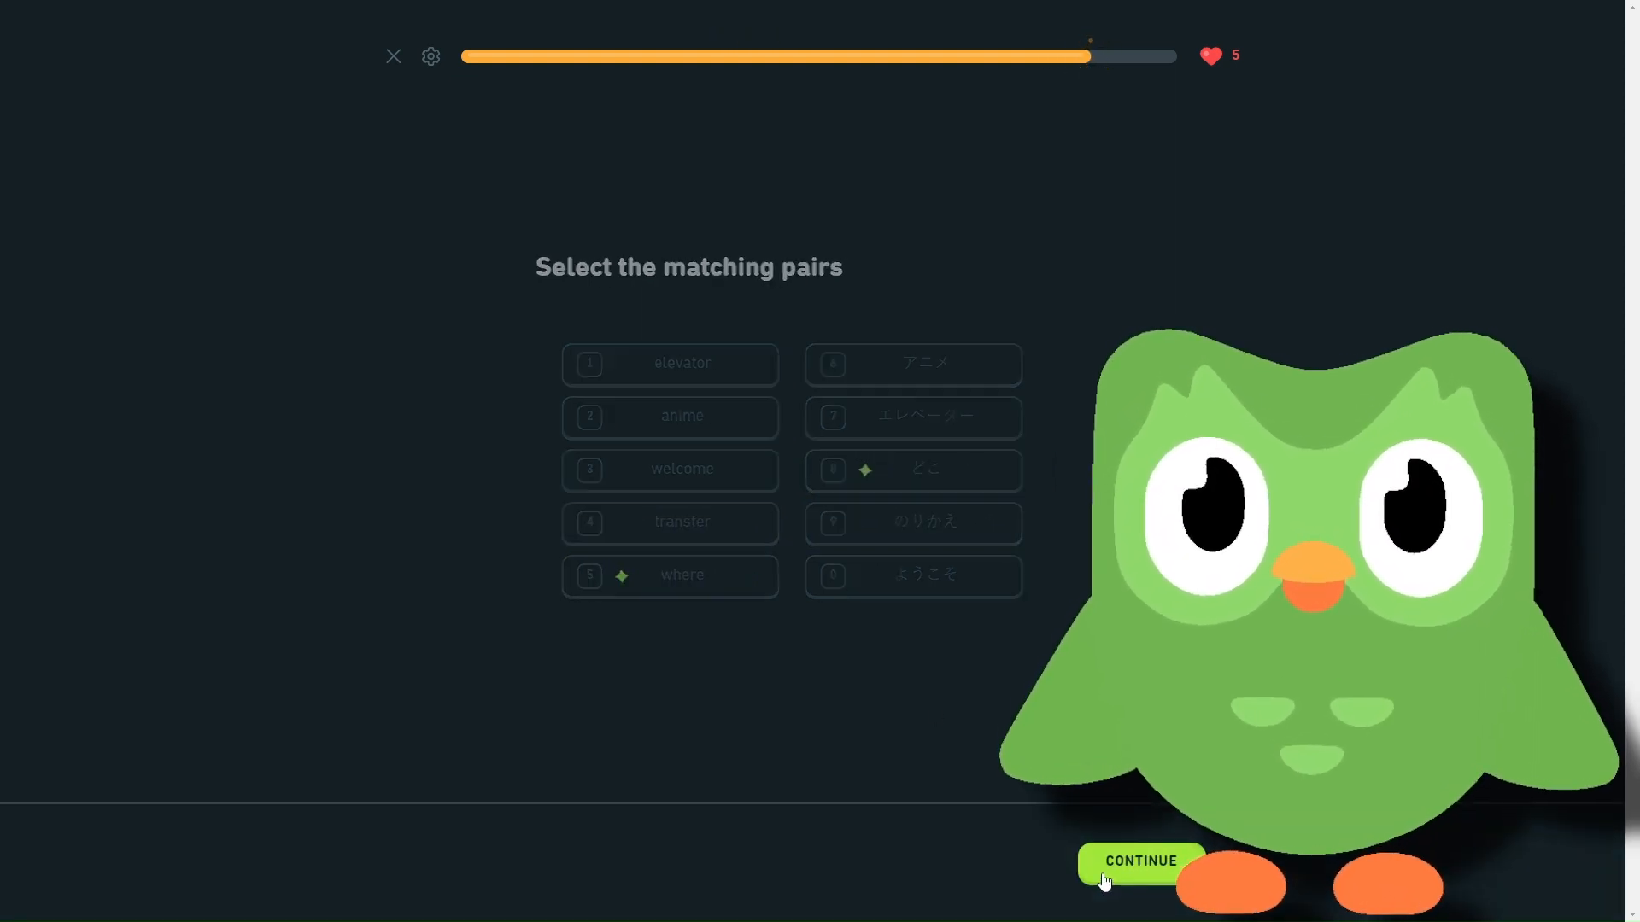
pyautogui.click(1140, 861)
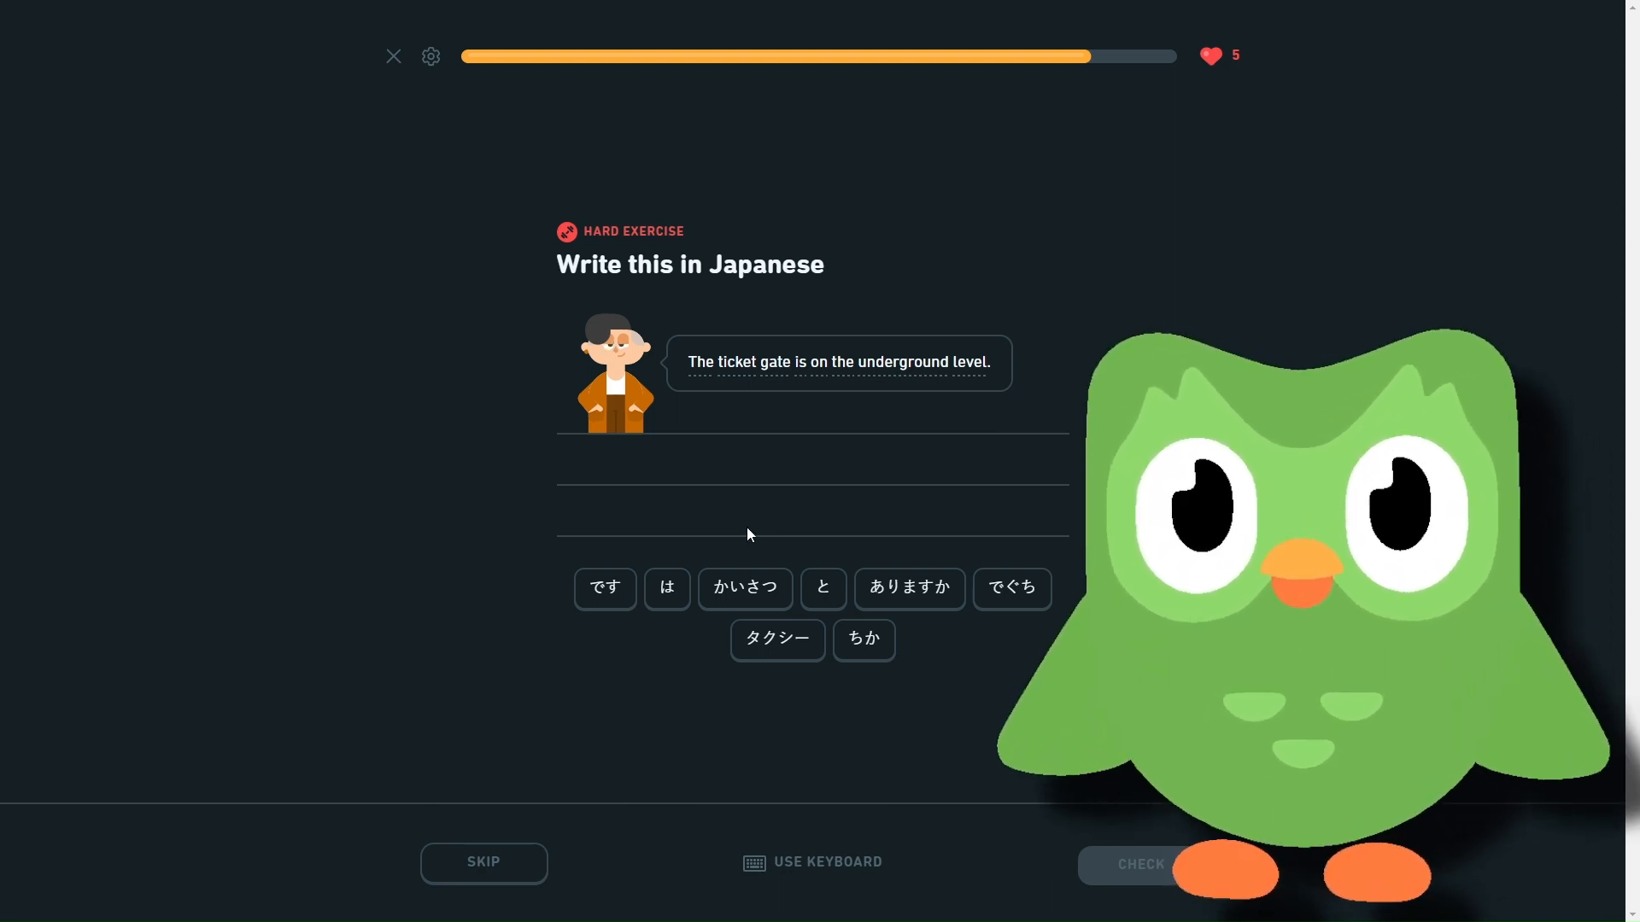
# - Assemble かいさつ は ちか です from the word tiles, re-placing です at the end, and submit
pyautogui.click(744, 587)
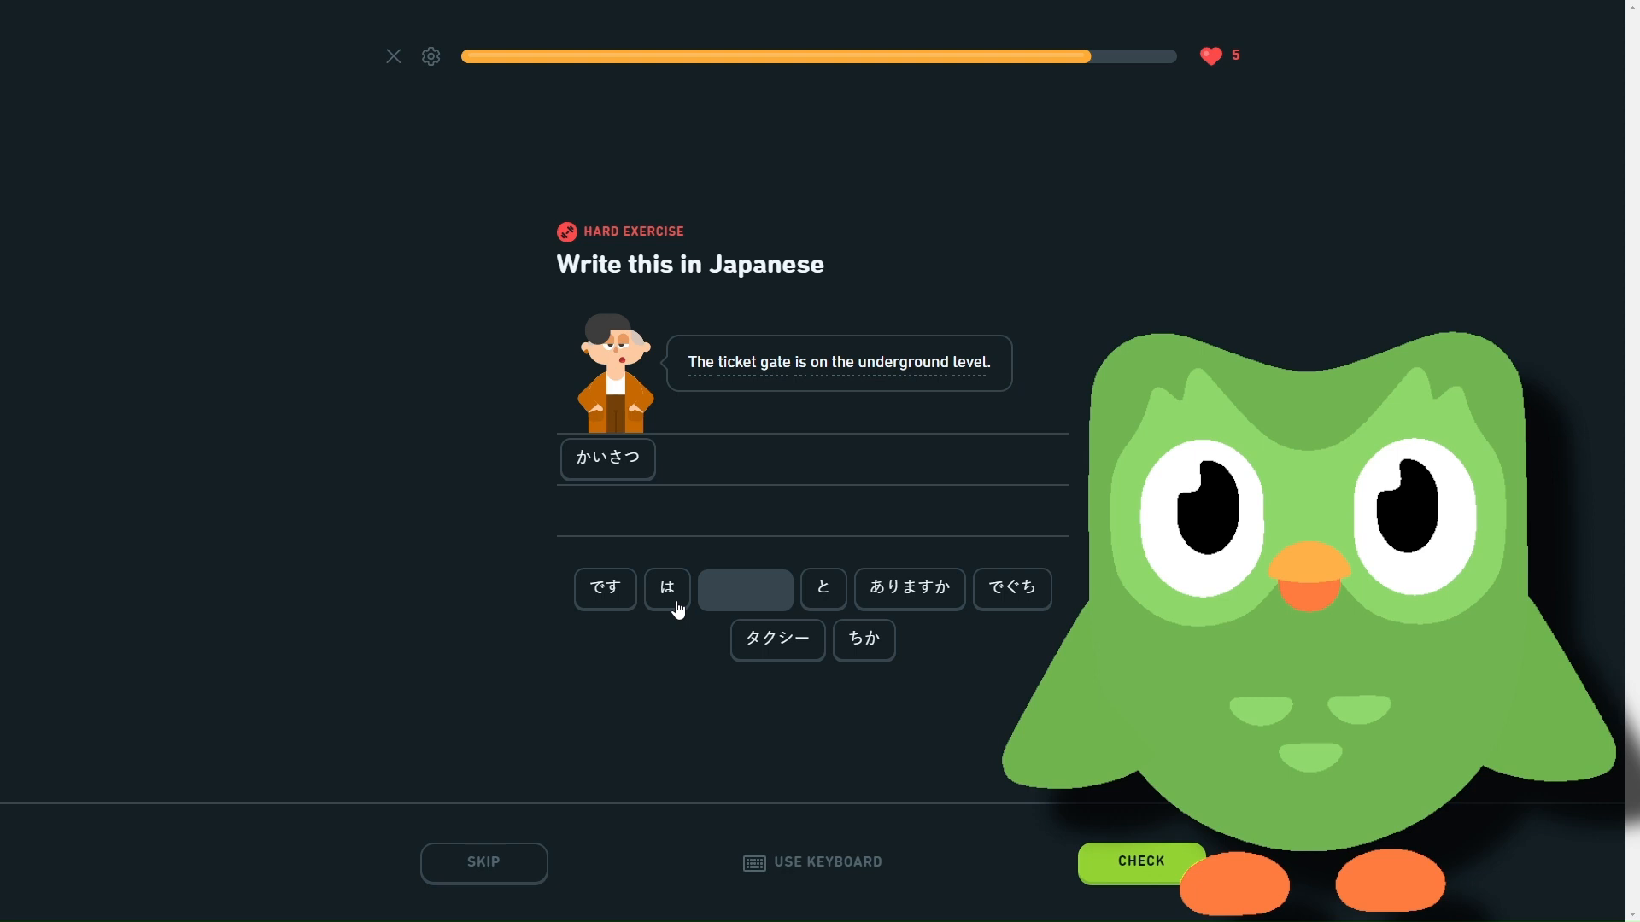
pyautogui.click(666, 587)
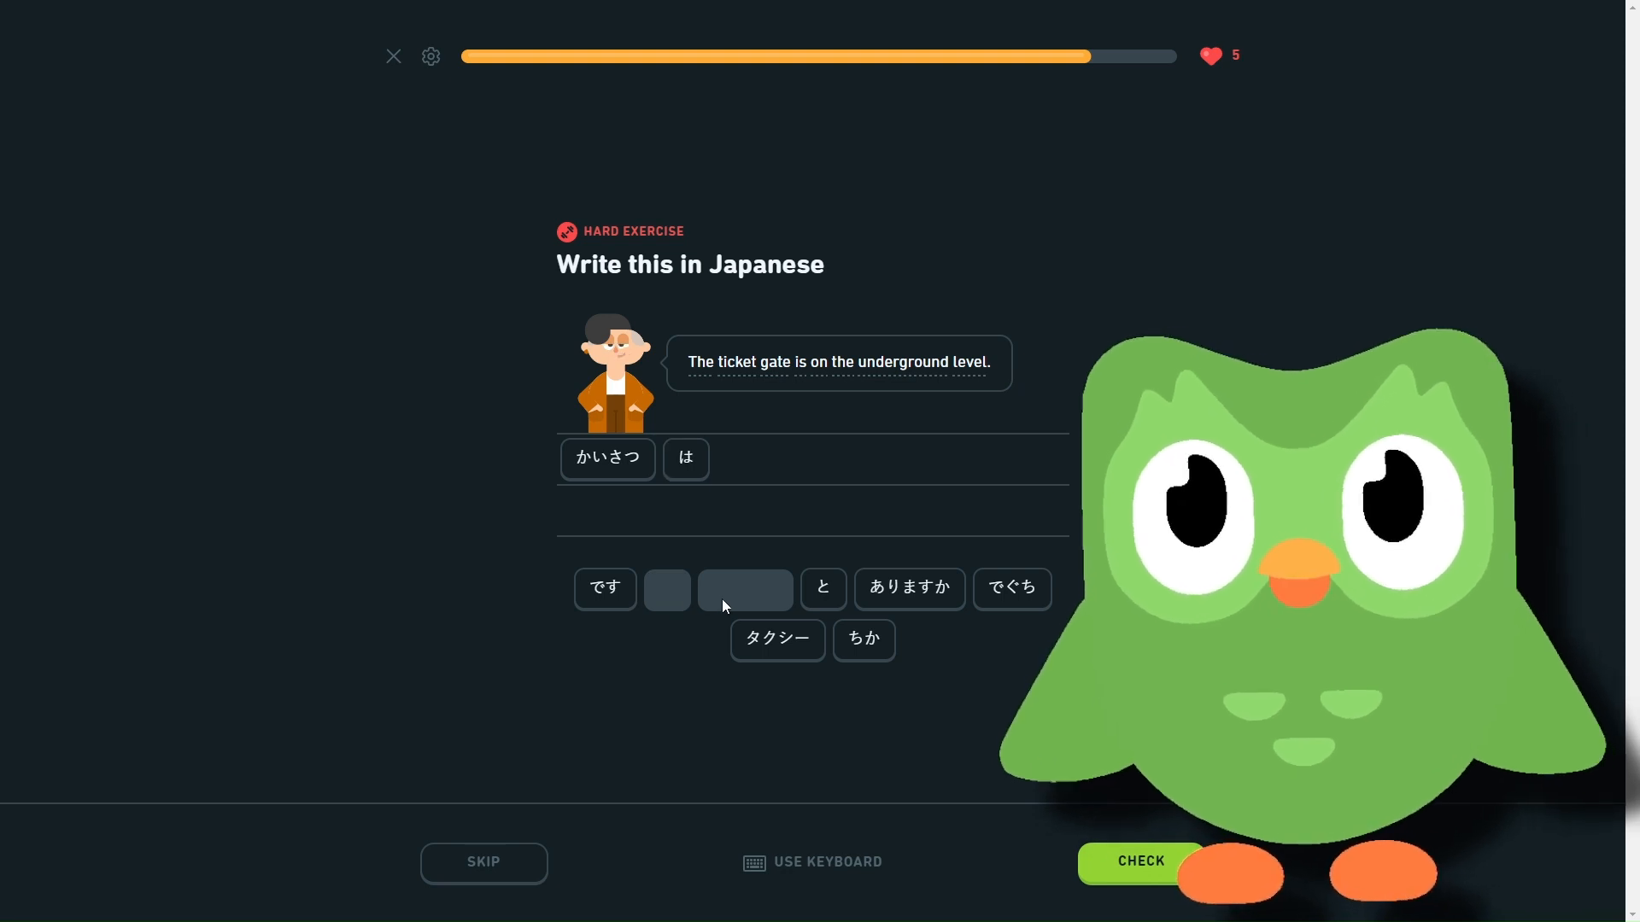
pyautogui.click(863, 639)
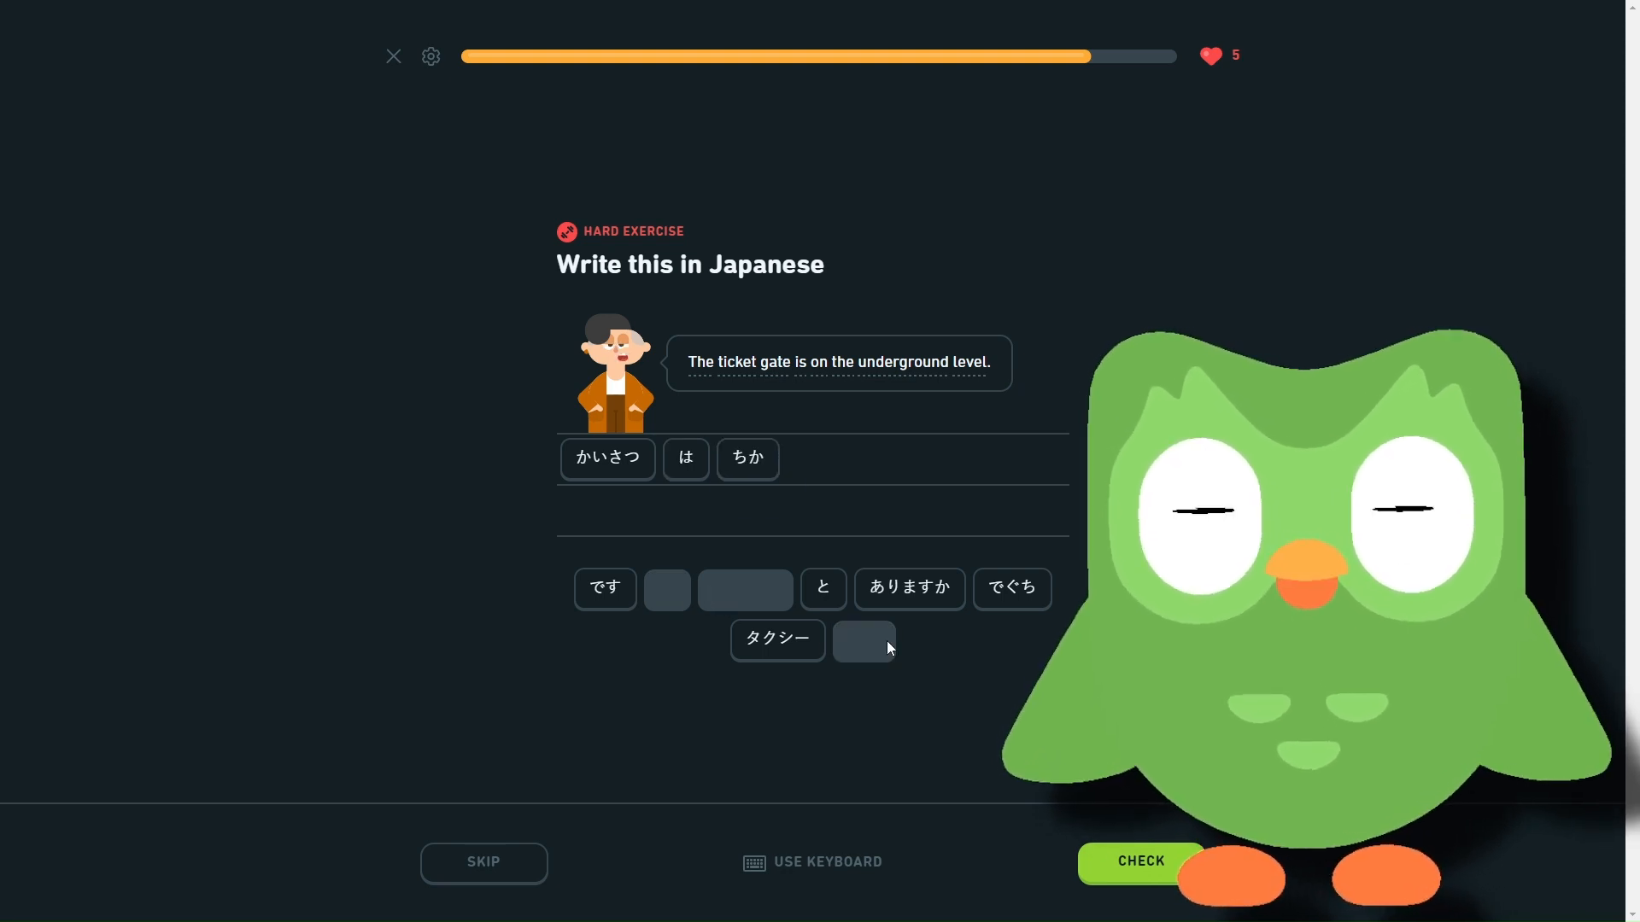
pyautogui.click(604, 588)
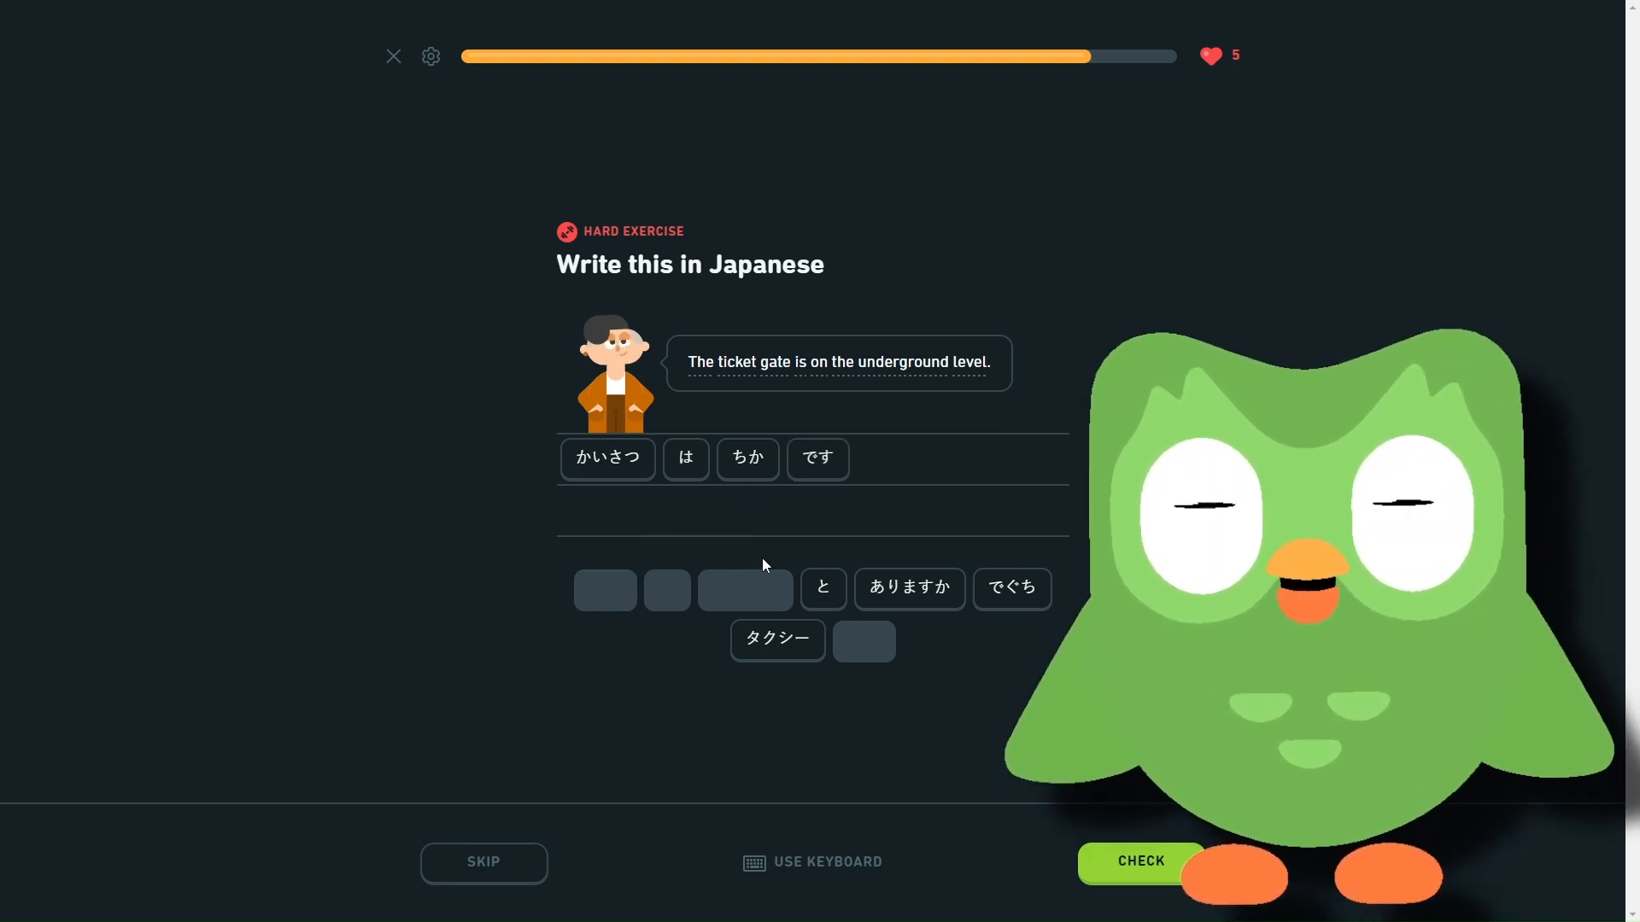
pyautogui.click(816, 457)
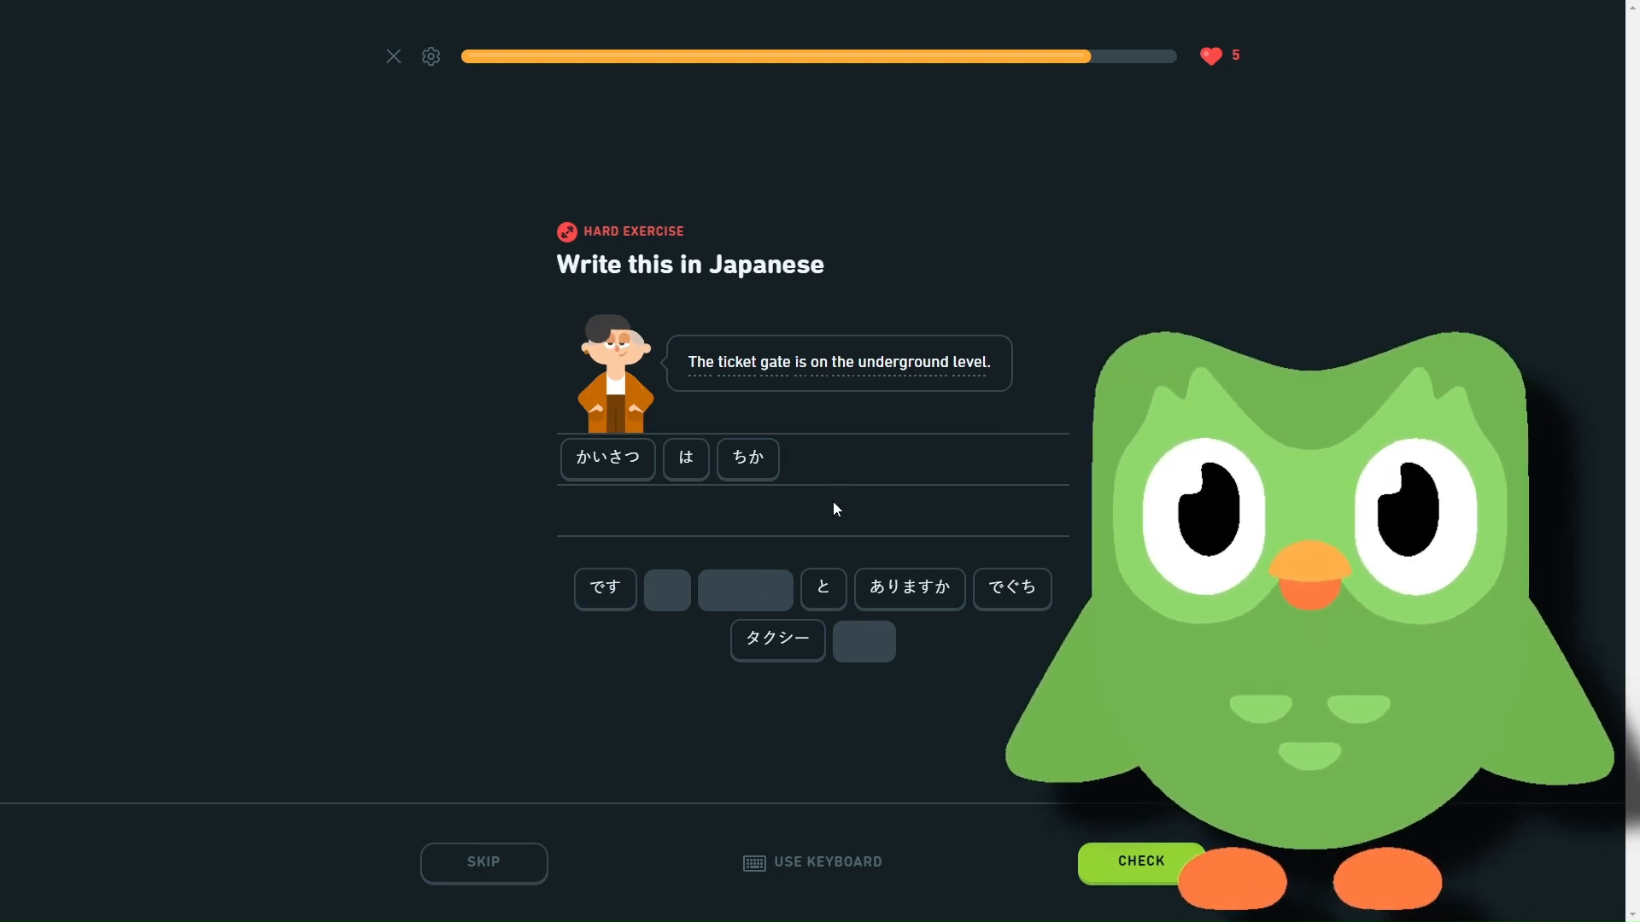
pyautogui.click(605, 587)
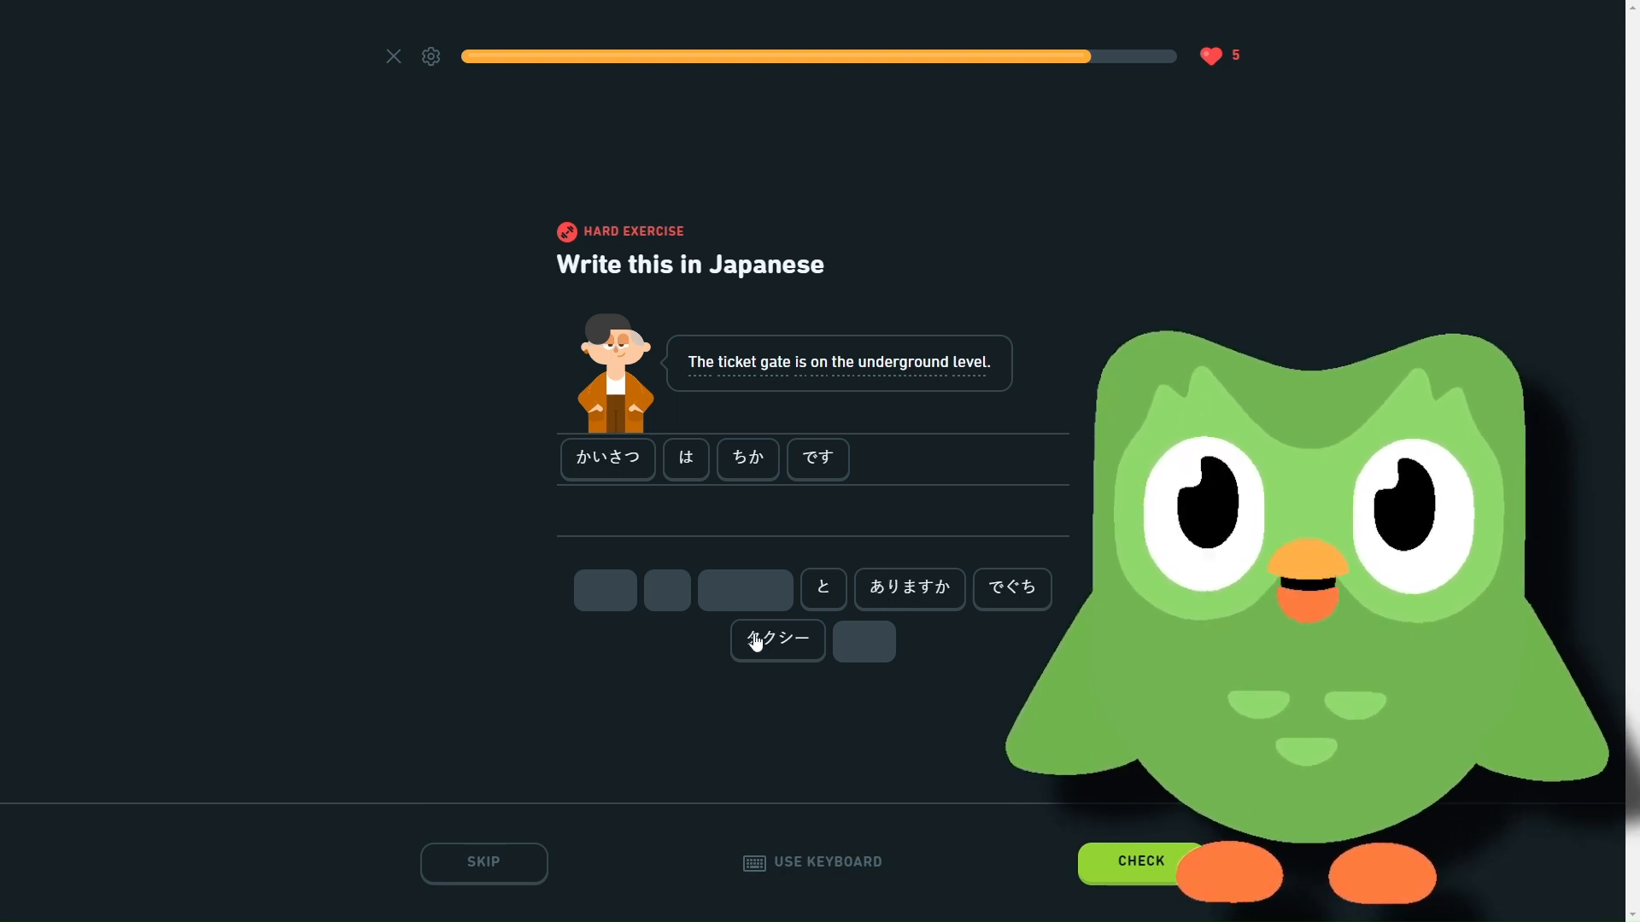
pyautogui.moveTo(902, 672)
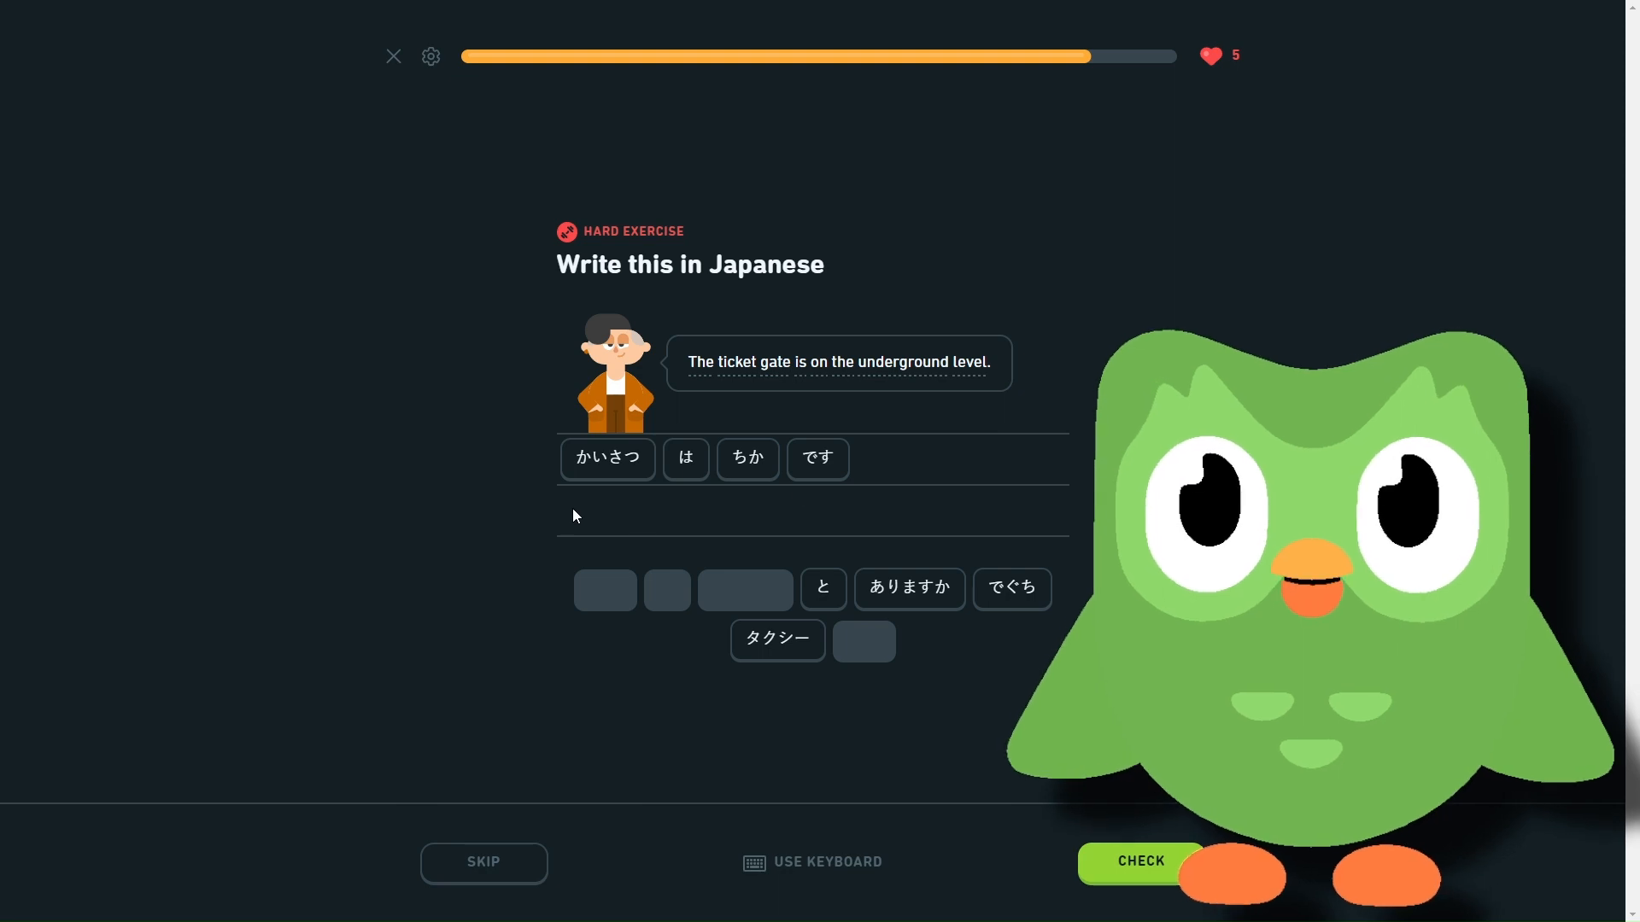
pyautogui.moveTo(647, 455)
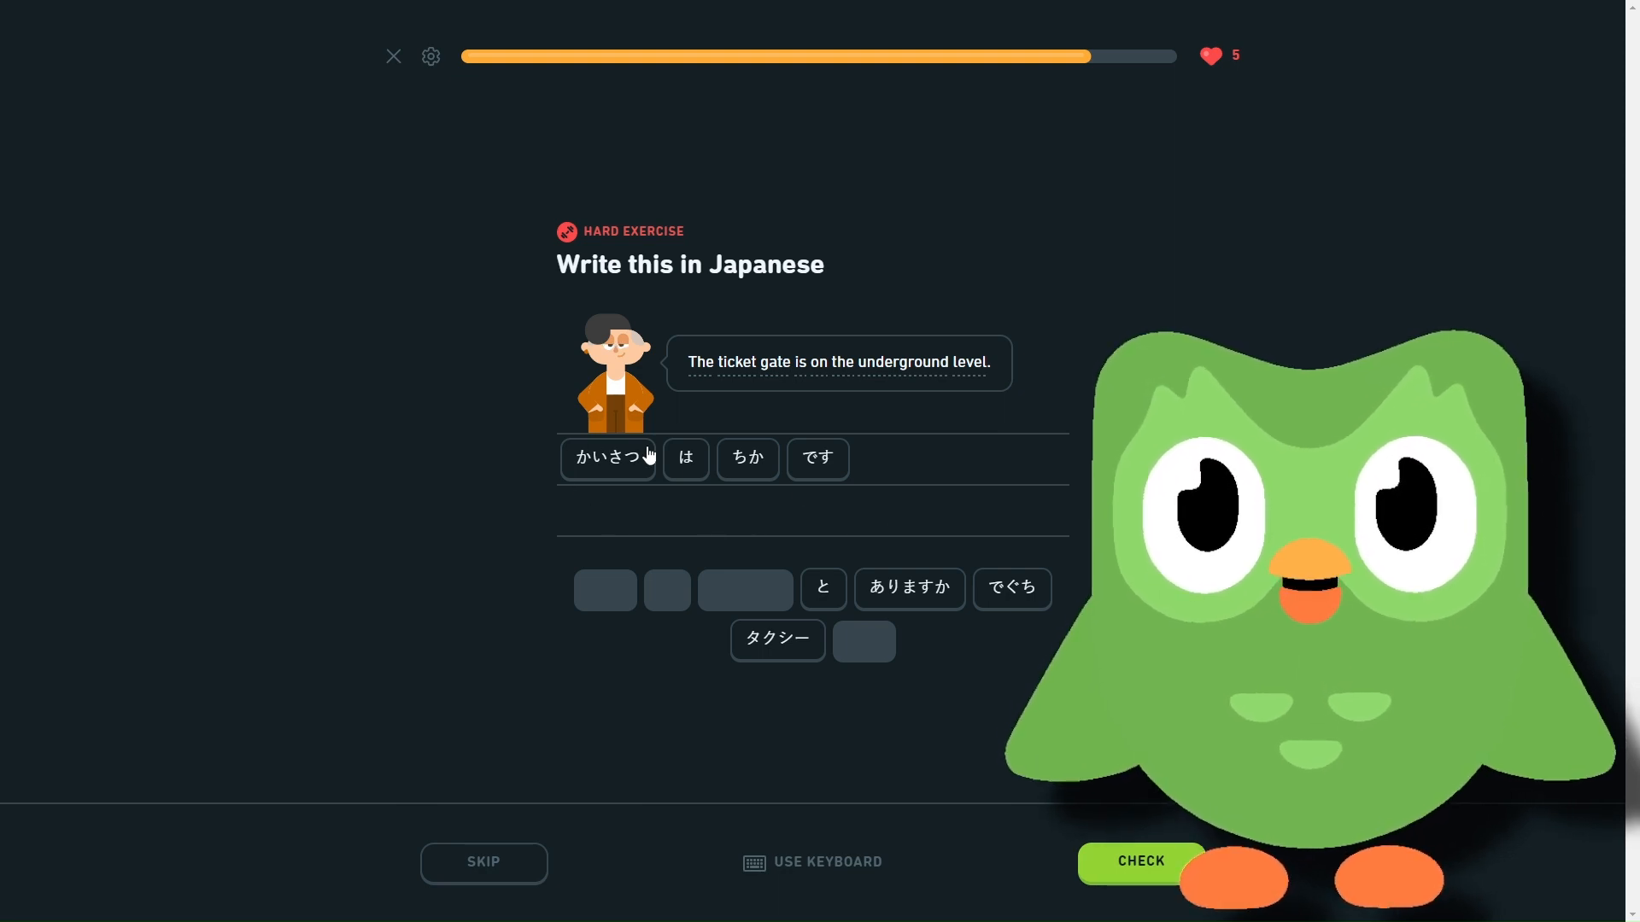
pyautogui.moveTo(762, 423)
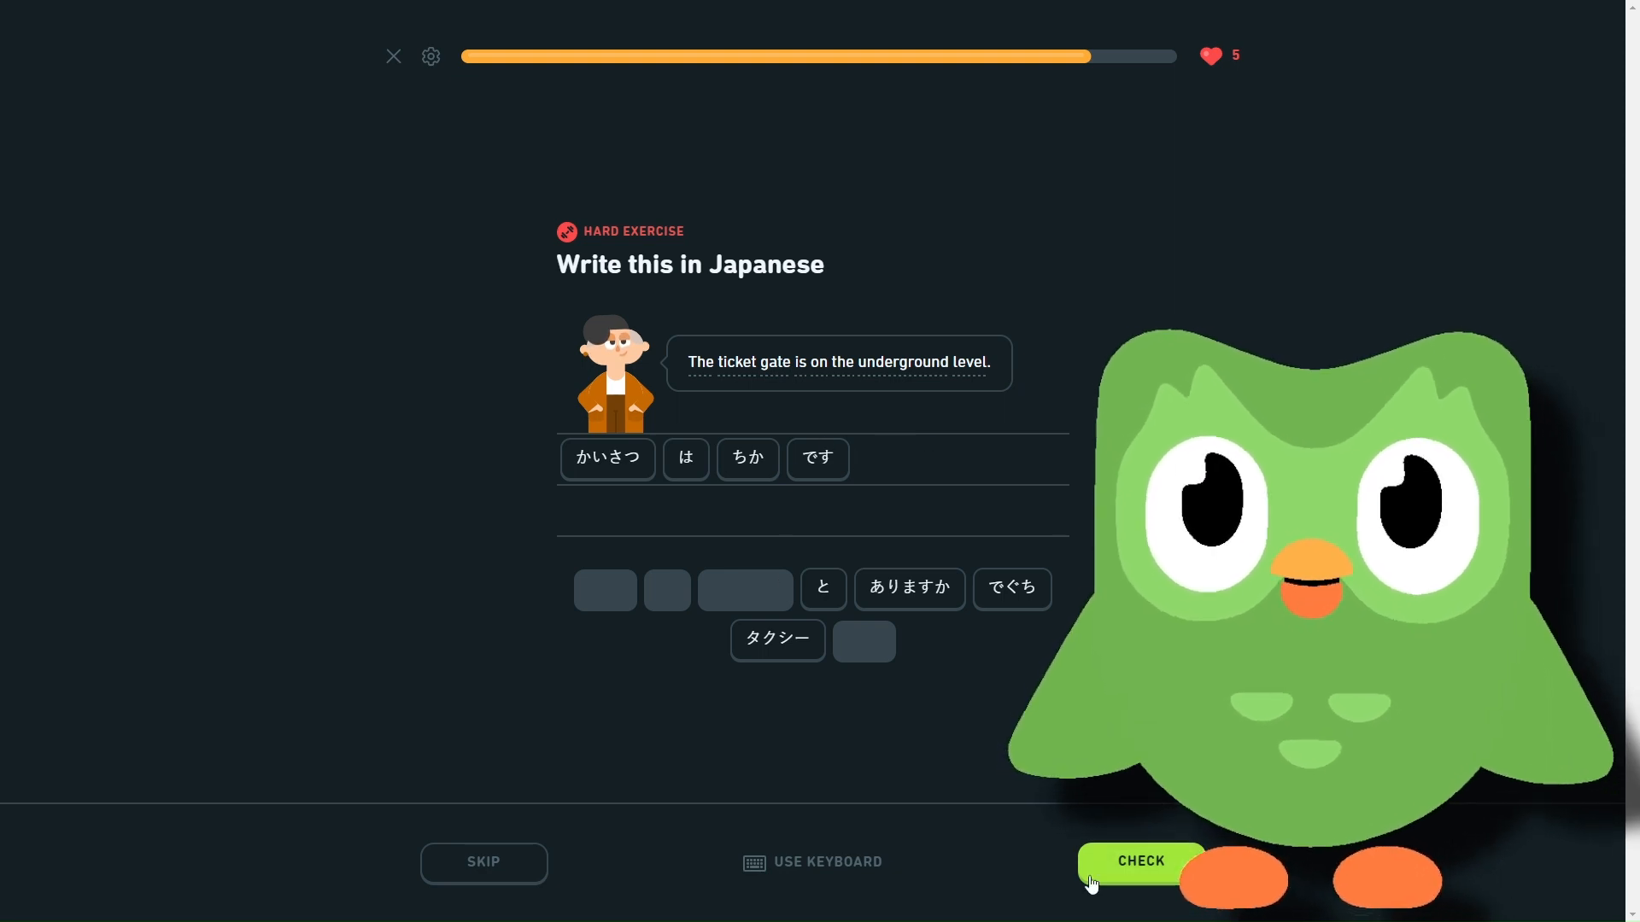
pyautogui.click(1140, 861)
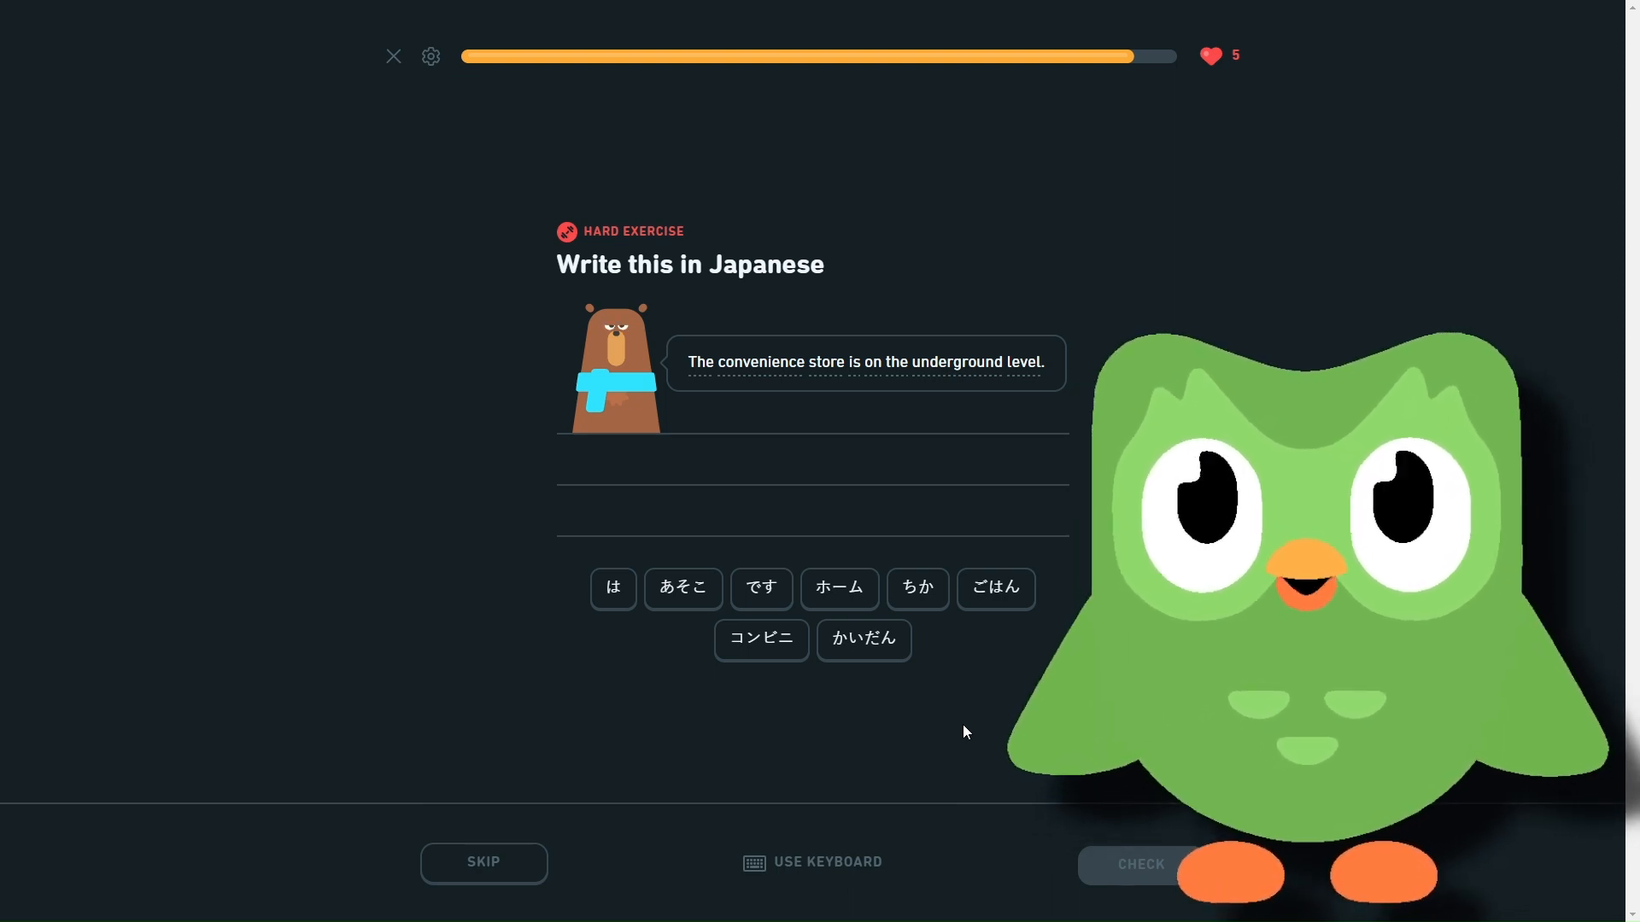
# - Build コンビニ は ちか です from the word bank and submit it for checking
pyautogui.click(760, 639)
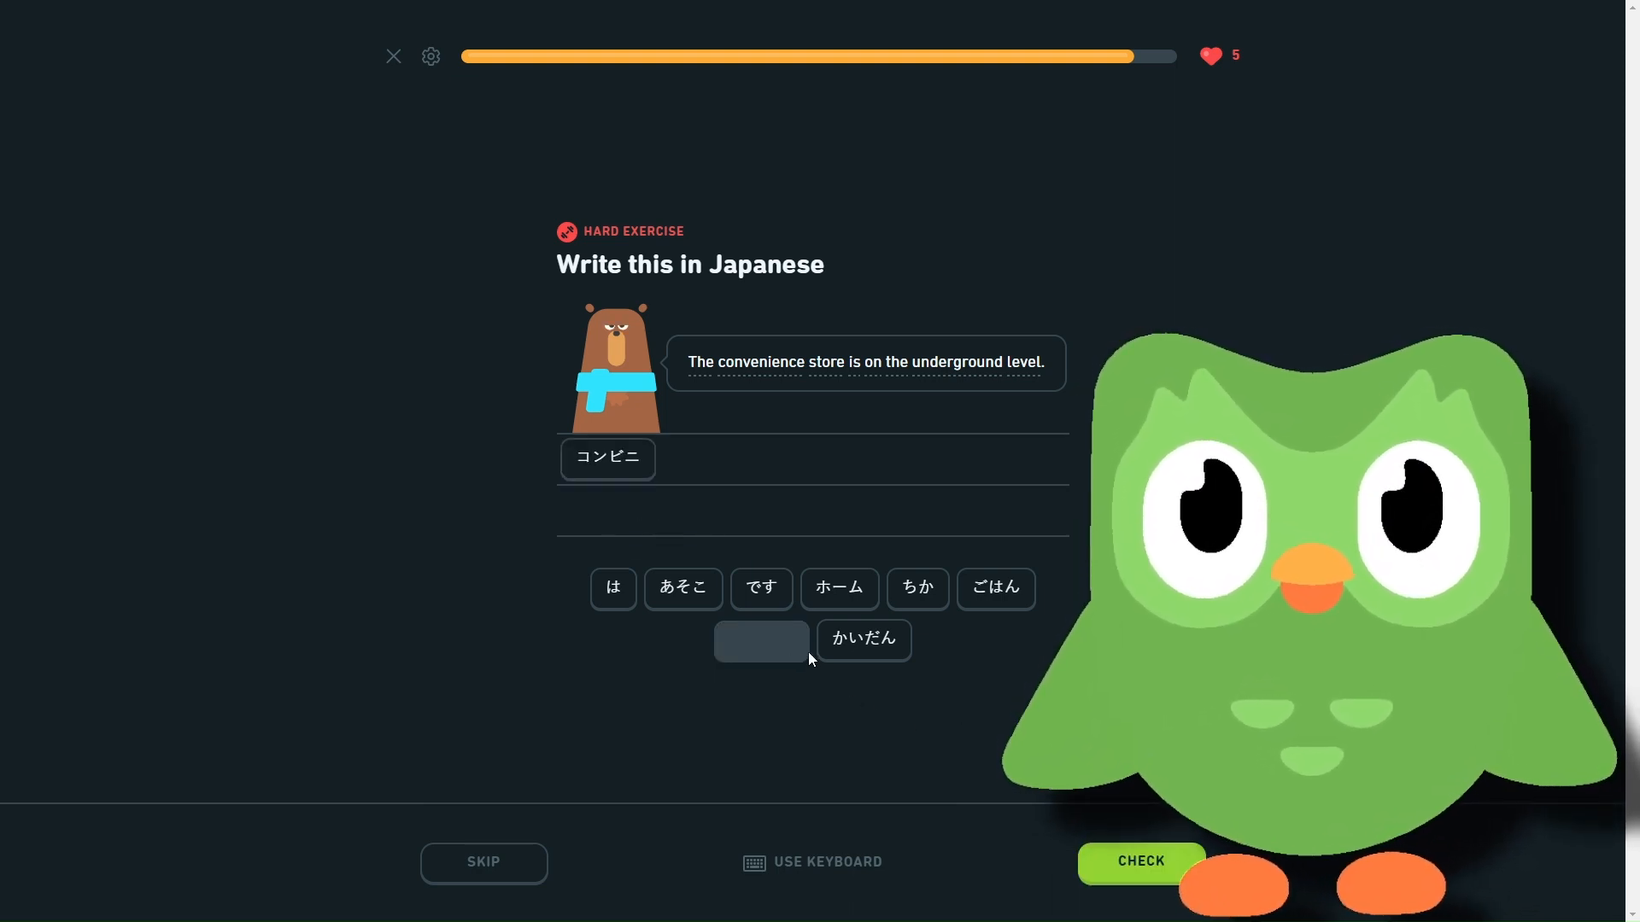
pyautogui.click(917, 587)
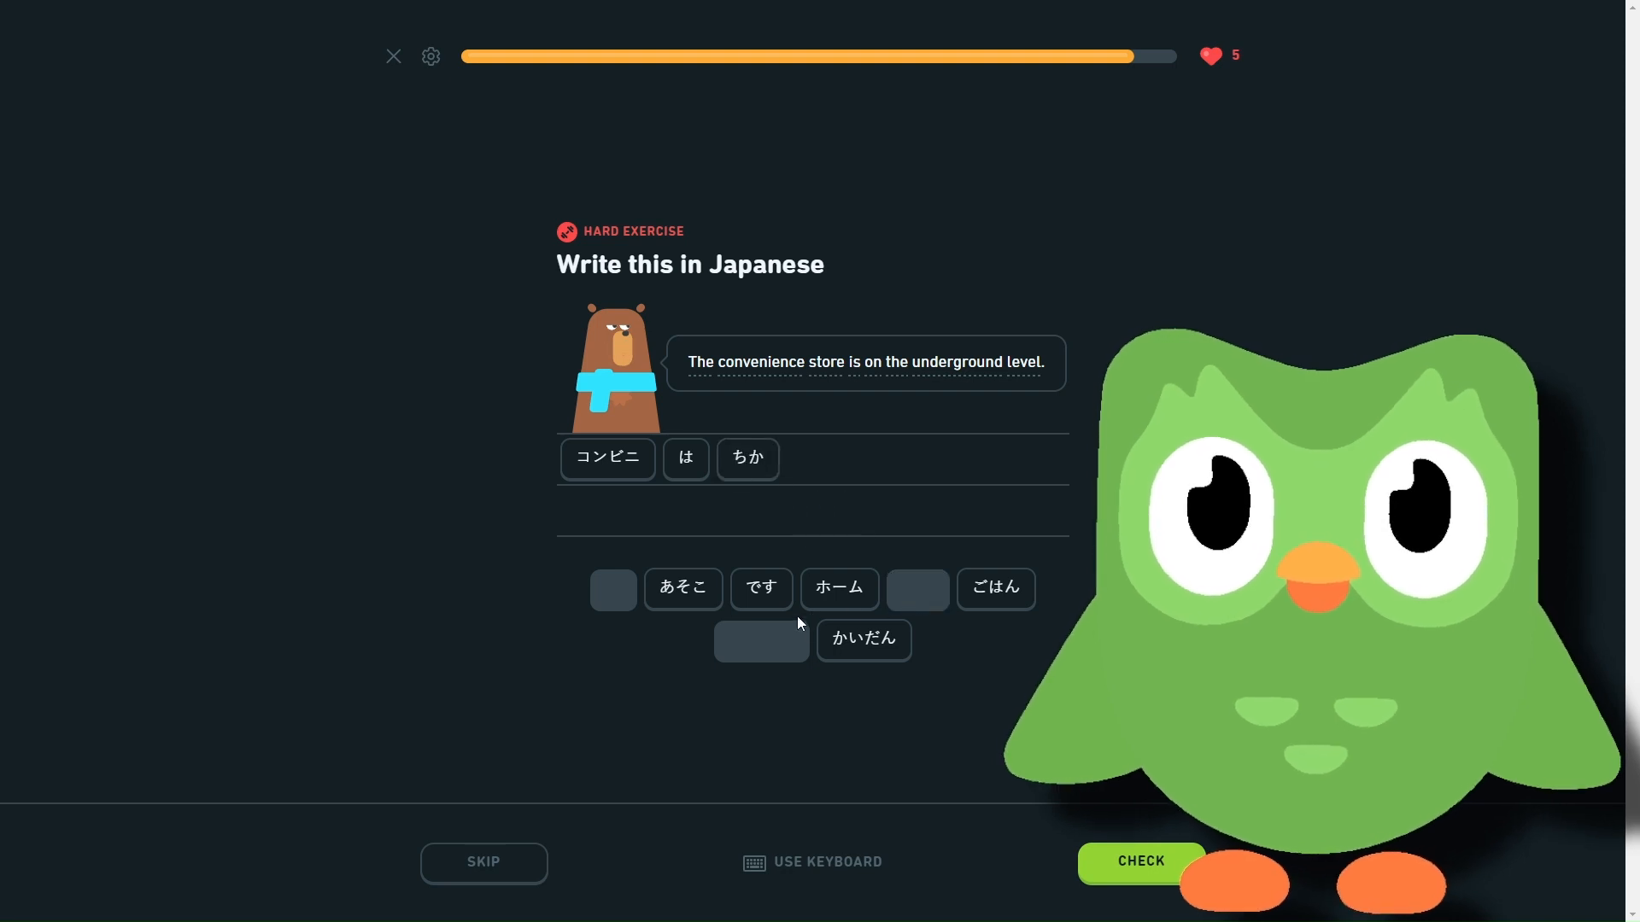
pyautogui.click(760, 589)
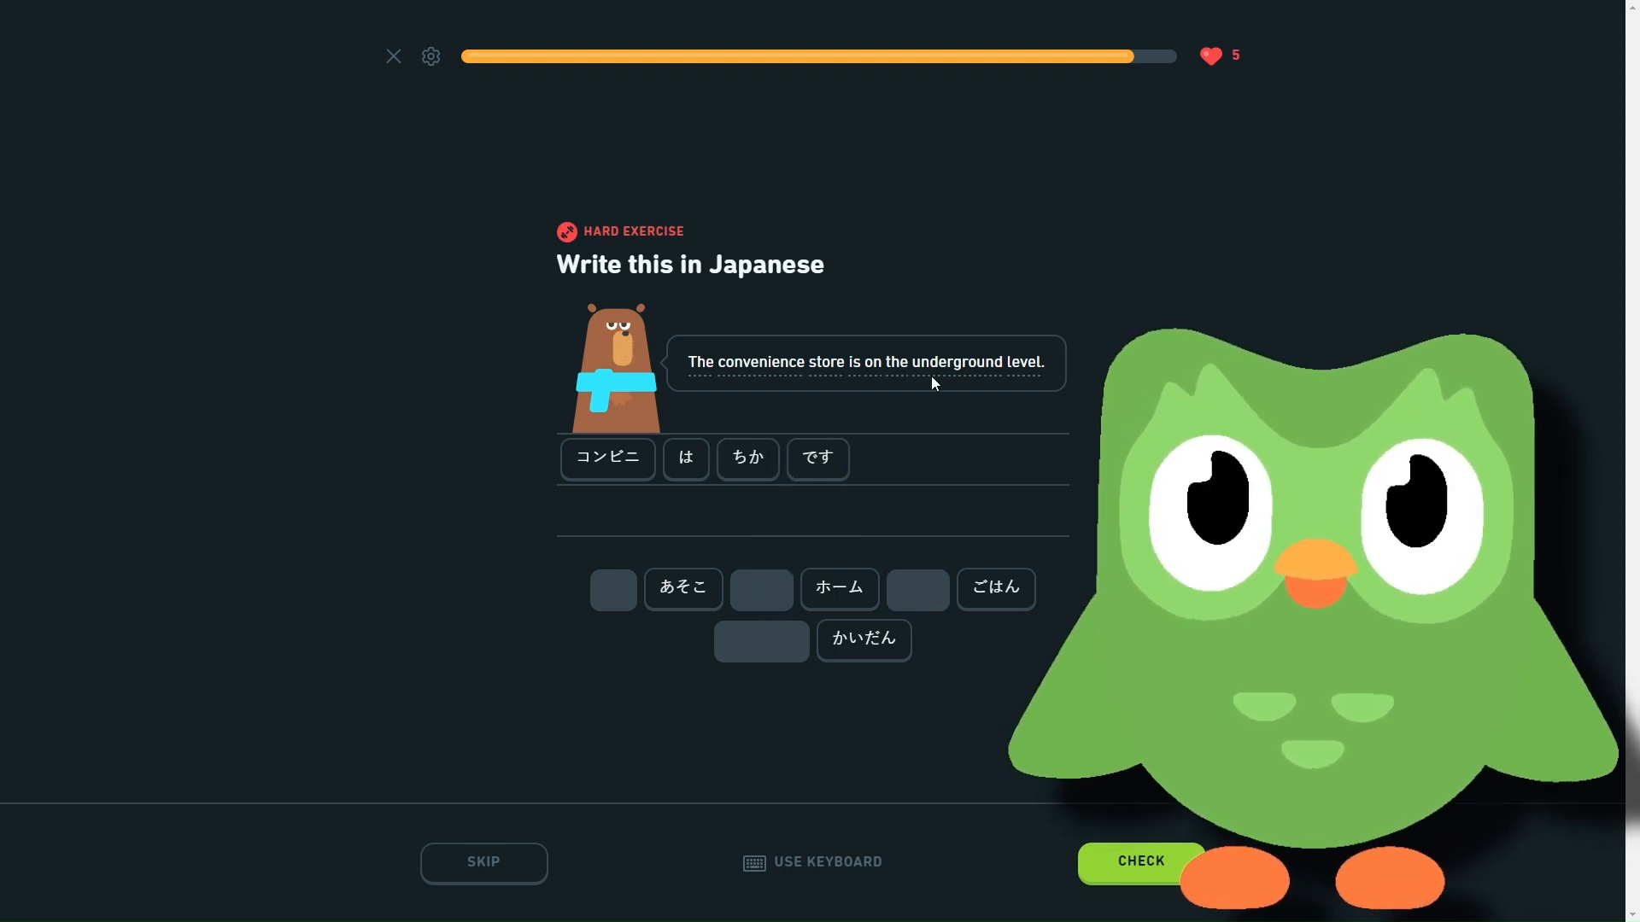
pyautogui.moveTo(863, 558)
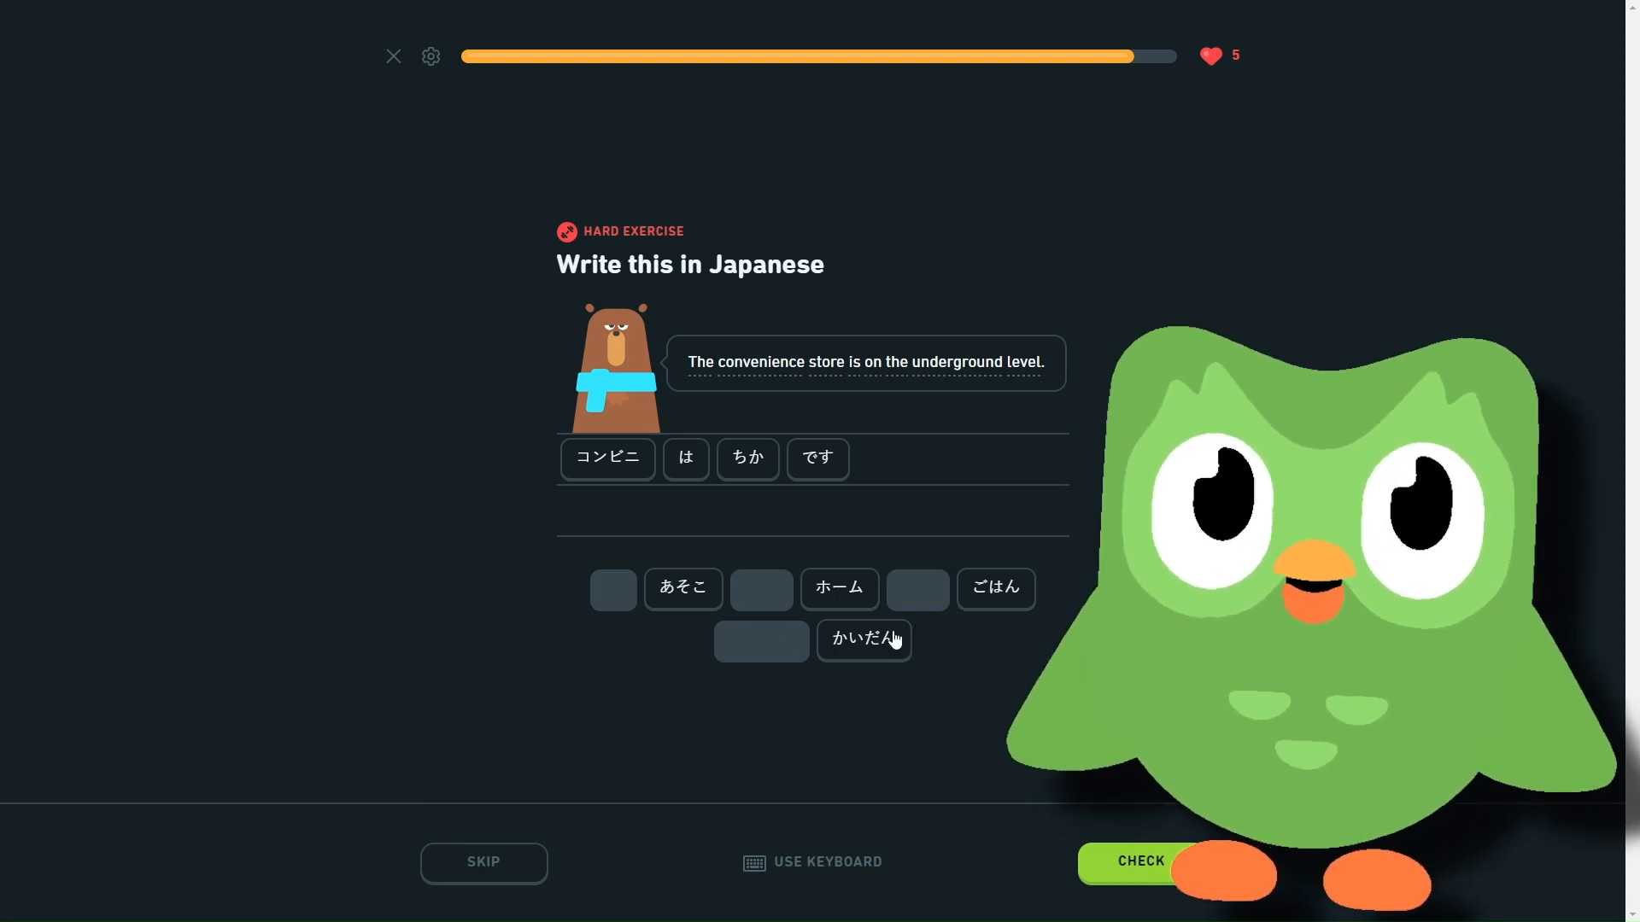
pyautogui.click(1140, 861)
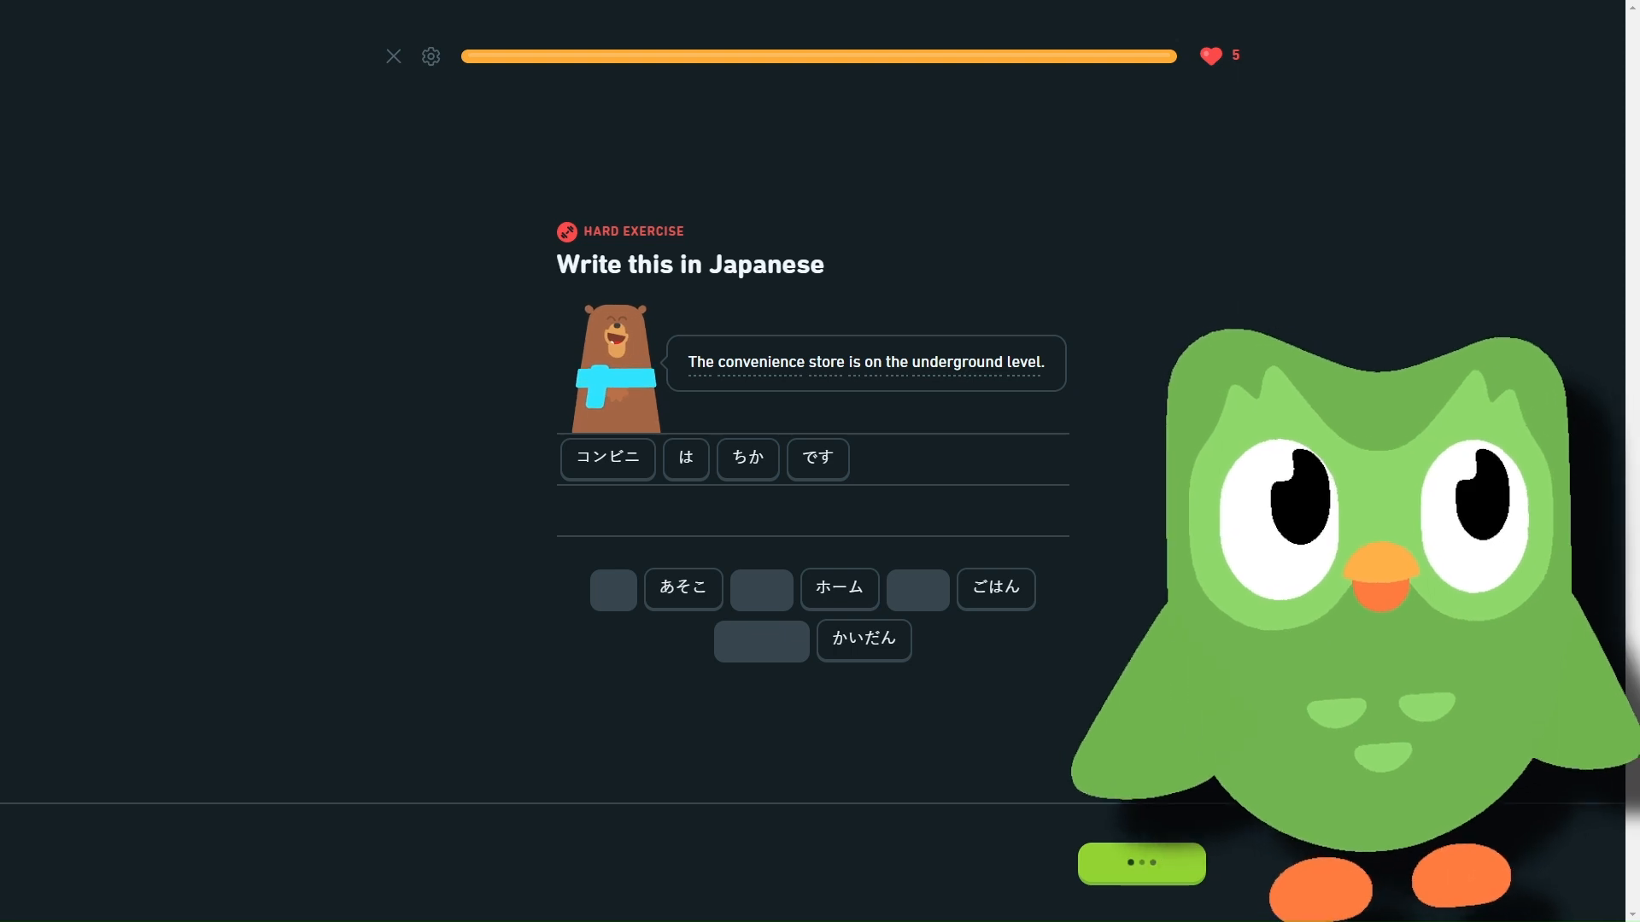
# - Continue past the Perfect lesson, 754-day streak and Sapphire League screens to the Section 2 path
pyautogui.click(1140, 863)
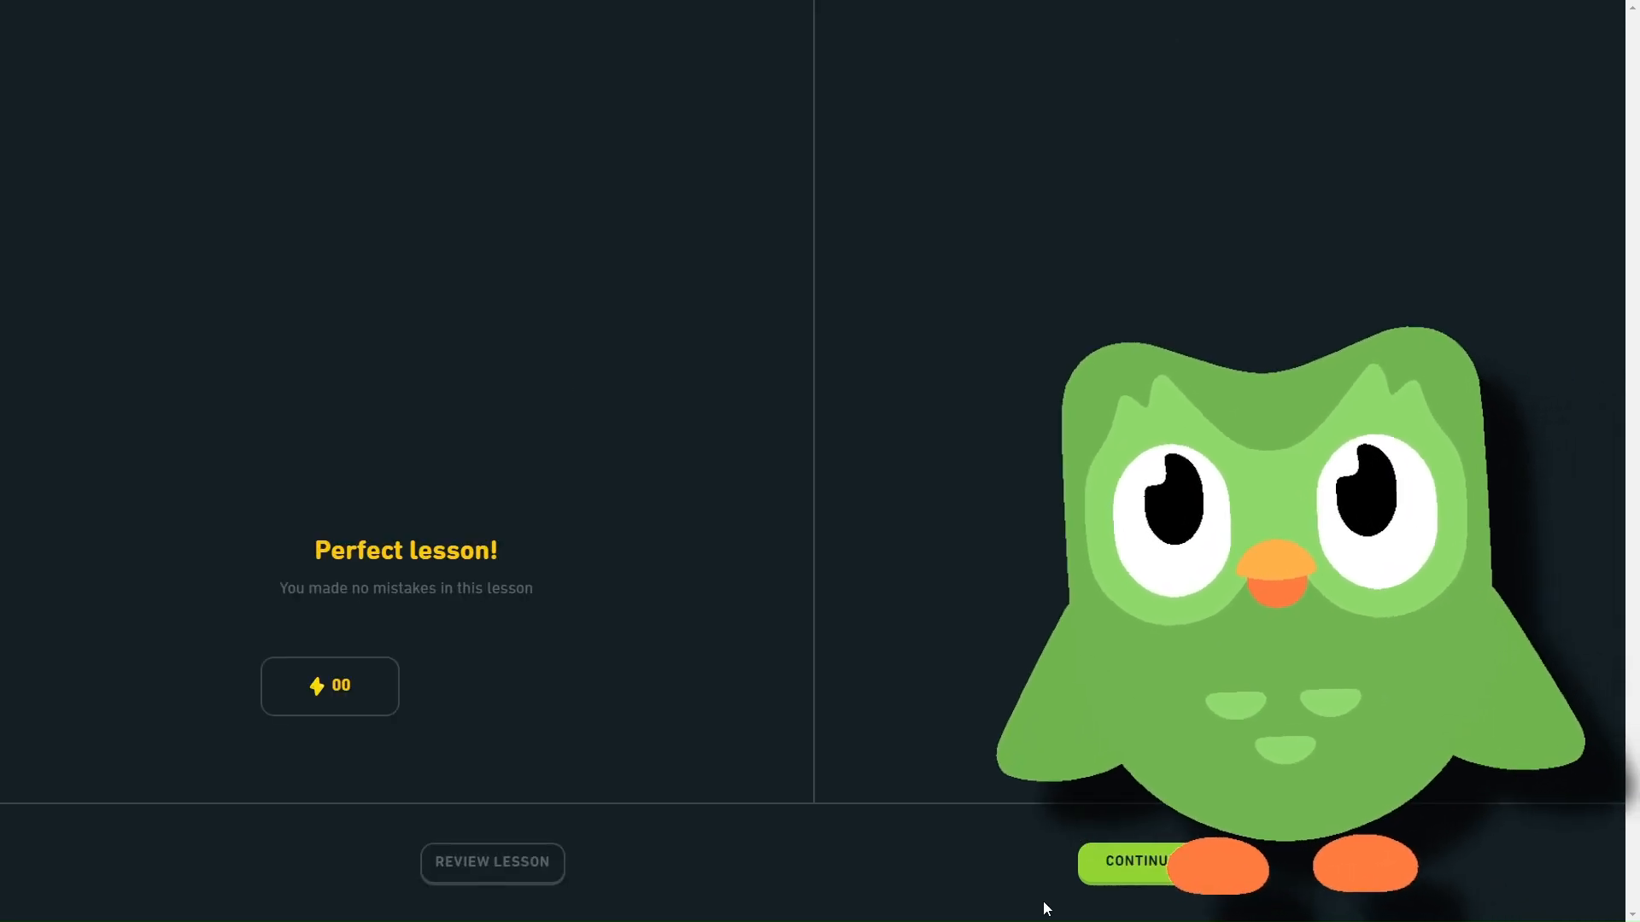
pyautogui.click(1135, 861)
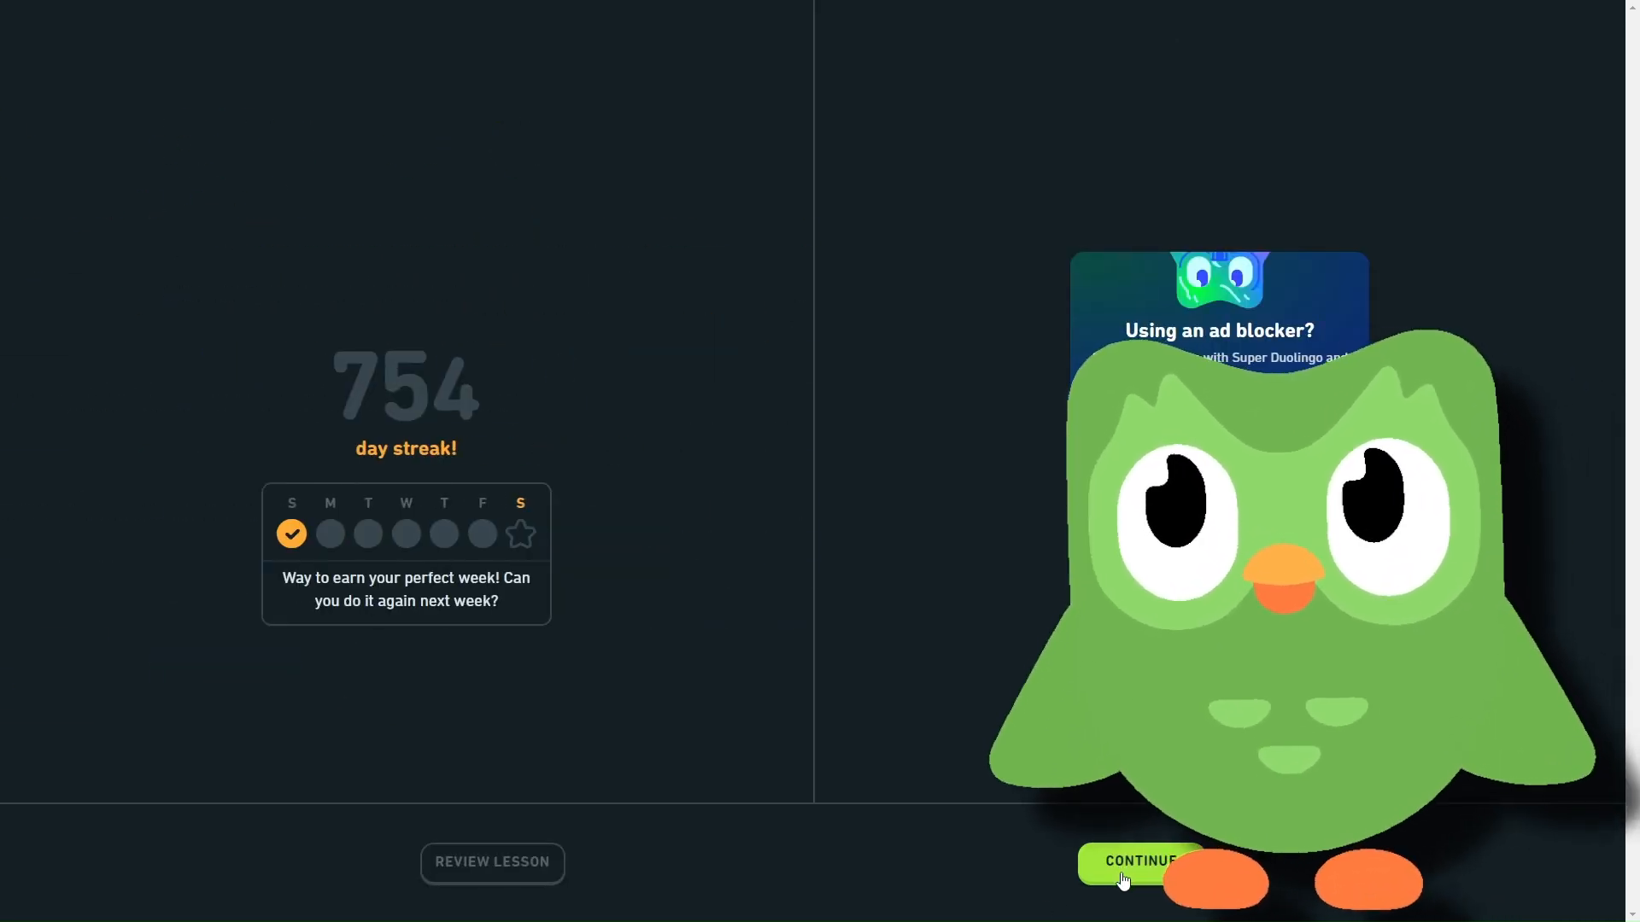
pyautogui.click(1140, 861)
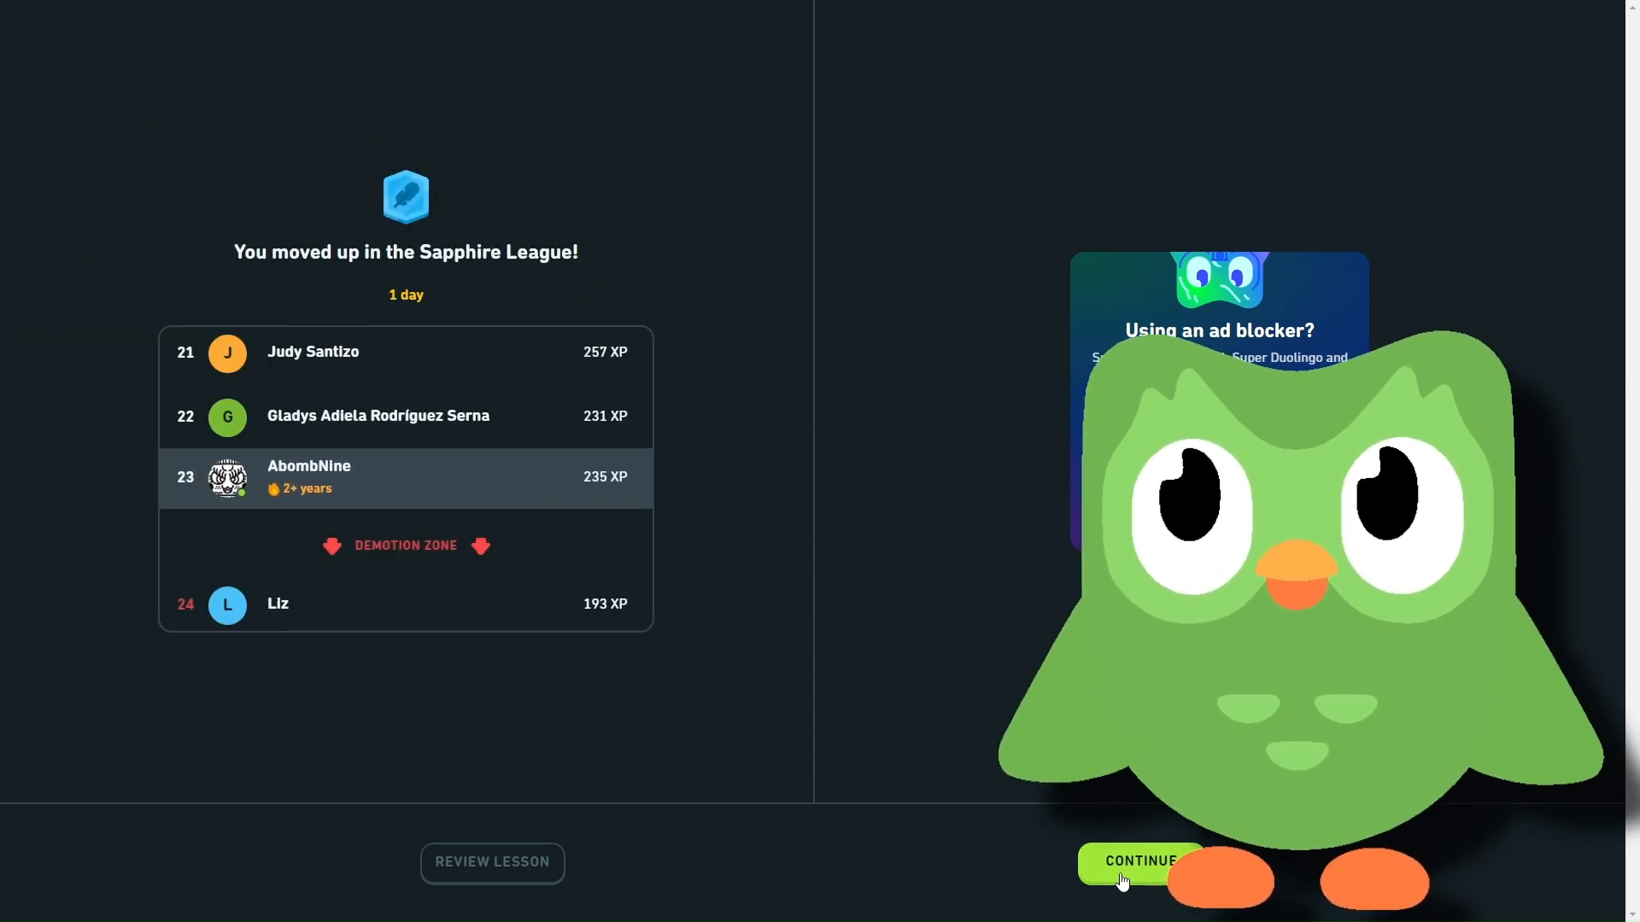
pyautogui.click(1141, 861)
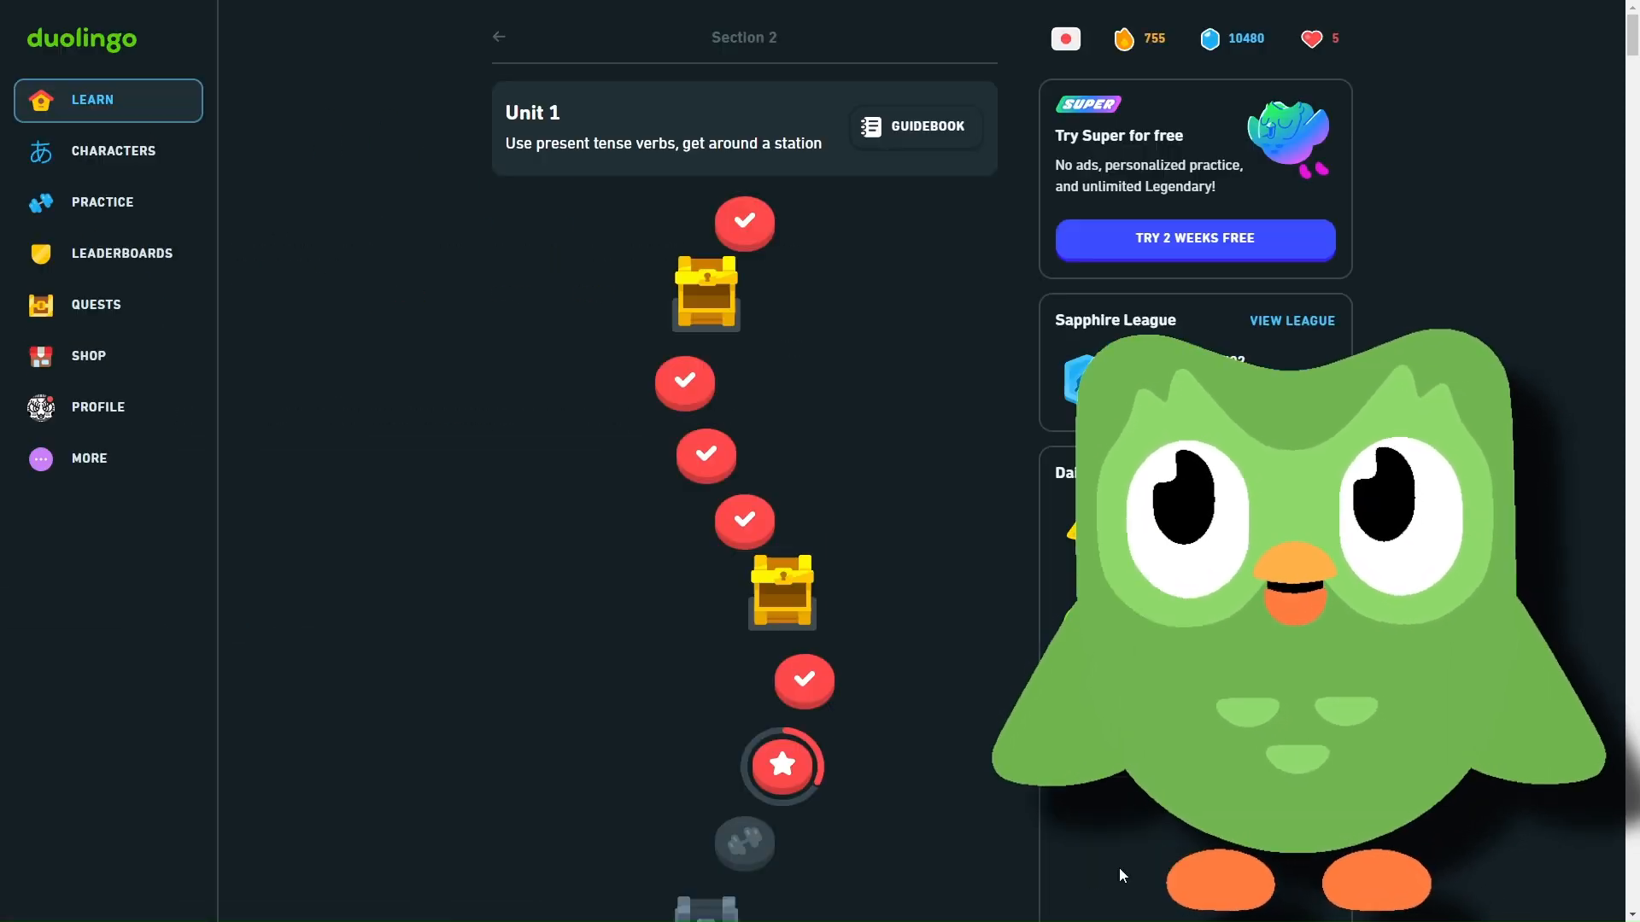
pyautogui.scroll(-3)
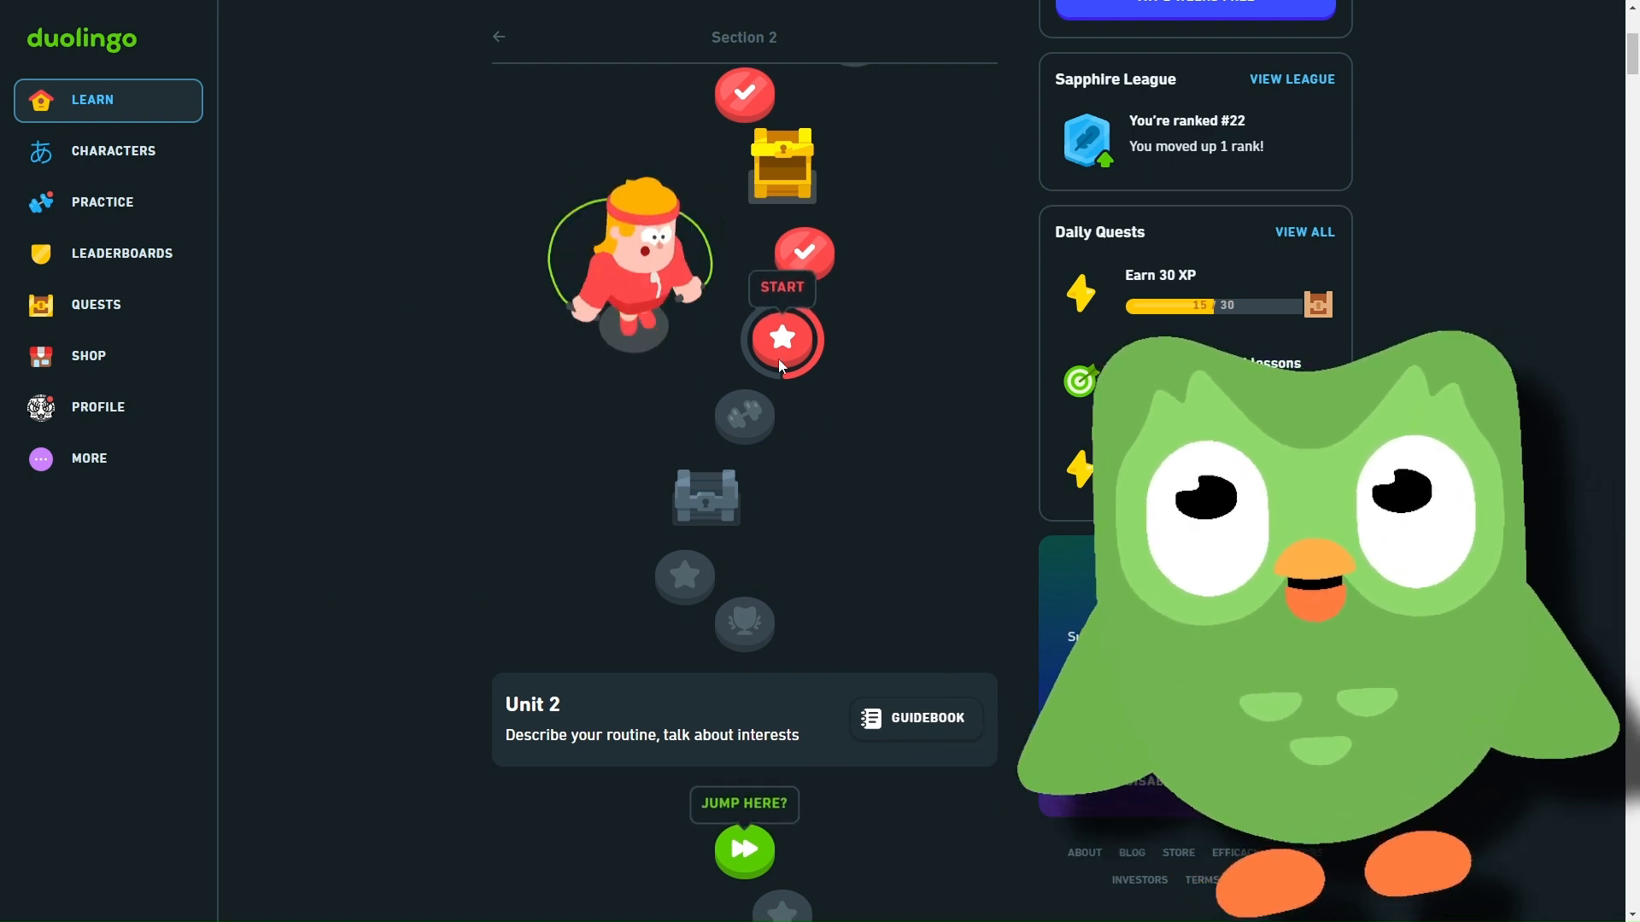
pyautogui.moveTo(866, 543)
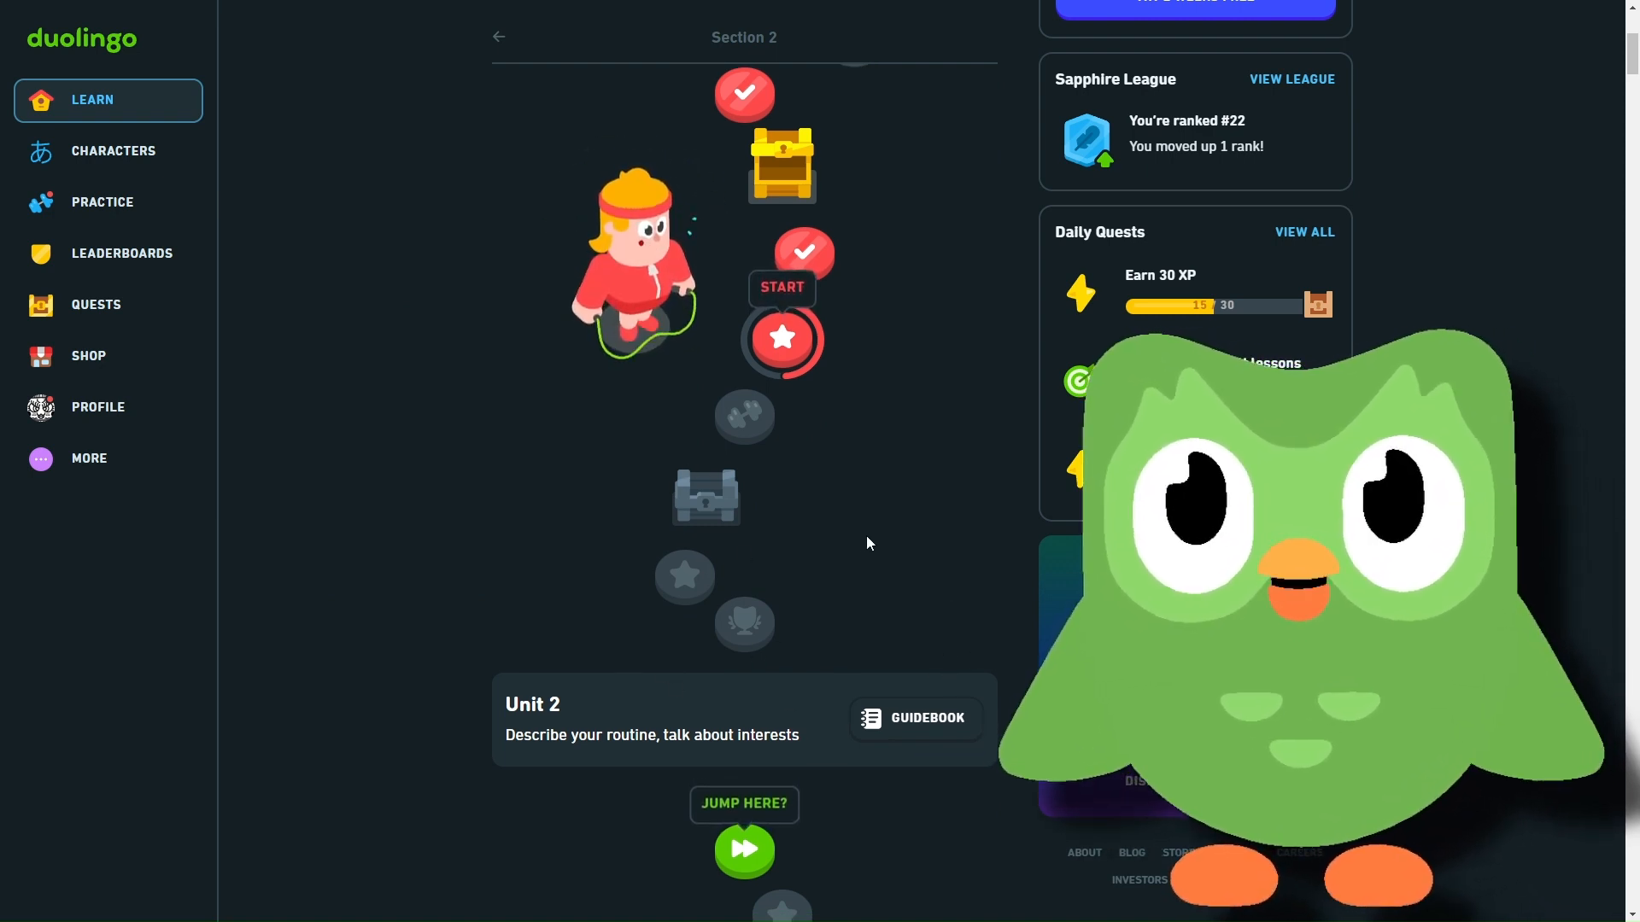